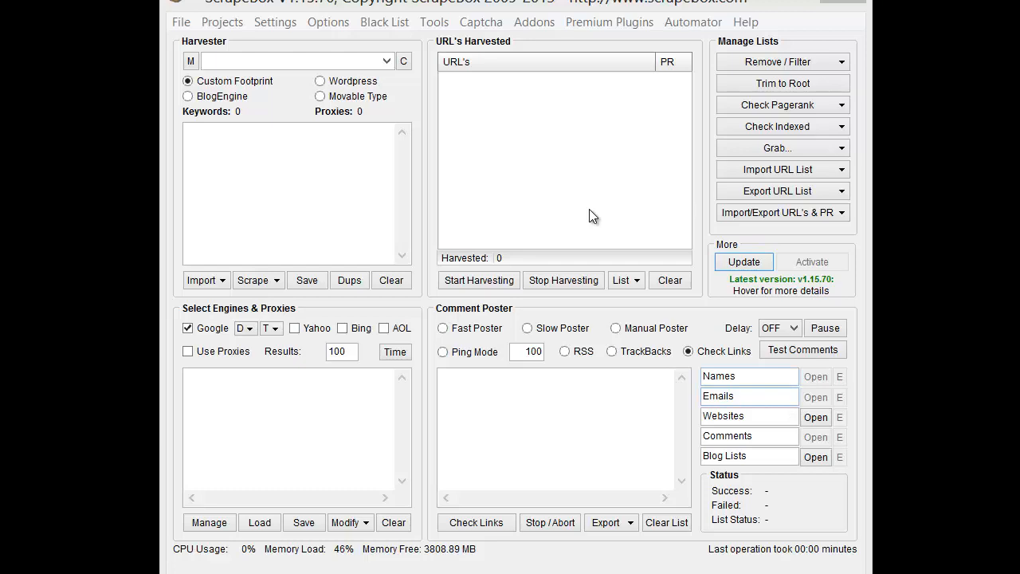
Step: Review the available premium plugins list, then launch the ScrapeBox Article Scraper plugin
{"action": "left_click", "coordinate": [534, 22]}
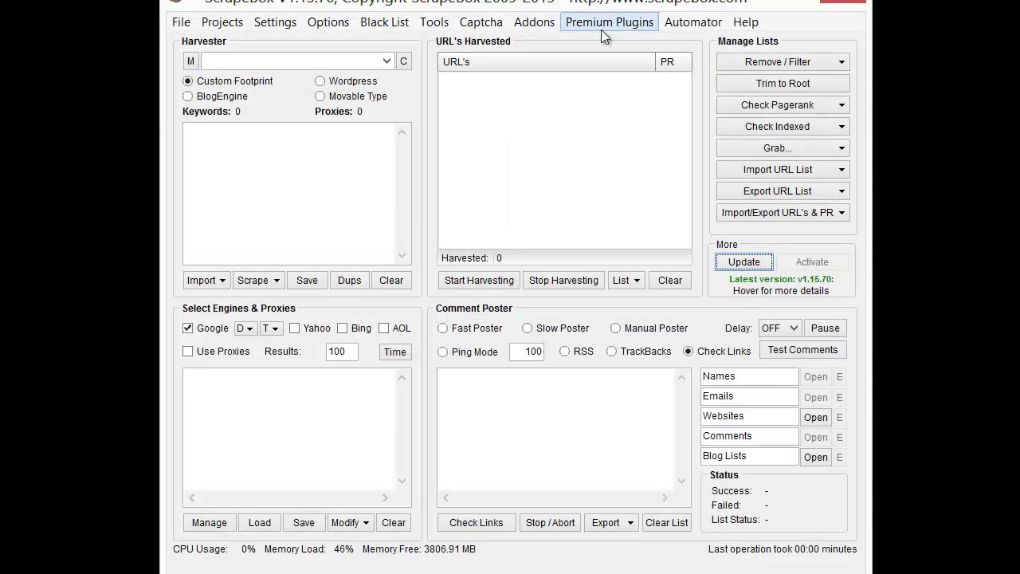
{"action": "left_click", "coordinate": [609, 23]}
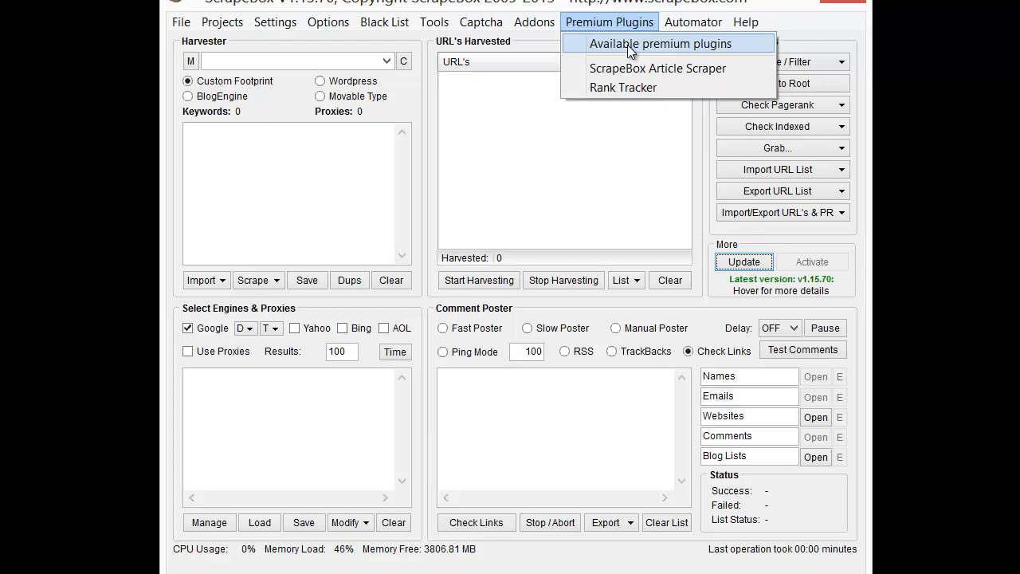
{"action": "left_click", "coordinate": [666, 43]}
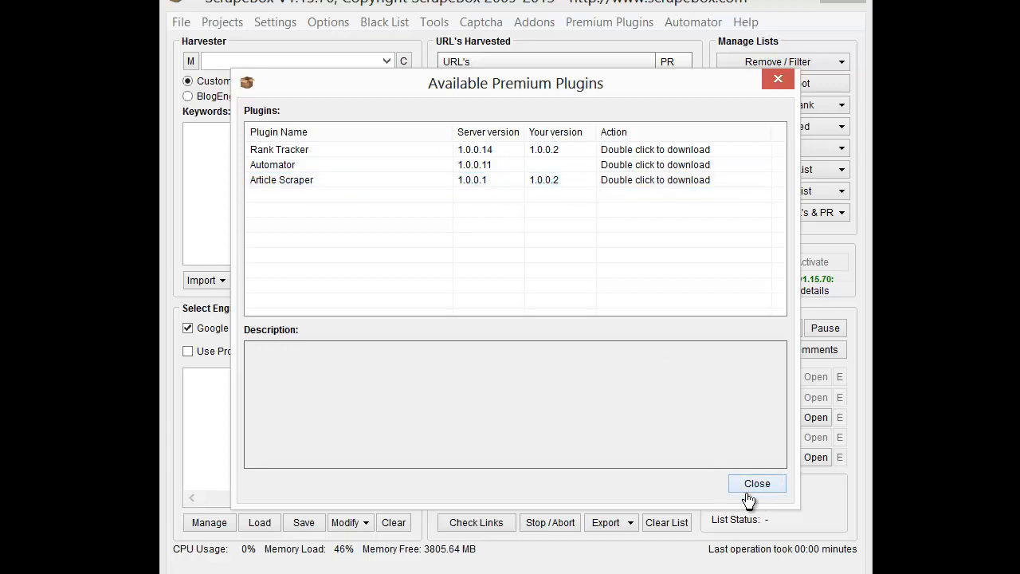
{"action": "left_click", "coordinate": [757, 483]}
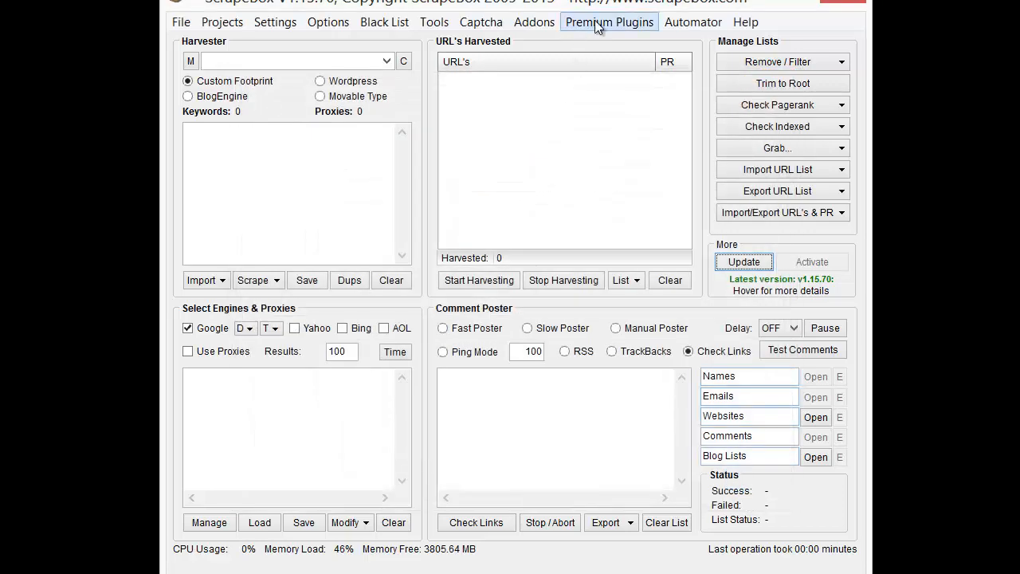
{"action": "left_click", "coordinate": [609, 22]}
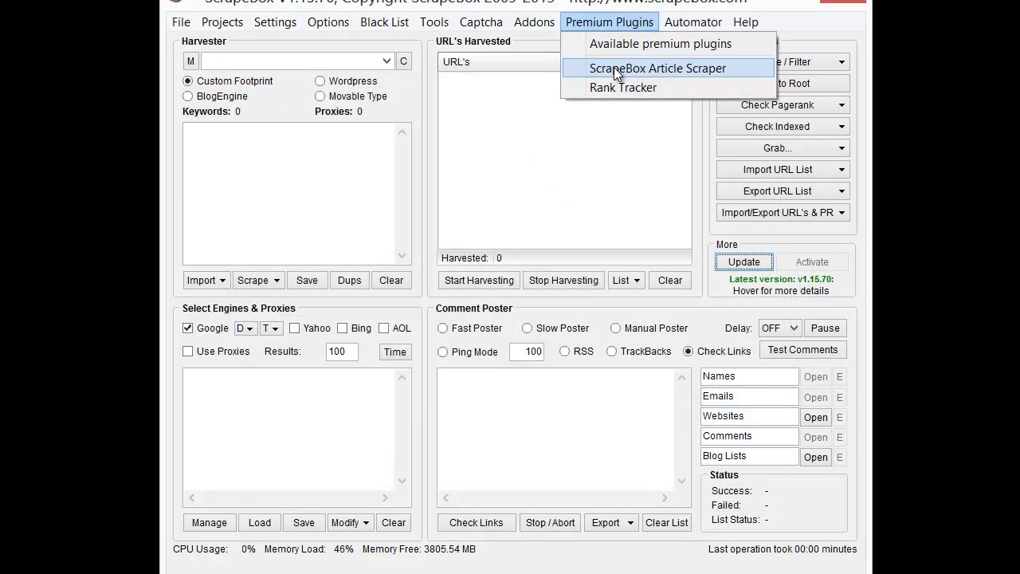
{"action": "left_click", "coordinate": [656, 67]}
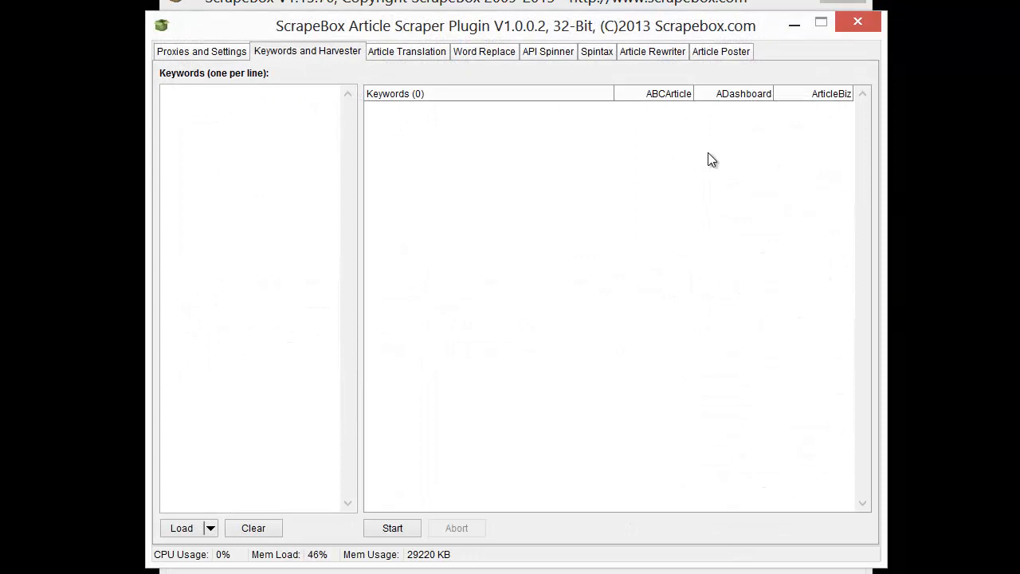
Step: Lower connections per article site to 8 and enable Remove hyperlinks from articles
{"action": "left_click", "coordinate": [202, 51]}
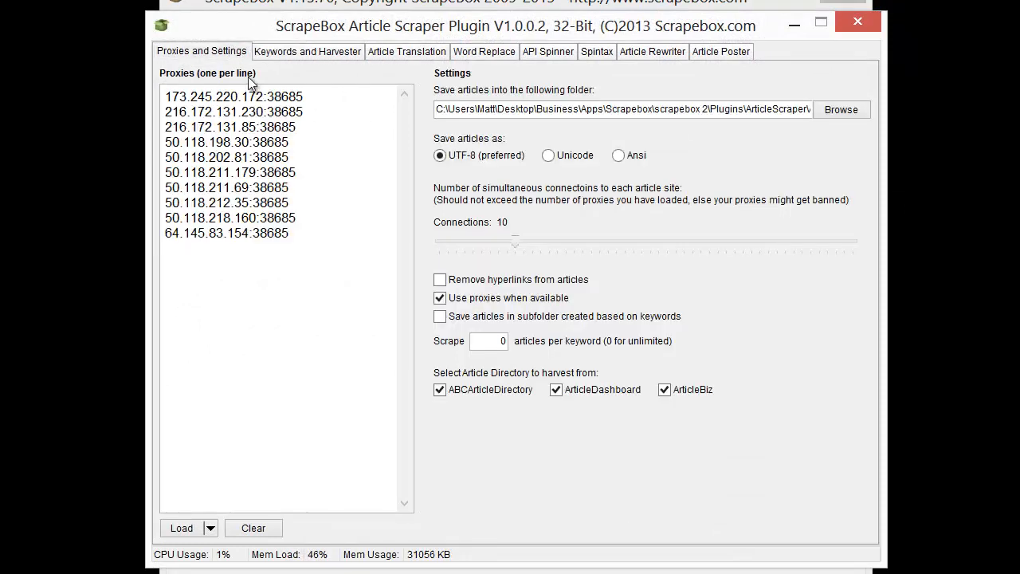
{"action": "mouse_move", "coordinate": [376, 221]}
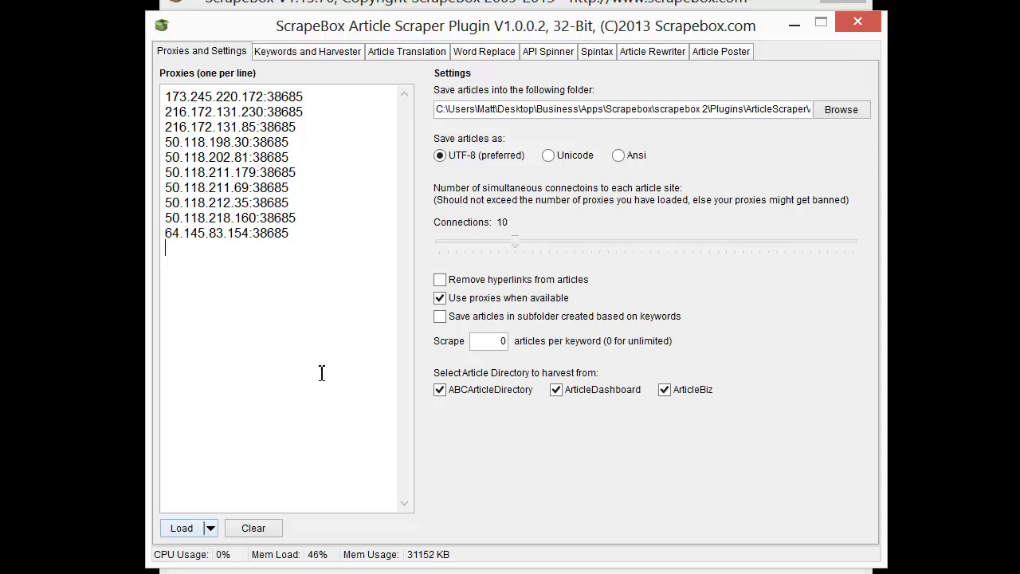
{"action": "mouse_move", "coordinate": [585, 208]}
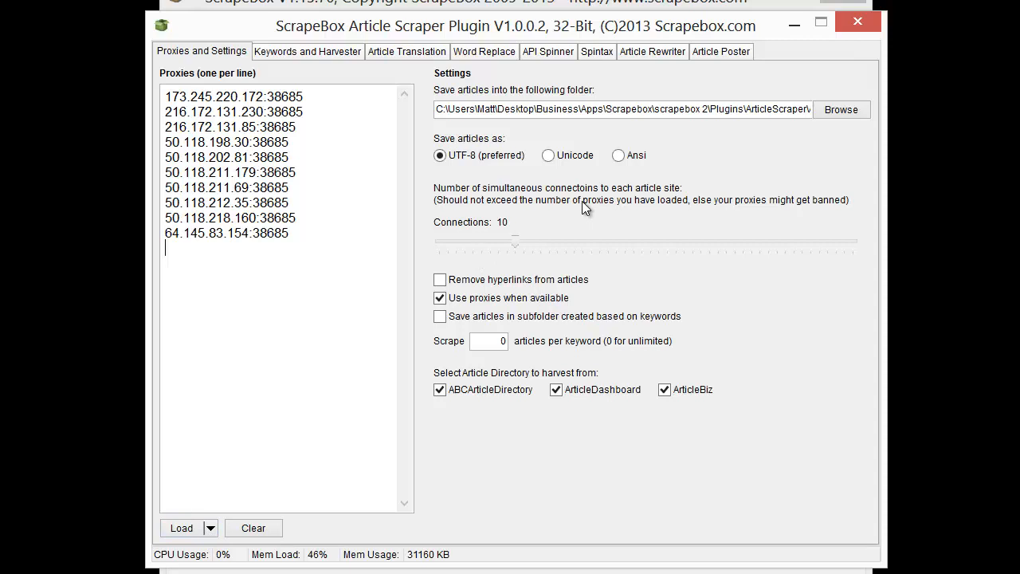
{"action": "double_click", "coordinate": [657, 109]}
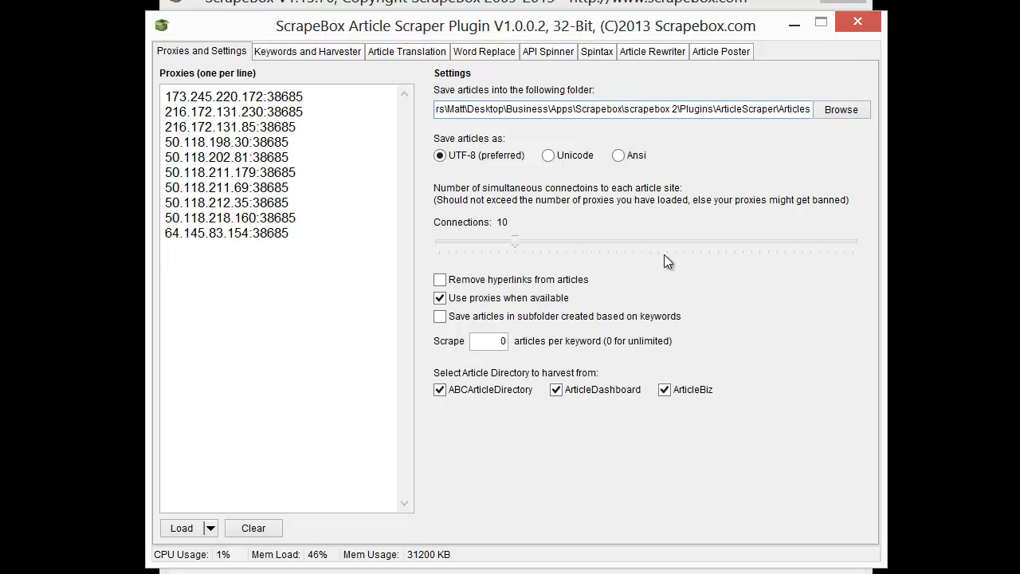
{"action": "mouse_move", "coordinate": [481, 164]}
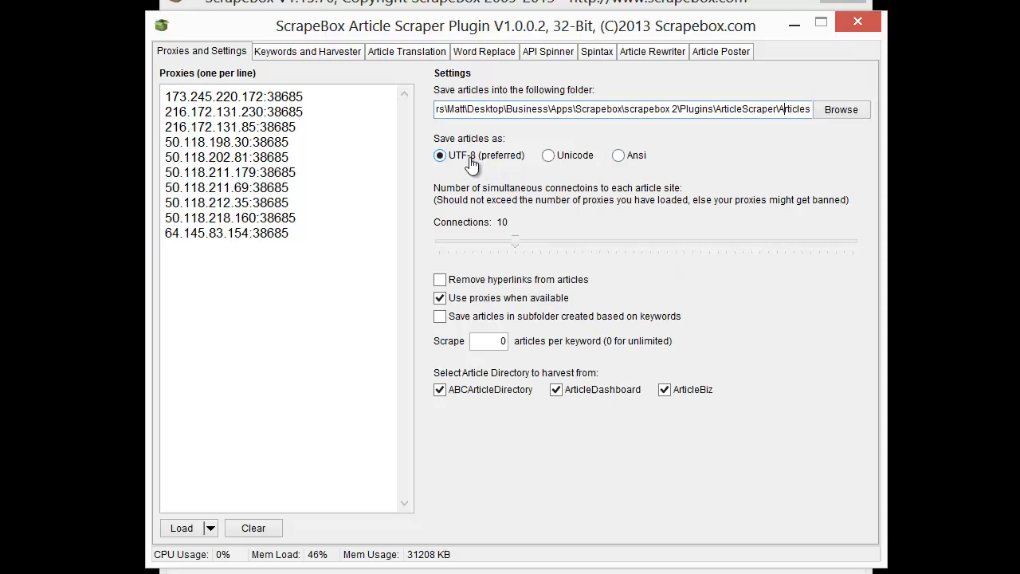
{"action": "mouse_move", "coordinate": [532, 251]}
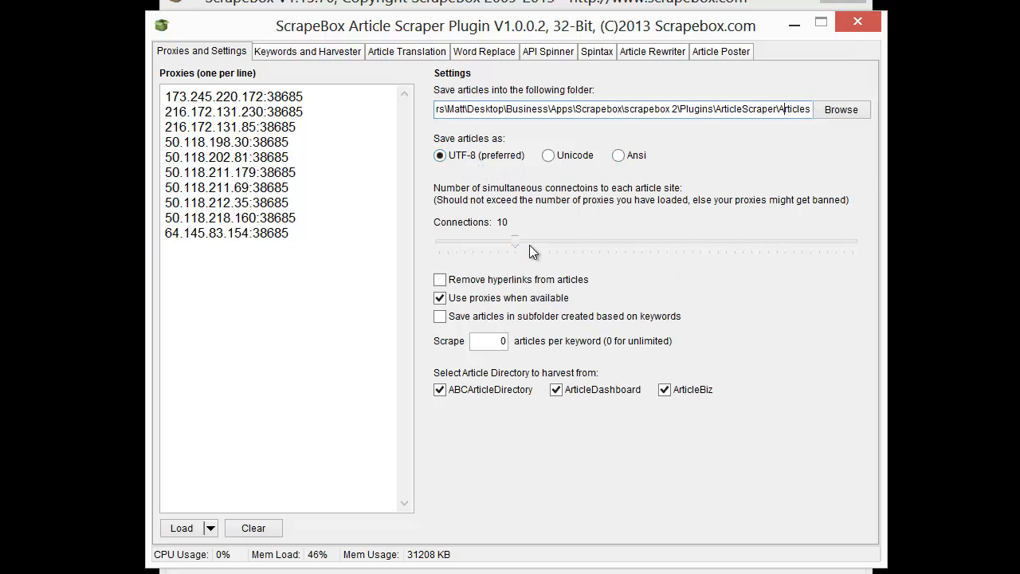
{"action": "mouse_move", "coordinate": [519, 209]}
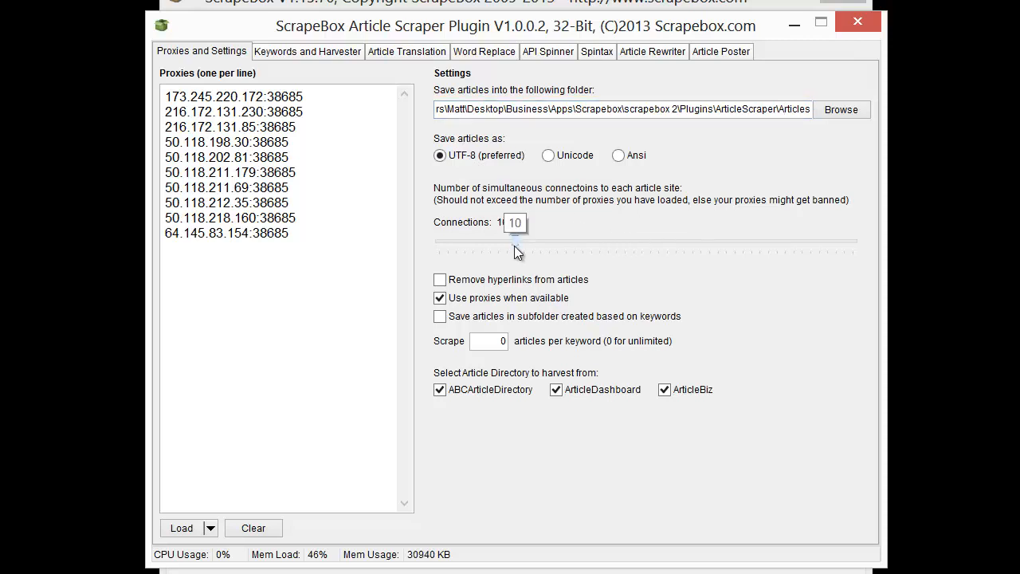
{"action": "left_click_drag", "start_coordinate": [517, 247], "coordinate": [501, 247]}
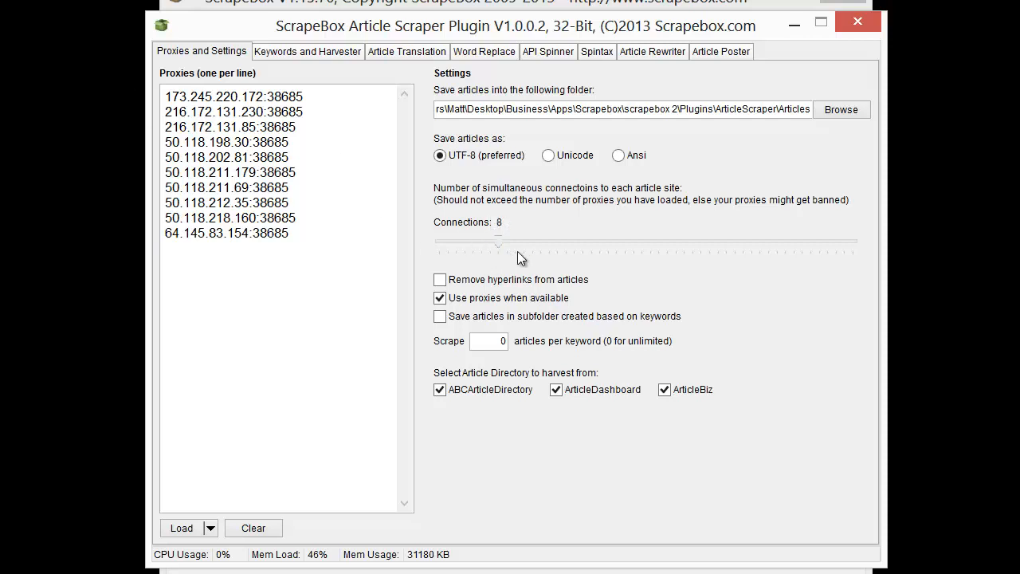
{"action": "mouse_move", "coordinate": [510, 260]}
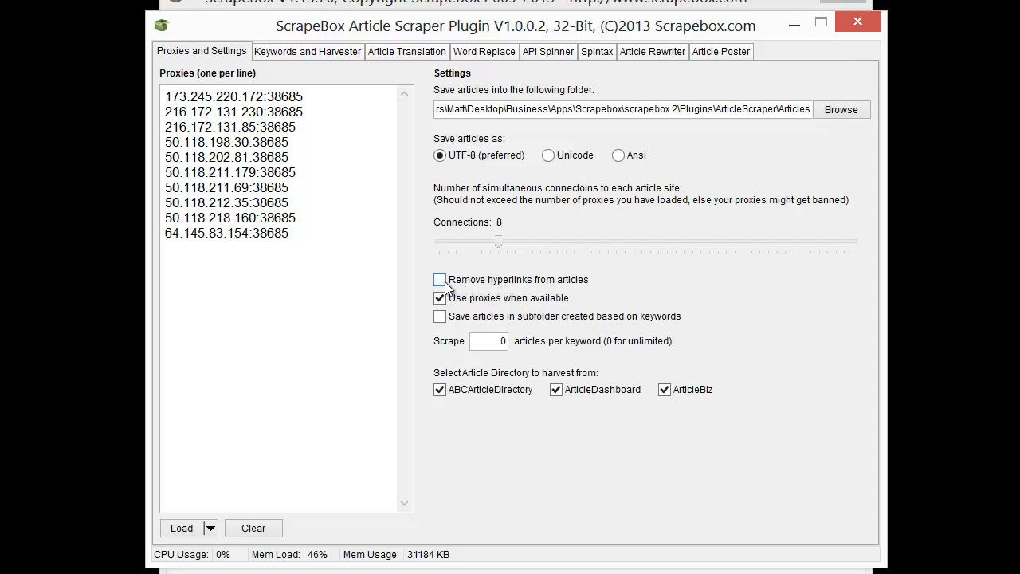
{"action": "left_click", "coordinate": [439, 279]}
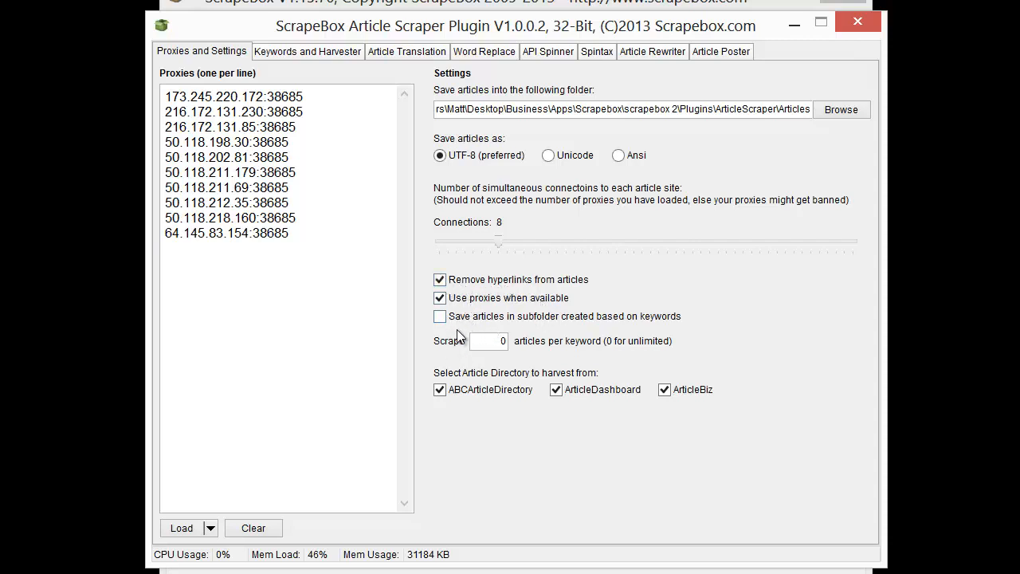
{"action": "mouse_move", "coordinate": [709, 316]}
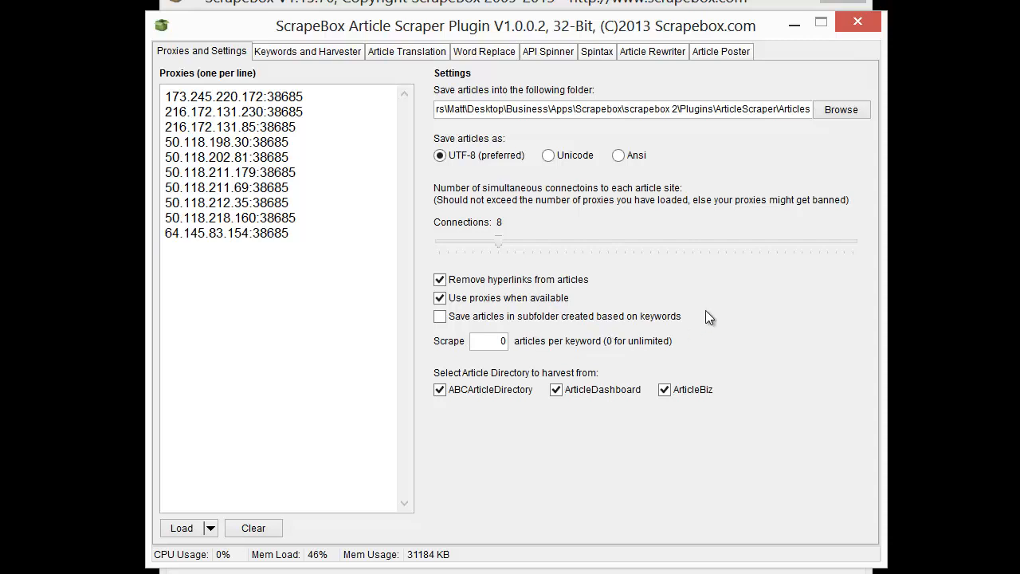
Step: Enter car, whitehat and scrapebox as separate lines in the Keywords box
{"action": "left_click", "coordinate": [308, 51]}
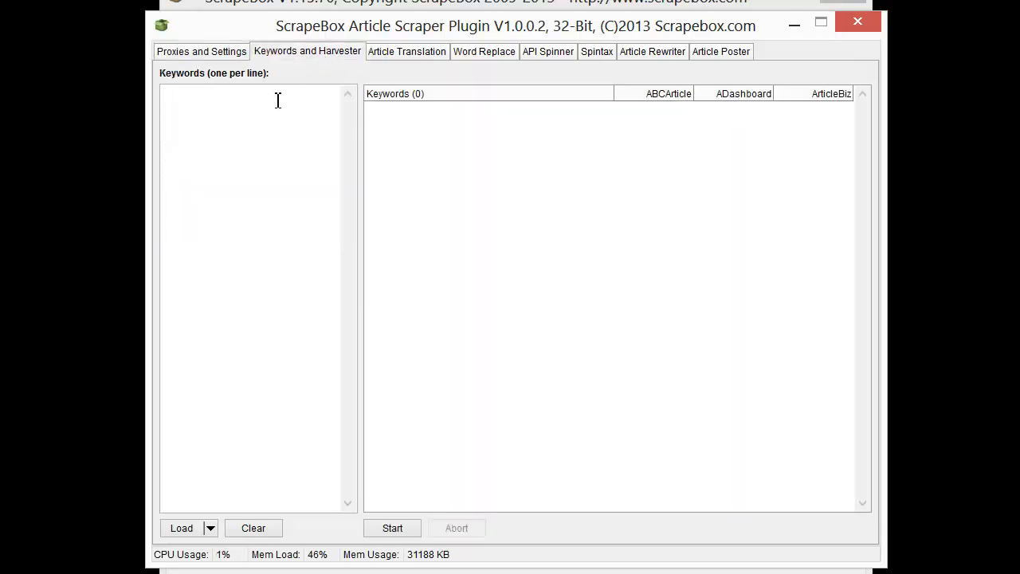
{"action": "mouse_move", "coordinate": [271, 108]}
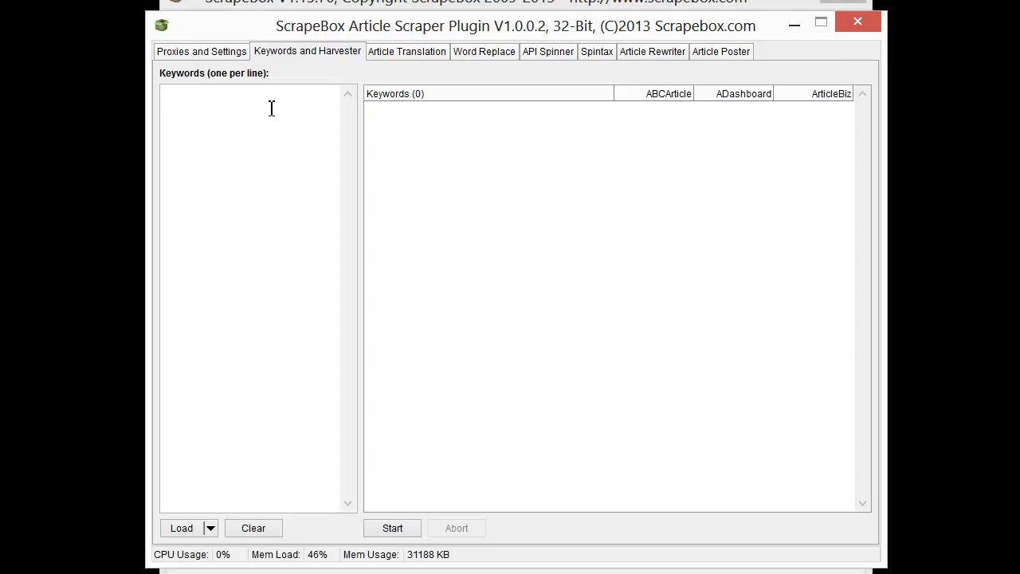
{"action": "type", "text": "car"}
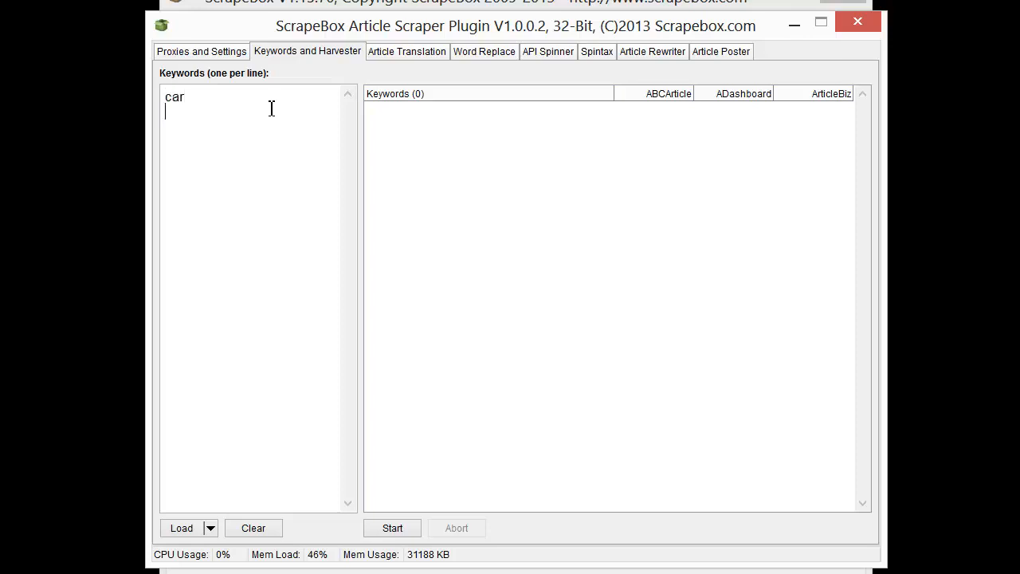
{"action": "type", "text": "whitehat"}
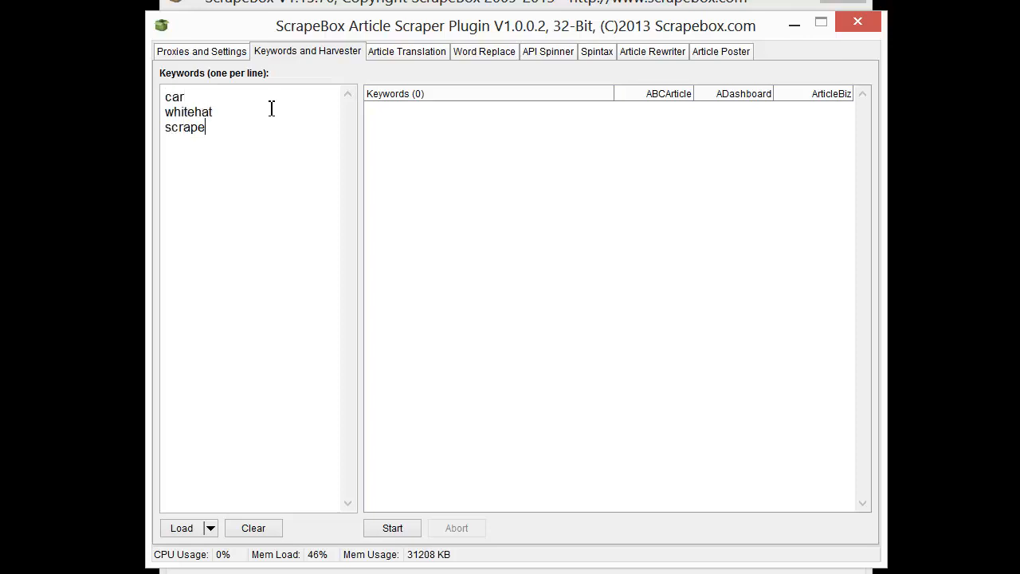
{"action": "type", "text": "box"}
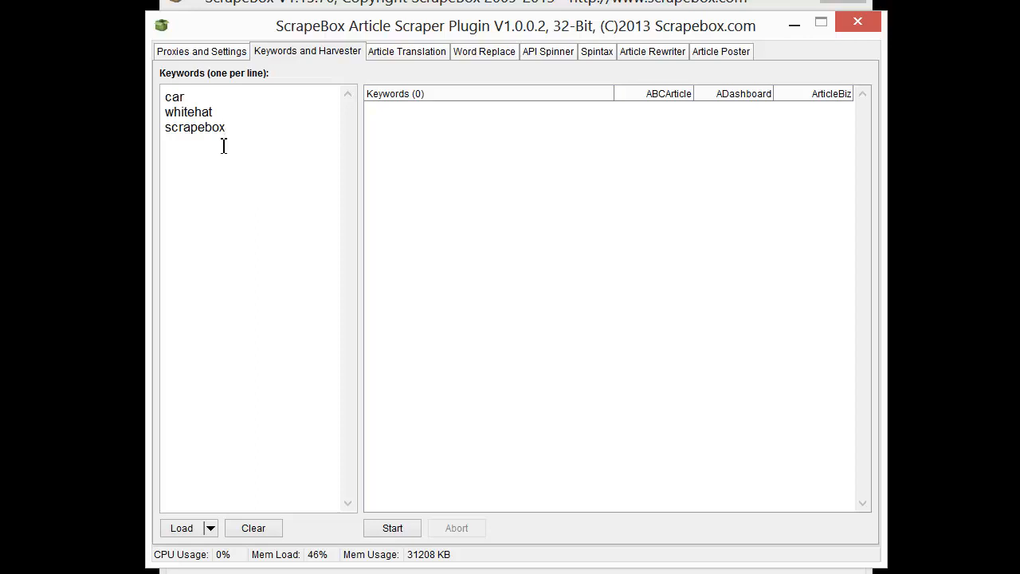
{"action": "left_click", "coordinate": [226, 128]}
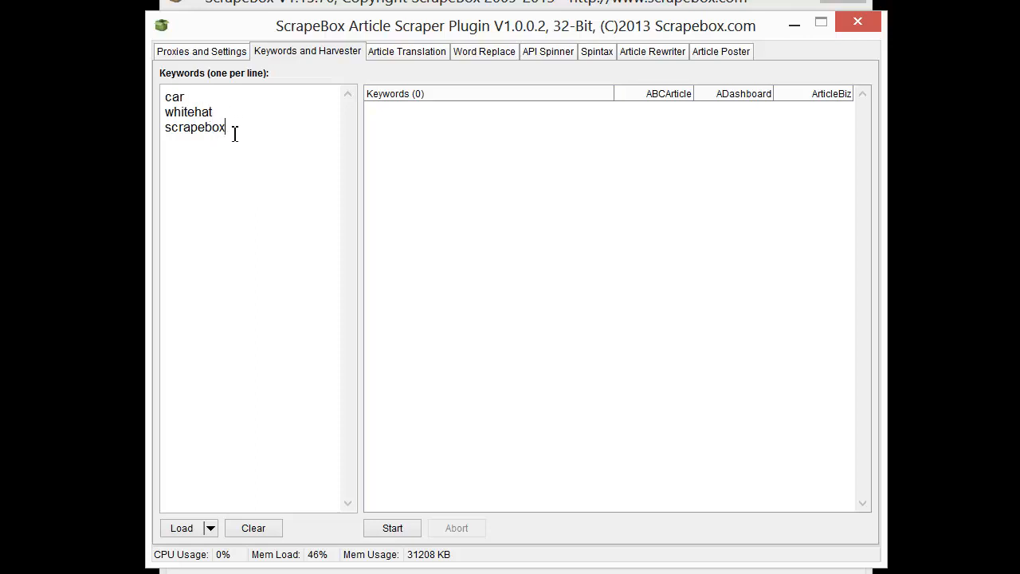
{"action": "mouse_move", "coordinate": [289, 121]}
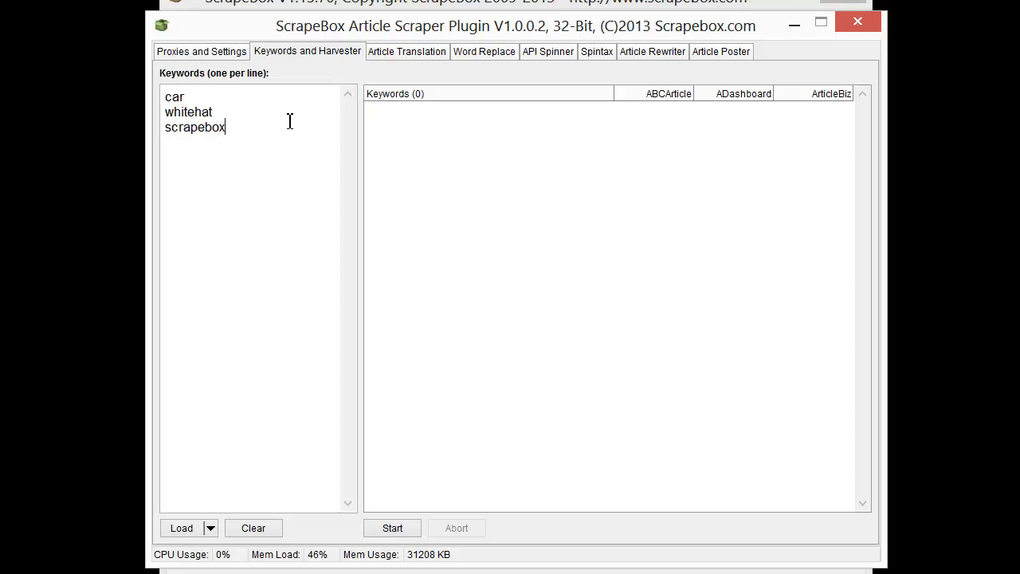
Step: Save articles into keyword-named subfolders, capped at 50 articles per keyword
{"action": "left_click", "coordinate": [201, 52]}
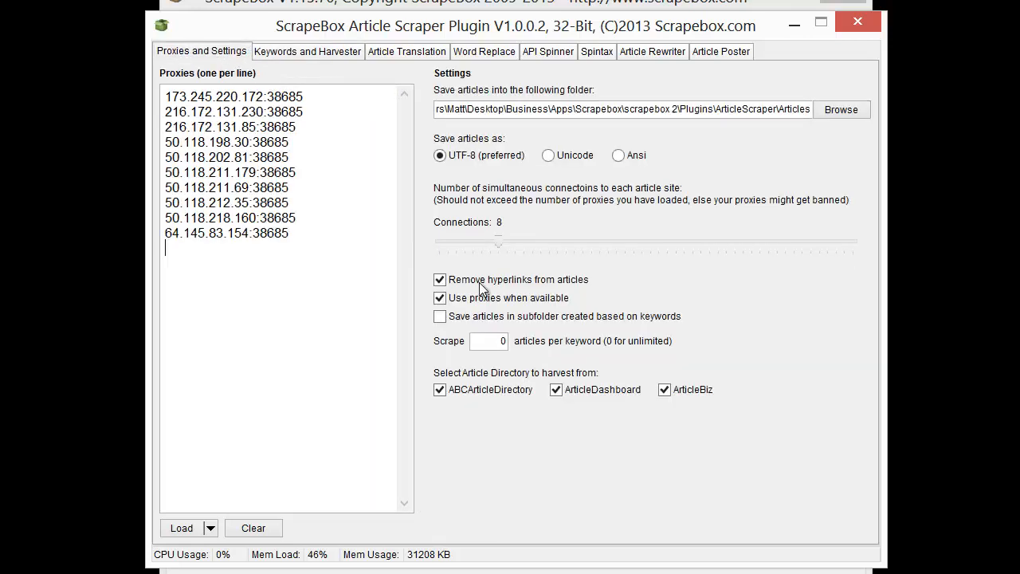
{"action": "left_click", "coordinate": [439, 316]}
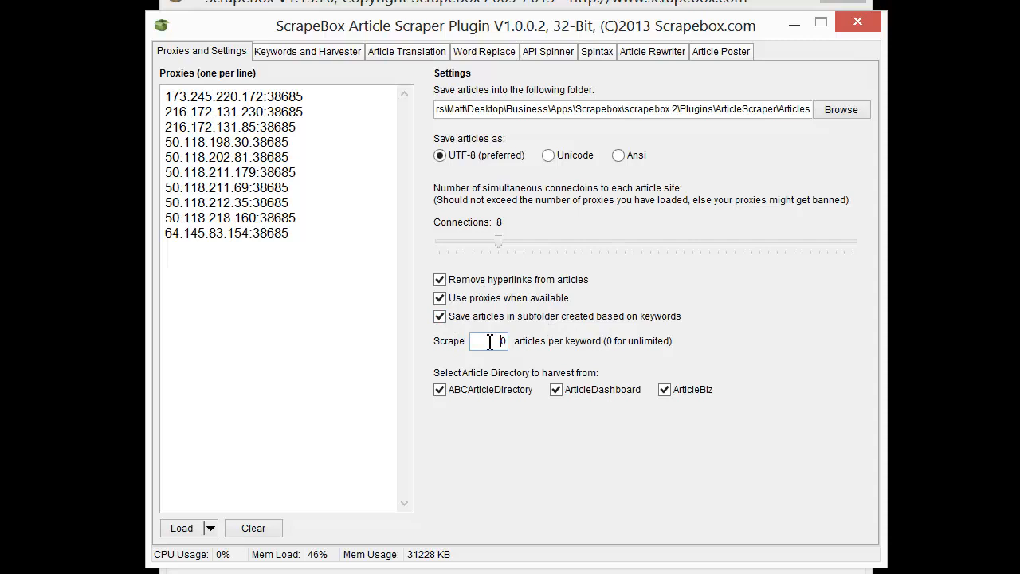
{"action": "type", "text": "50"}
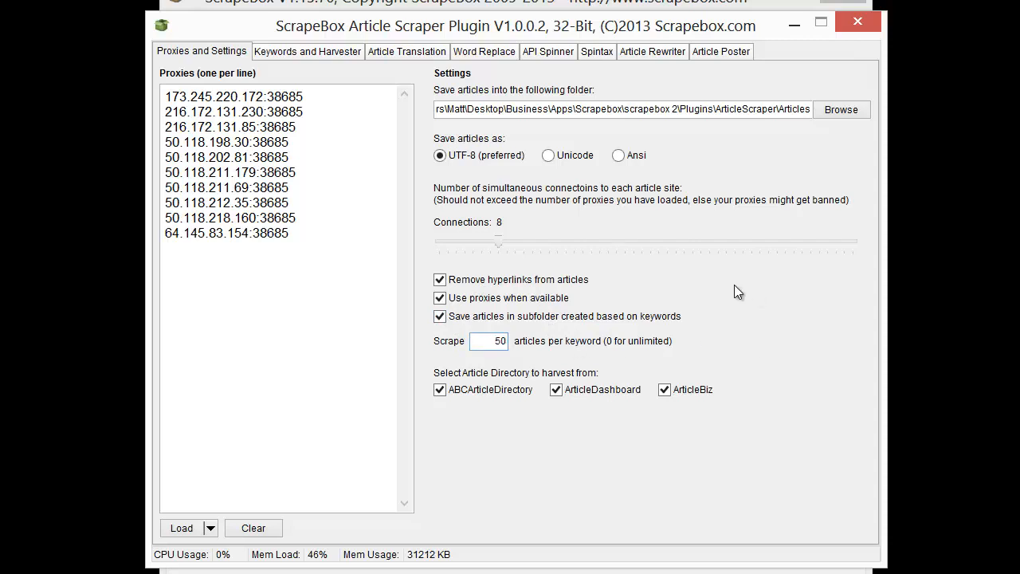
{"action": "mouse_move", "coordinate": [757, 296]}
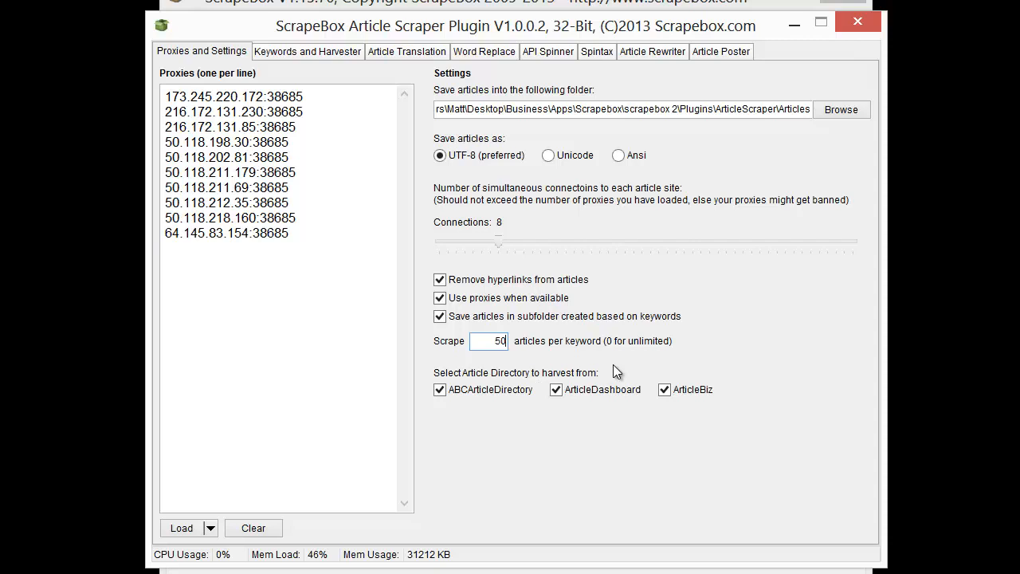
{"action": "mouse_move", "coordinate": [485, 384]}
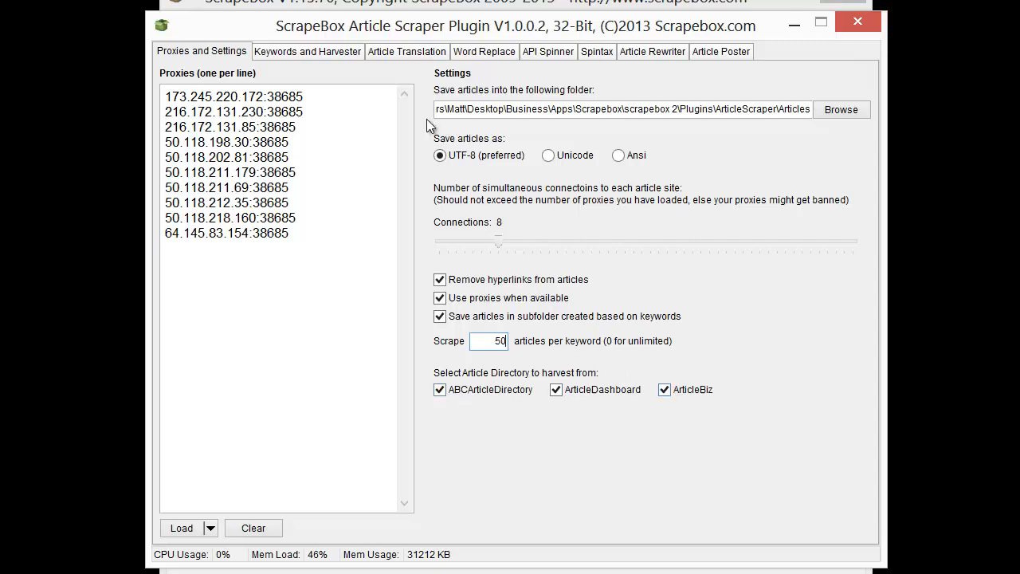
{"action": "left_click", "coordinate": [307, 51]}
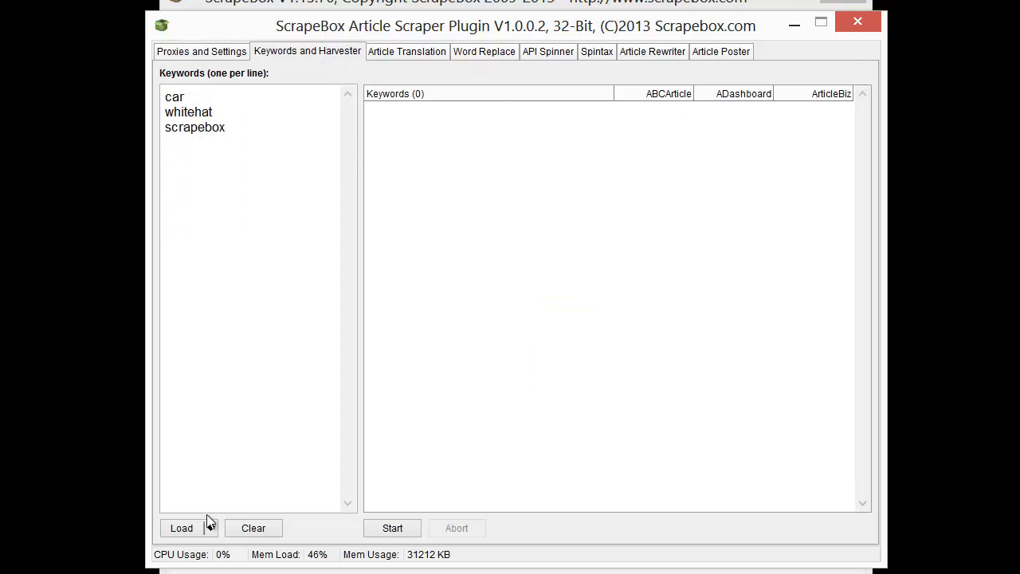
Step: Start the harvester to scrape articles for car, whitehat and scrapebox
{"action": "left_click", "coordinate": [181, 527]}
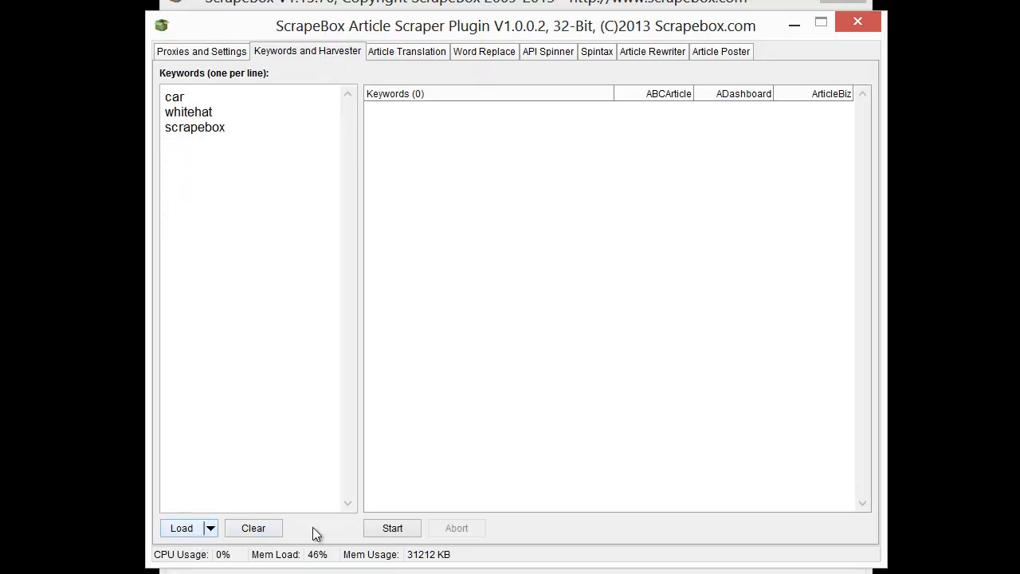
{"action": "left_click", "coordinate": [393, 527]}
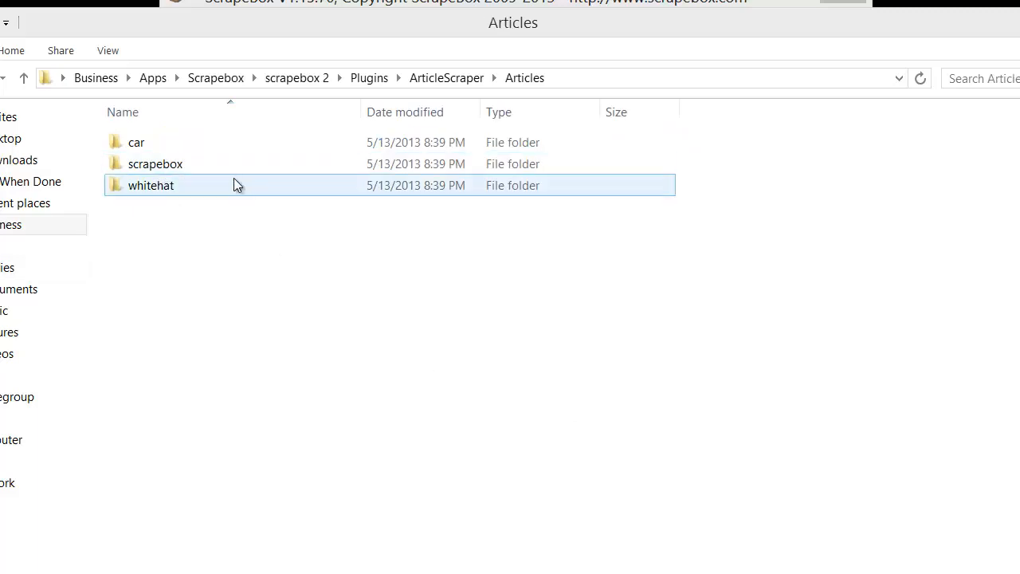
Step: Open the car articles folder and read the automobile lease savings article in Notepad
{"action": "left_click", "coordinate": [136, 142]}
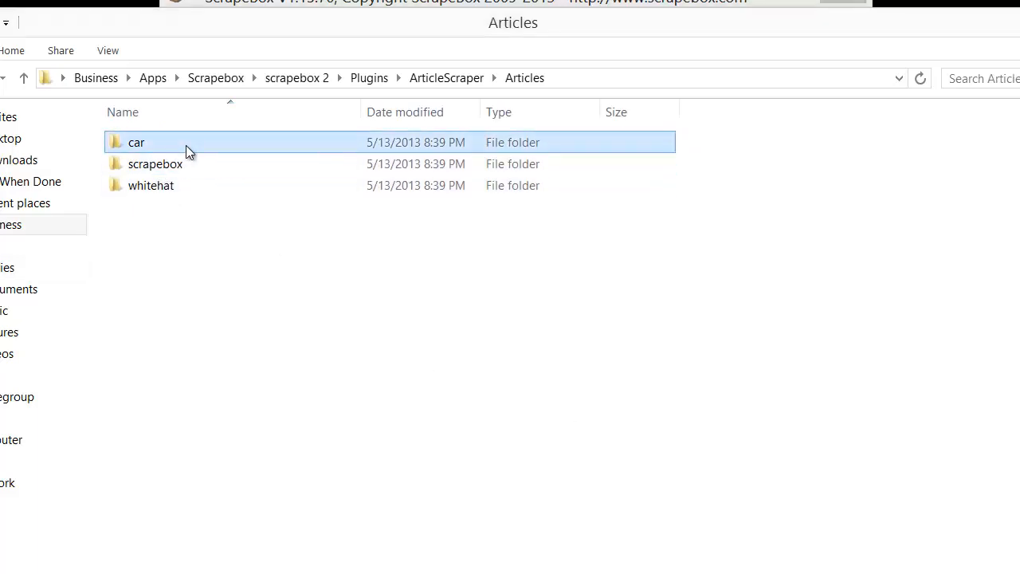
{"action": "double_click", "coordinate": [135, 142]}
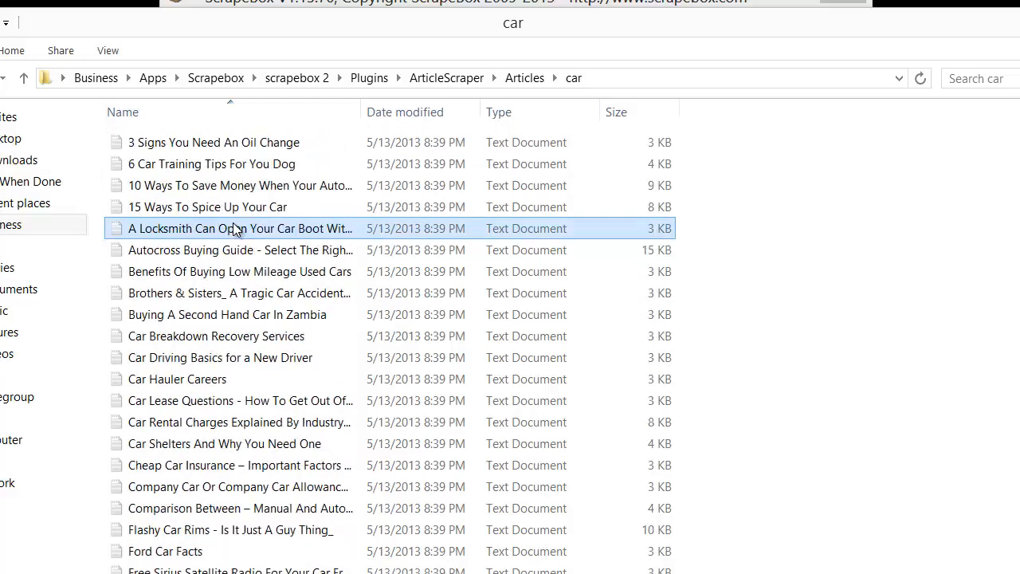
{"action": "double_click", "coordinate": [239, 185]}
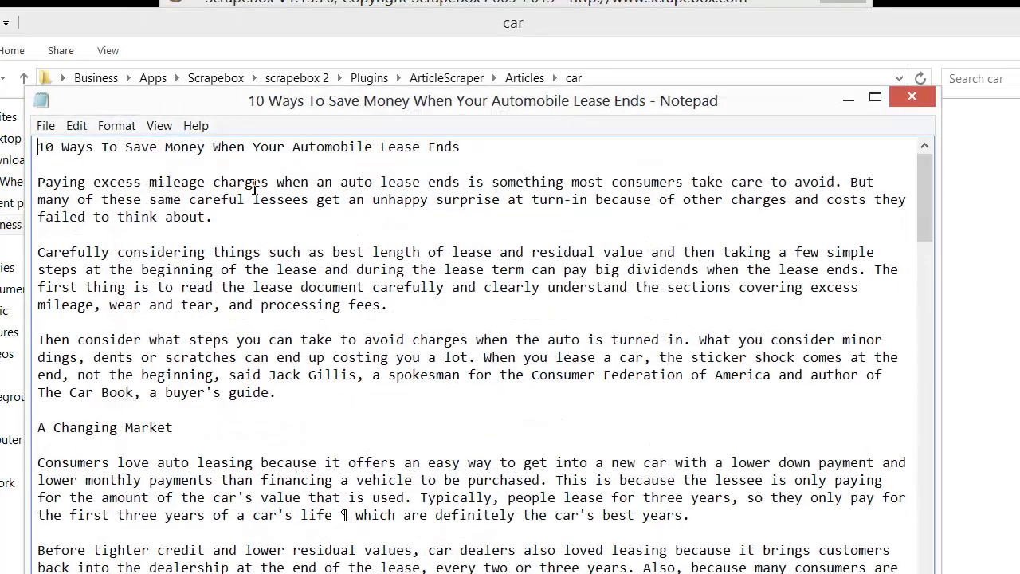
{"action": "scroll", "scroll_direction": "down", "scroll_amount": 3}
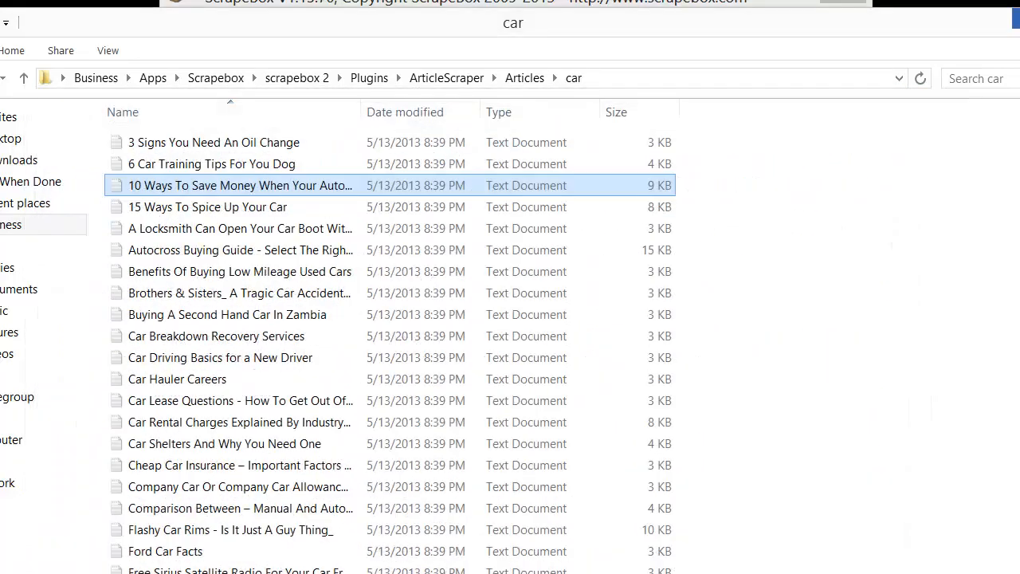
{"action": "left_click", "coordinate": [239, 293]}
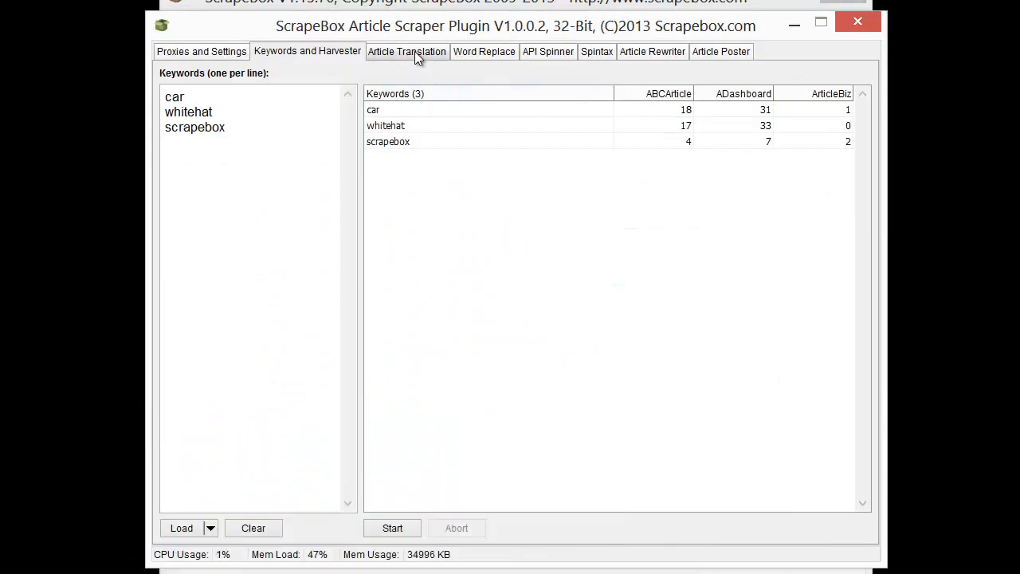
Step: Set the car articles folder as the translation source
{"action": "left_click", "coordinate": [408, 51]}
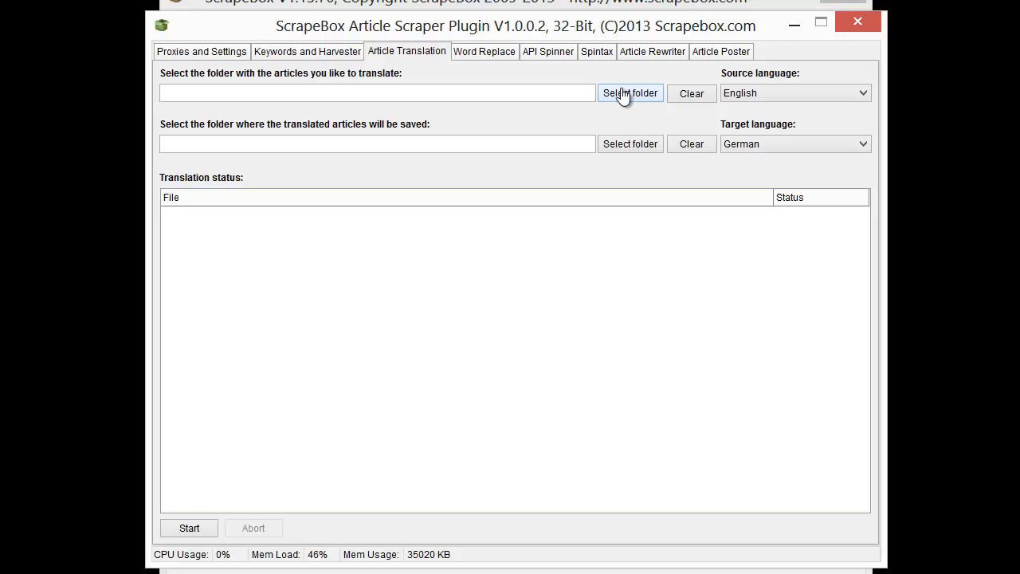
{"action": "left_click", "coordinate": [631, 94]}
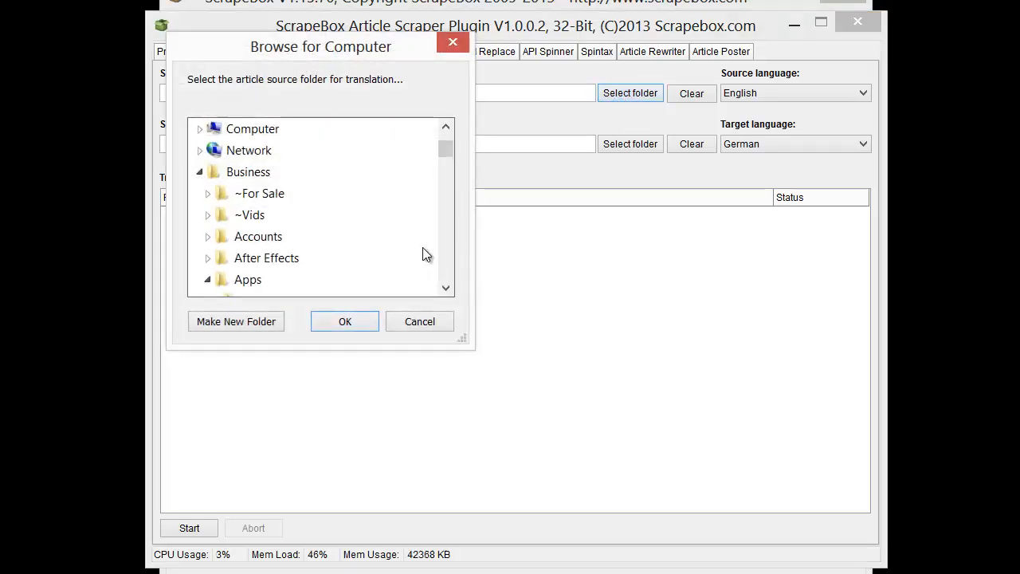
{"action": "left_click", "coordinate": [446, 287]}
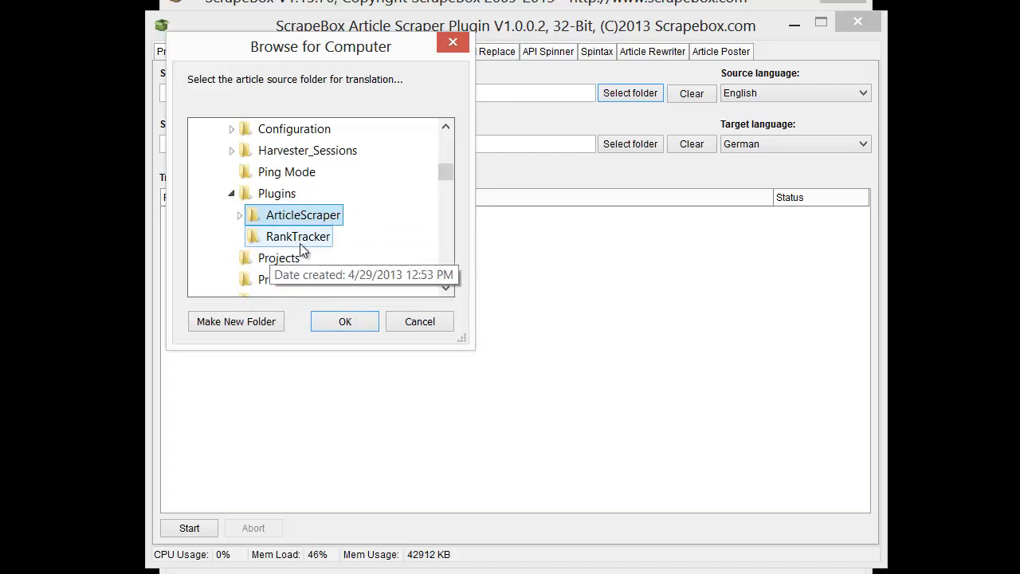
{"action": "left_click", "coordinate": [239, 215]}
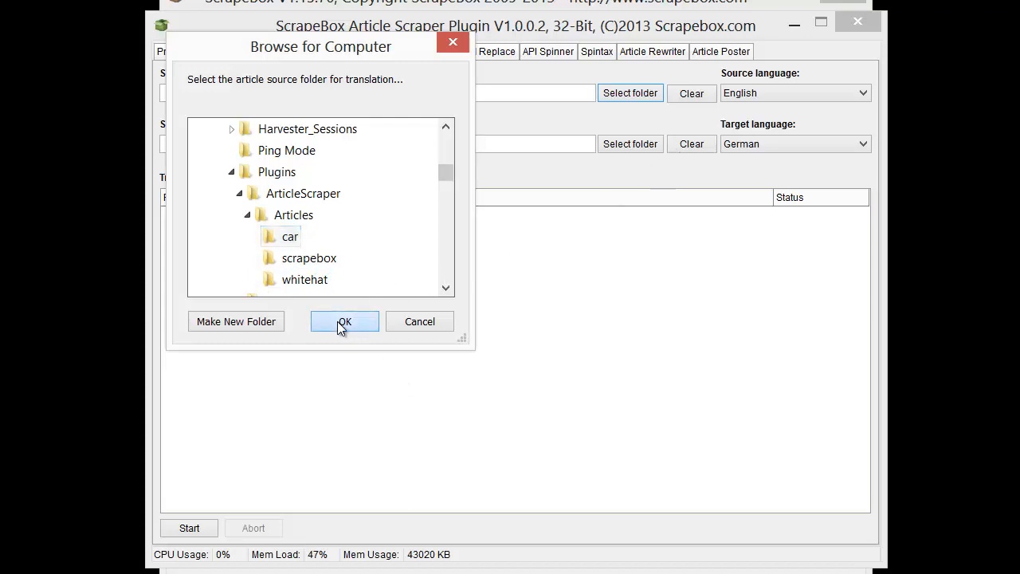
{"action": "left_click", "coordinate": [344, 321]}
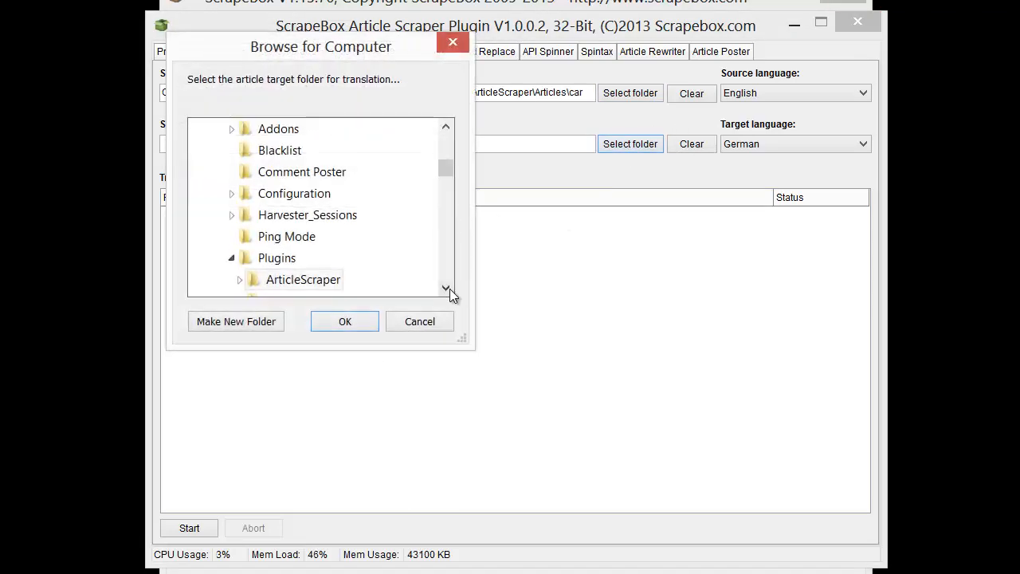
Step: Create a 'german' save folder inside car and start the English-to-German translation
{"action": "left_click", "coordinate": [303, 279]}
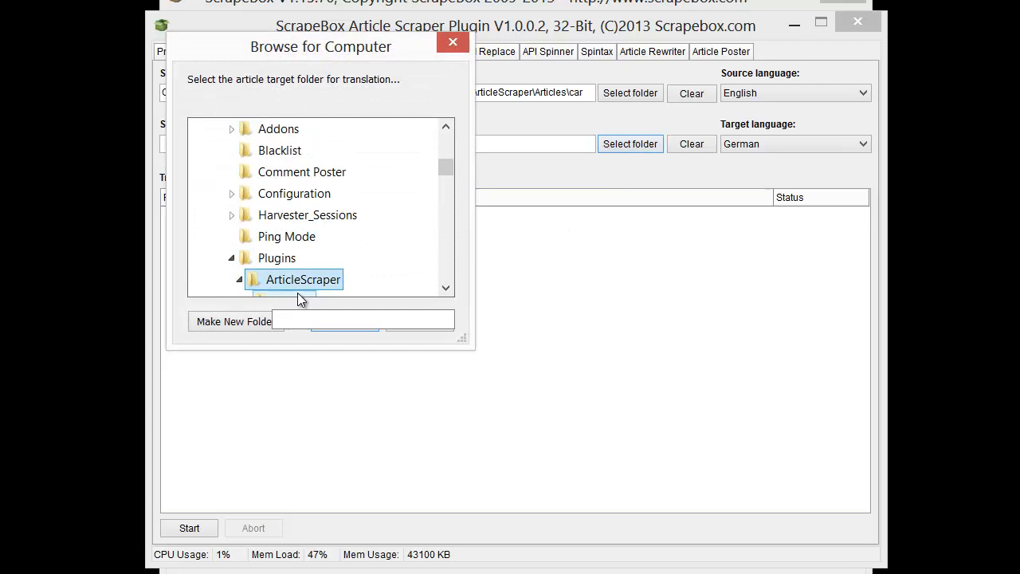
{"action": "scroll", "scroll_direction": "down", "scroll_amount": 3}
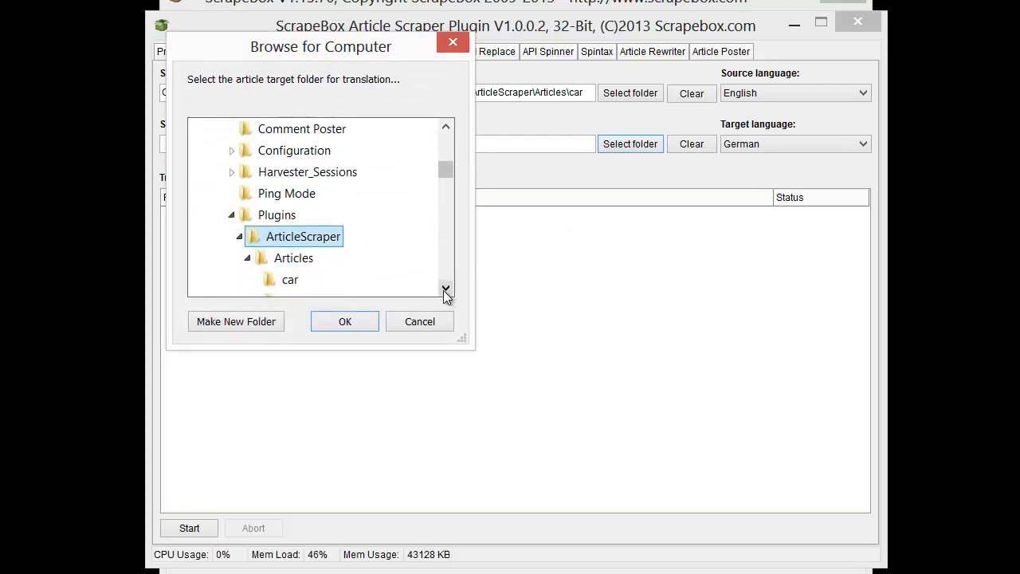
{"action": "left_click", "coordinate": [236, 322]}
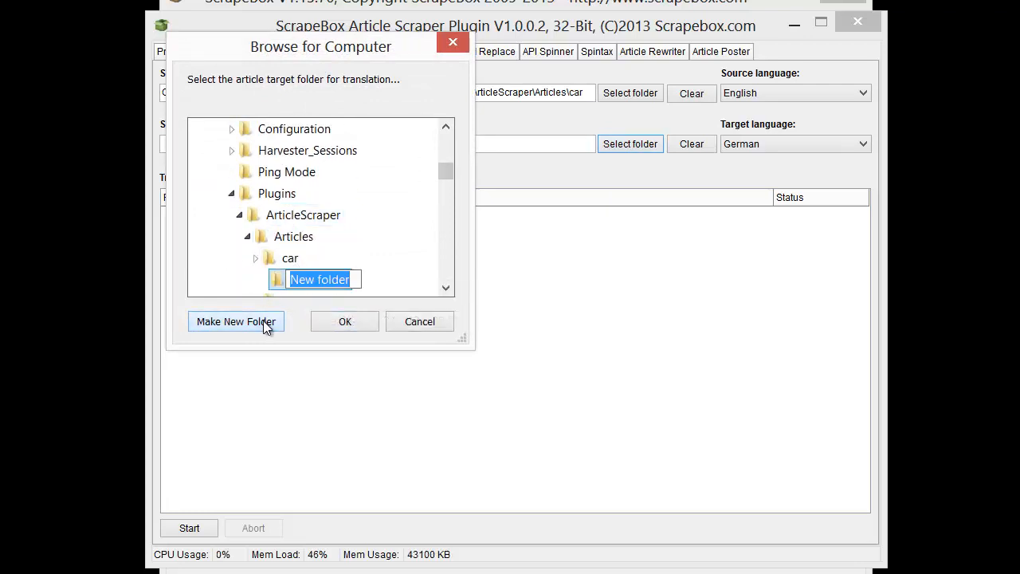
{"action": "type", "text": "german"}
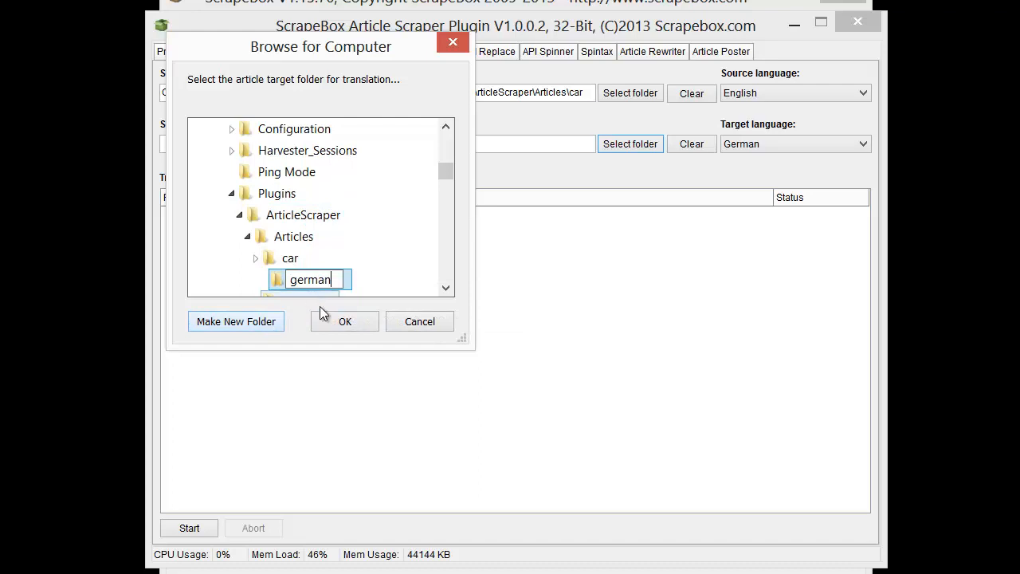
{"action": "left_click", "coordinate": [345, 321]}
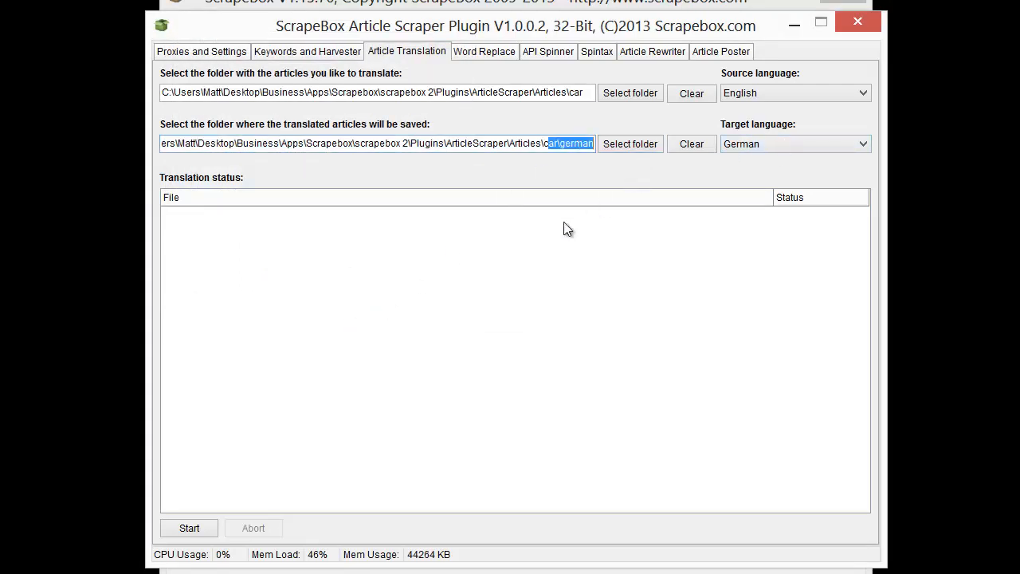
{"action": "left_click", "coordinate": [188, 528]}
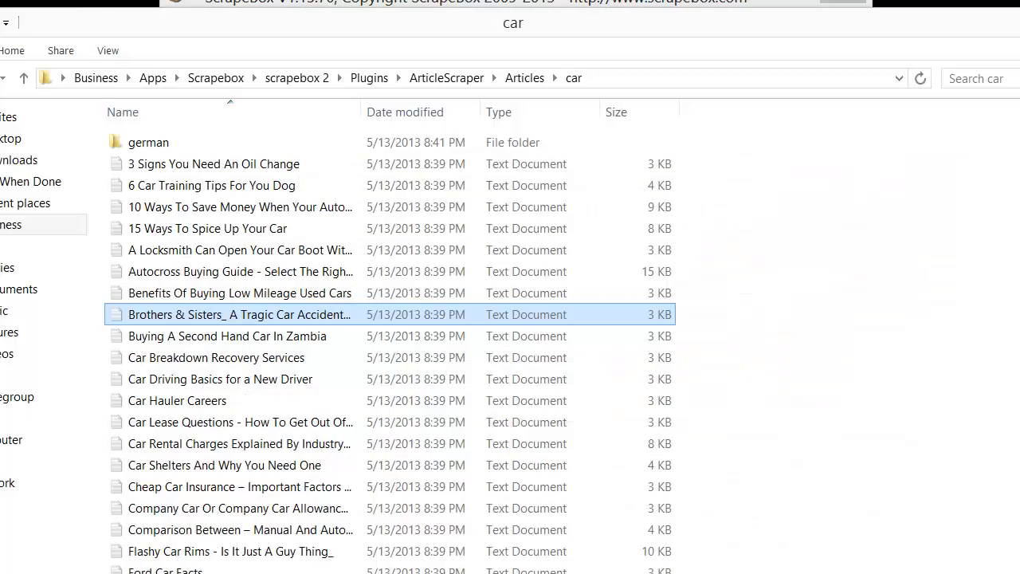
Step: Compare the original oil change article with a translated copy from the german folder
{"action": "double_click", "coordinate": [149, 142]}
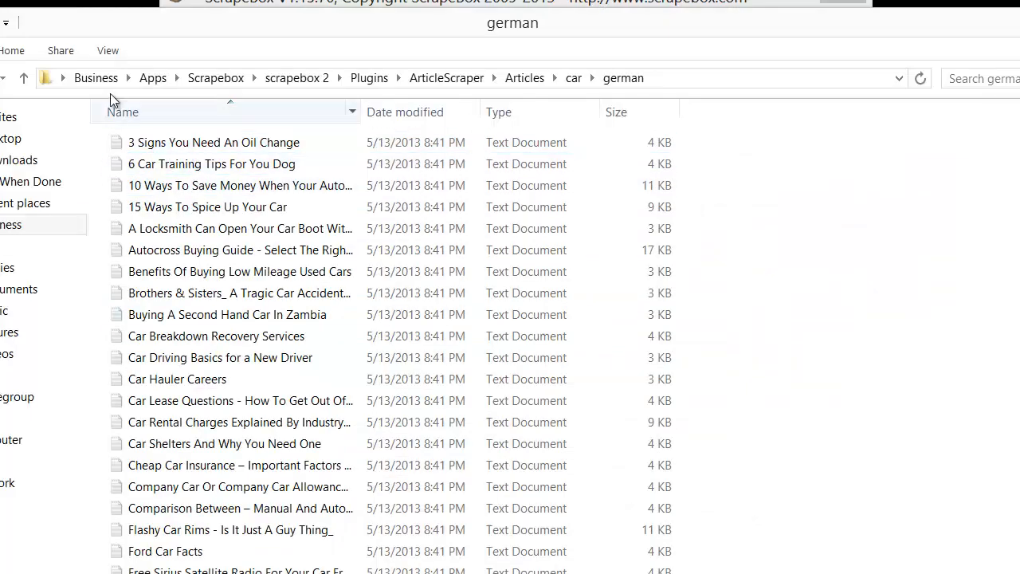
{"action": "left_click", "coordinate": [573, 77]}
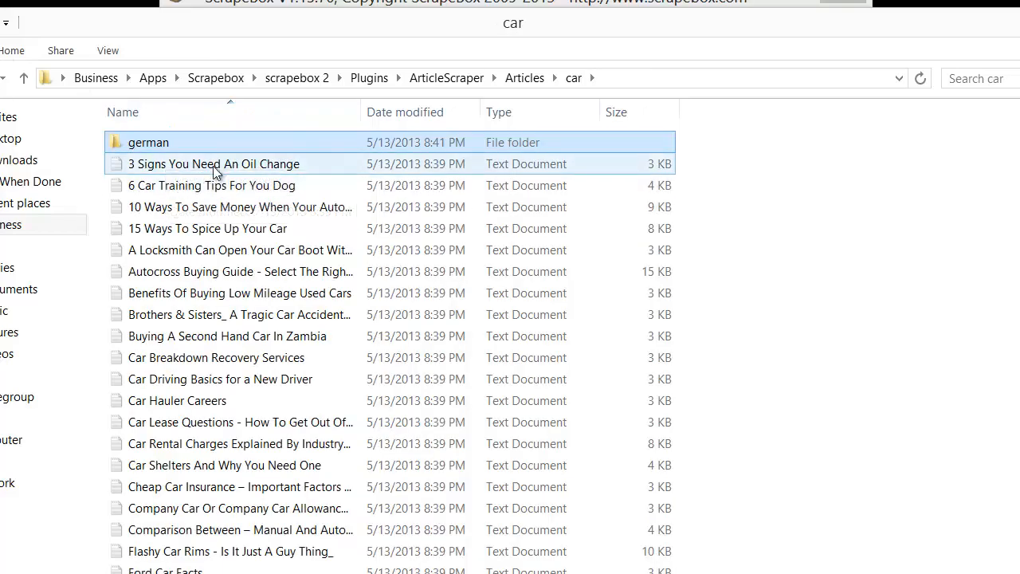
{"action": "double_click", "coordinate": [213, 164]}
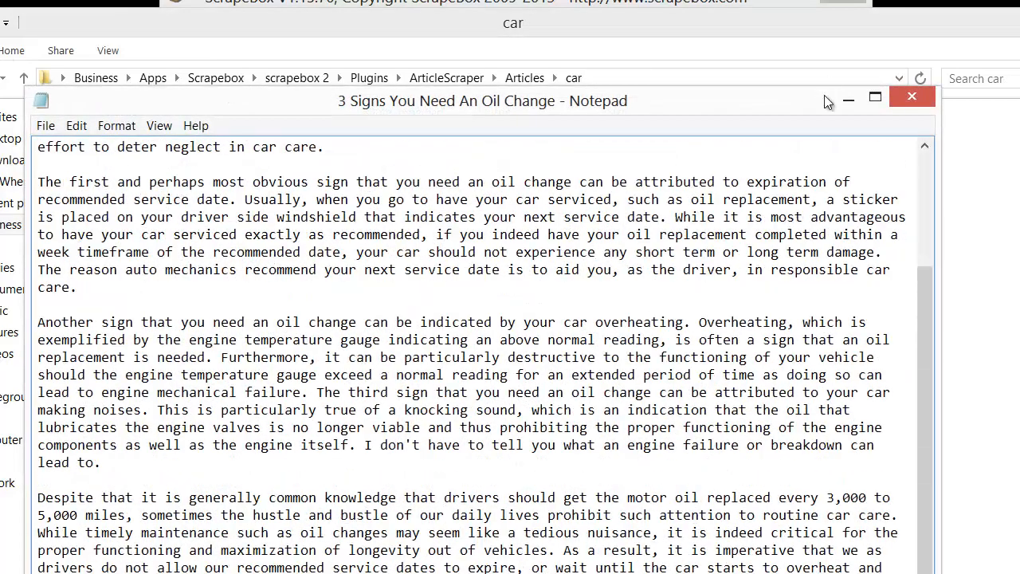
{"action": "left_click", "coordinate": [913, 96]}
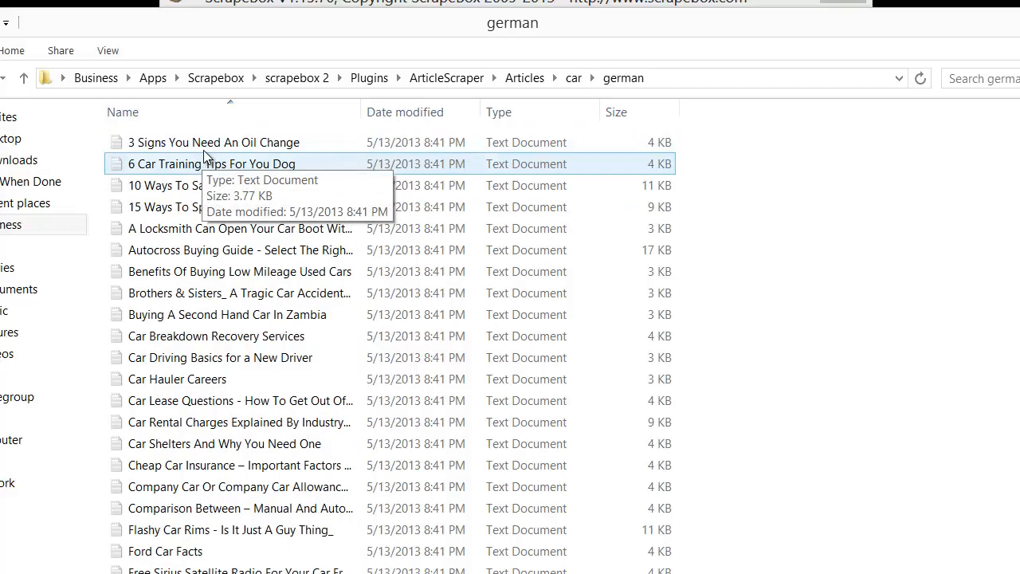
{"action": "double_click", "coordinate": [214, 142]}
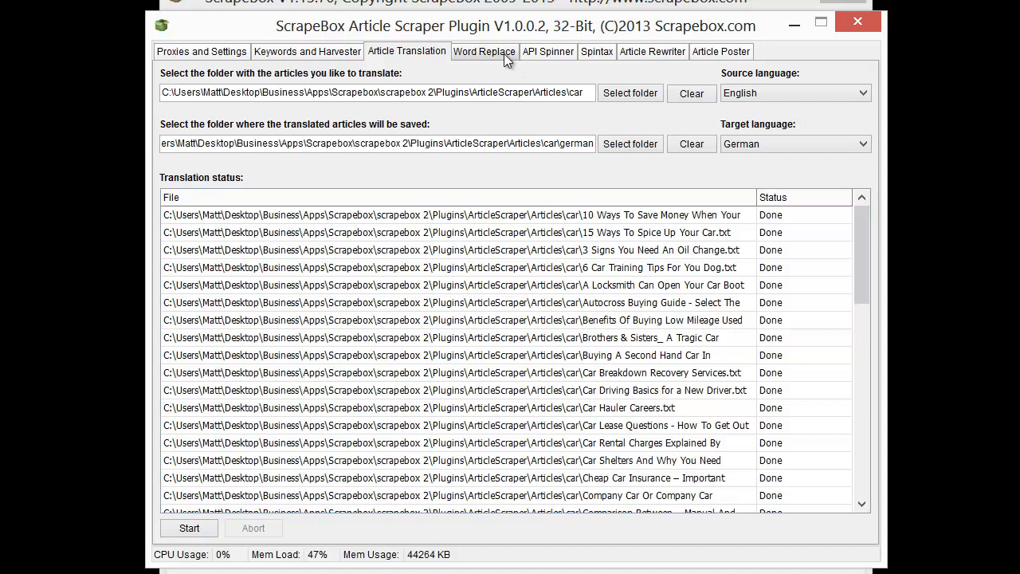
Step: Enter the word-replace rule car=vehicle in the Word Replace list
{"action": "left_click", "coordinate": [484, 51]}
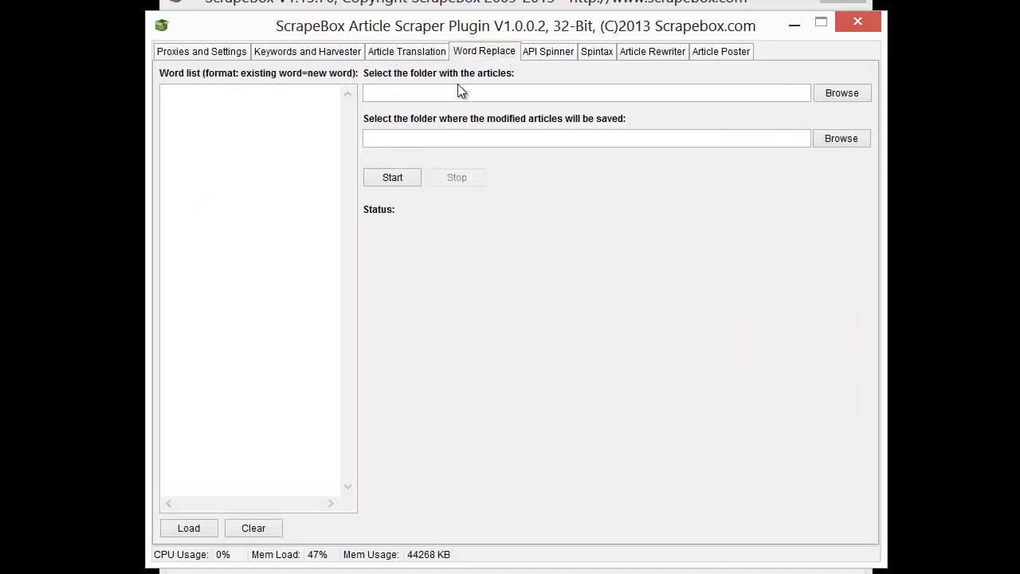
{"action": "mouse_move", "coordinate": [841, 93]}
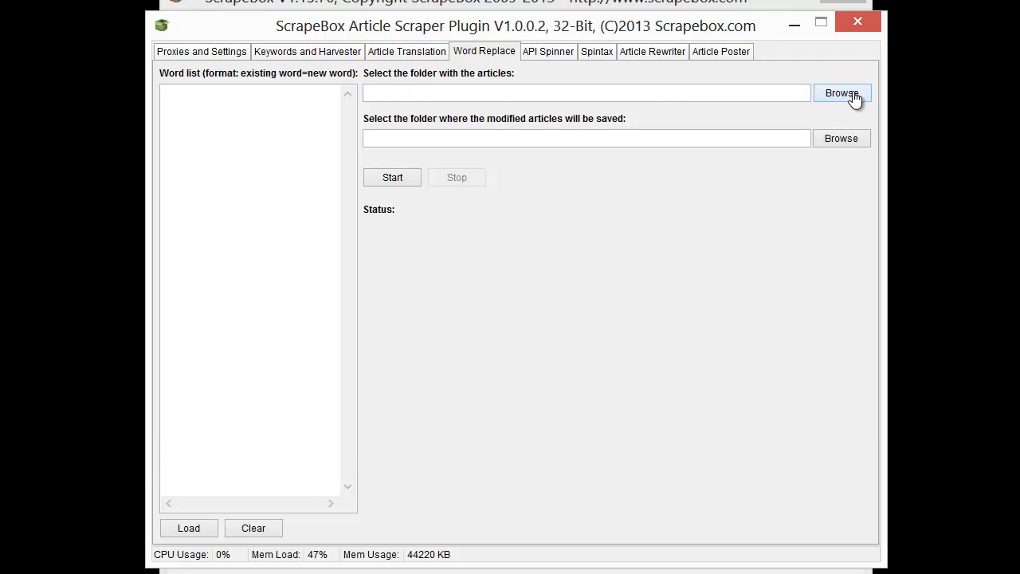
{"action": "mouse_move", "coordinate": [423, 168]}
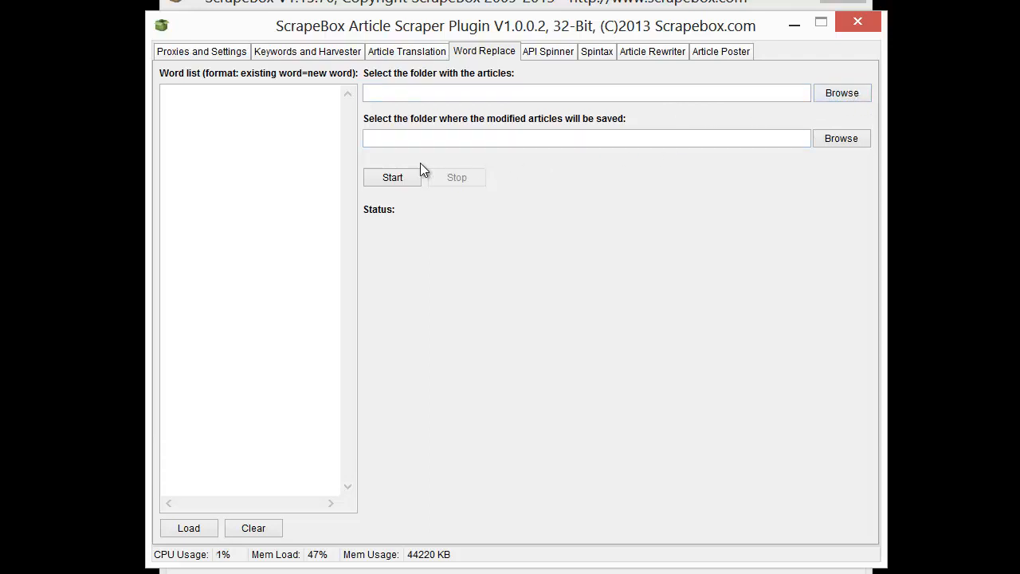
{"action": "left_click", "coordinate": [200, 107]}
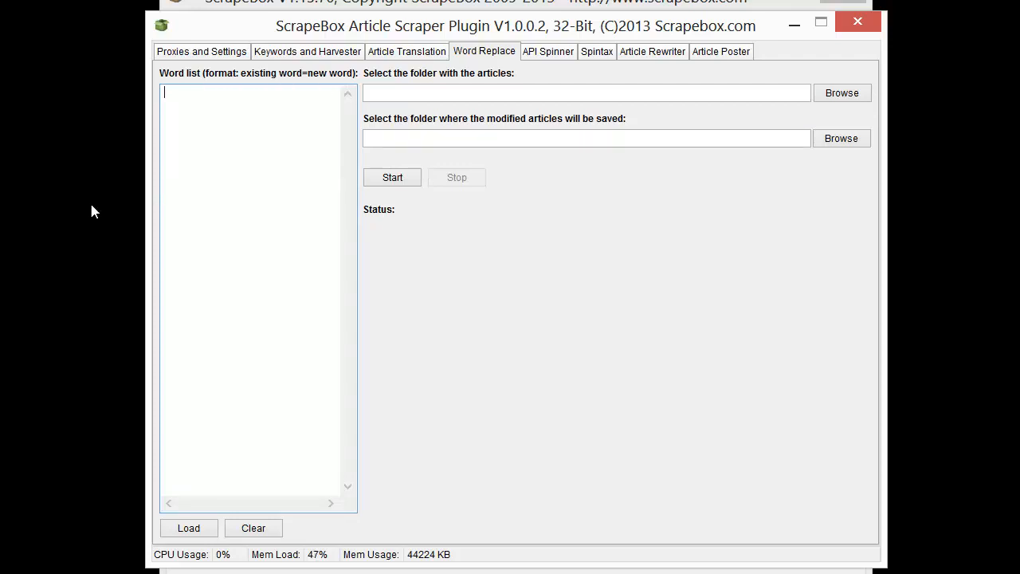
{"action": "type", "text": "car"}
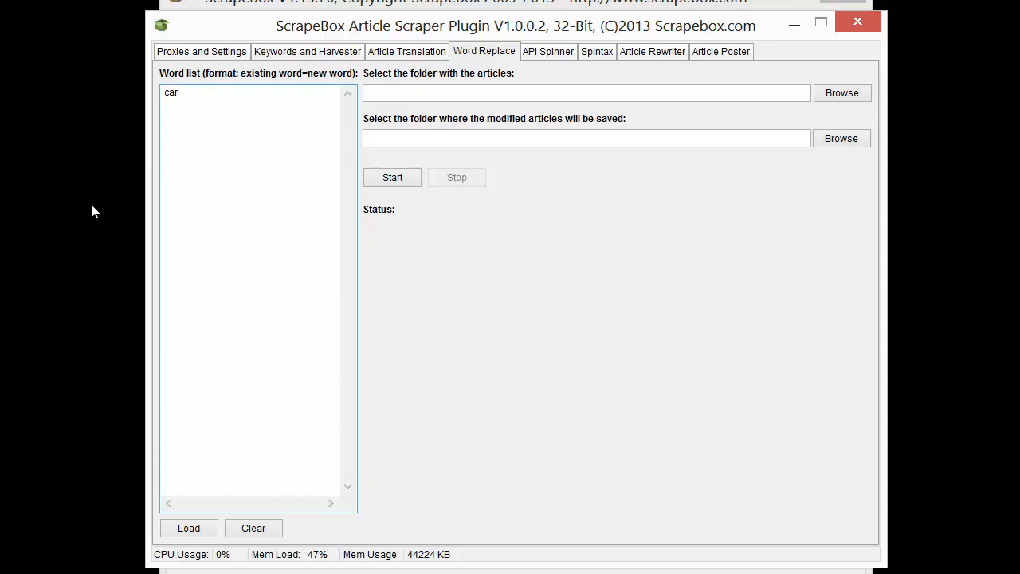
{"action": "type", "text": "="}
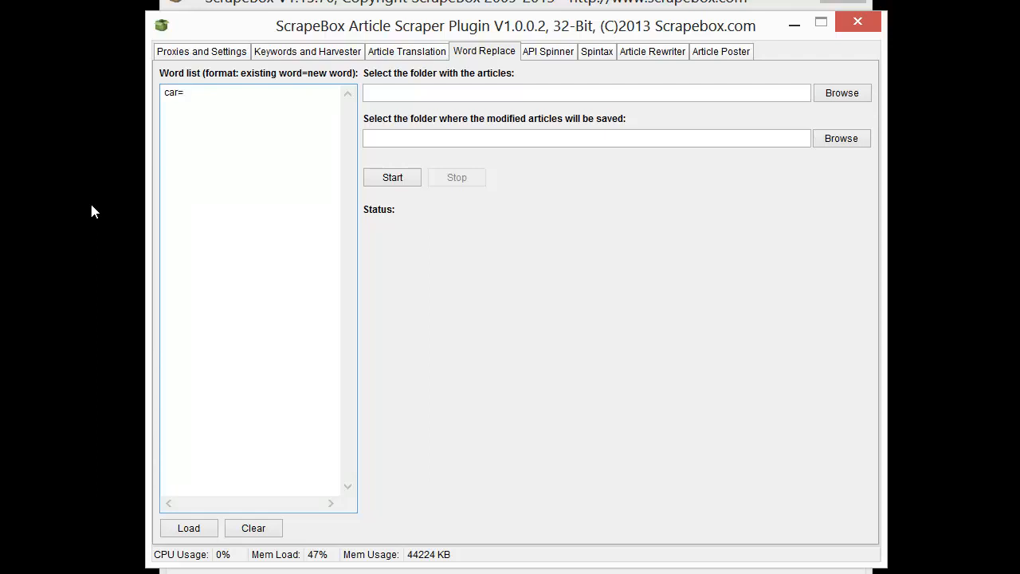
{"action": "type", "text": "v"}
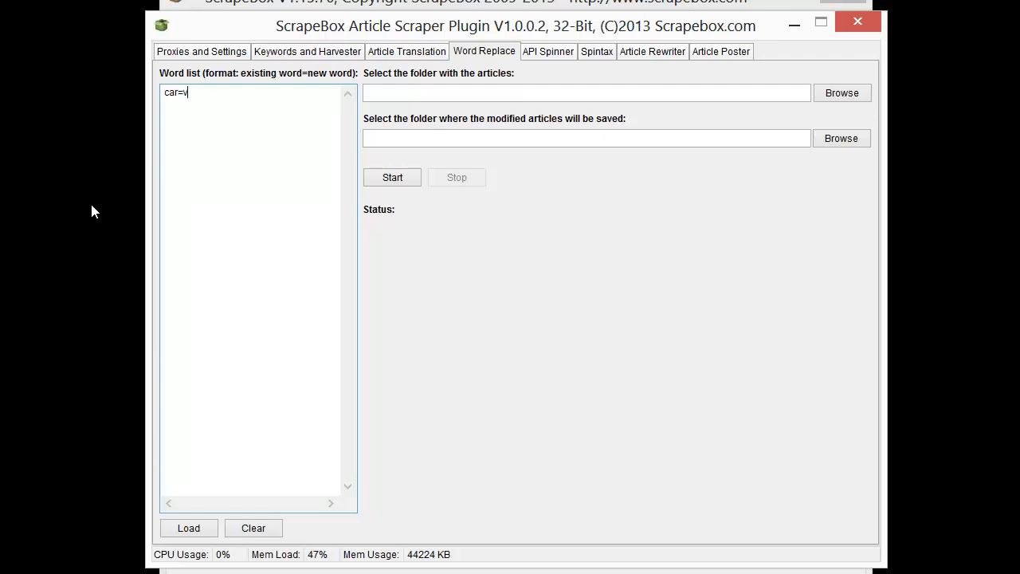
{"action": "type", "text": "ehi"}
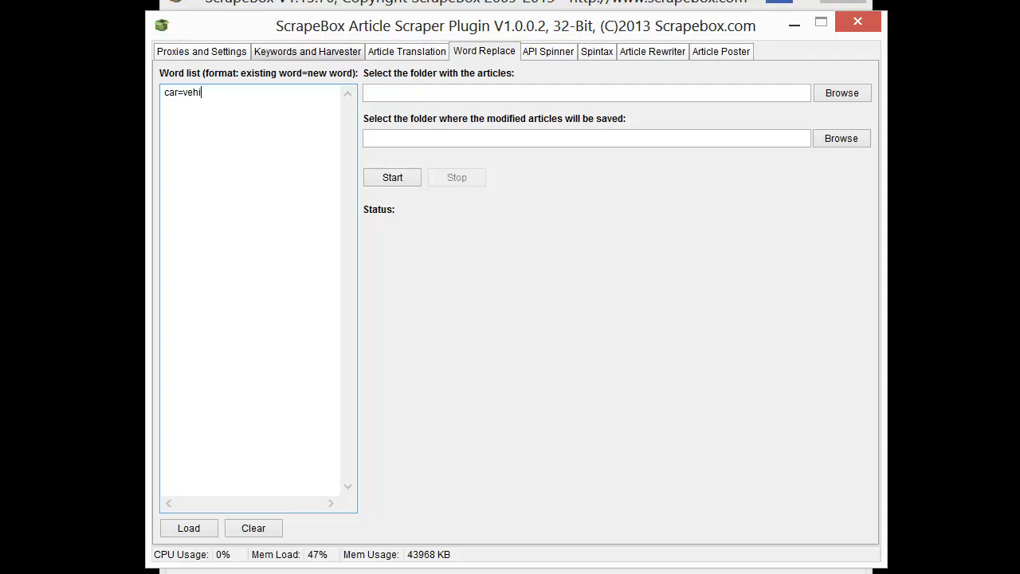
{"action": "type", "text": "cle"}
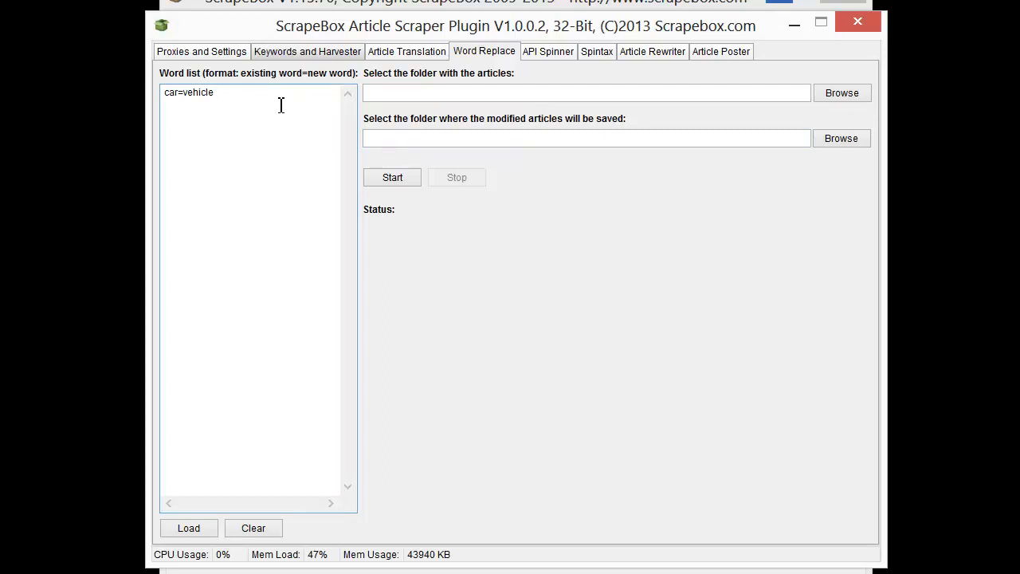
Step: Add the spintax rule car={car|vehicle} on the next line
{"action": "type", "text": "car"}
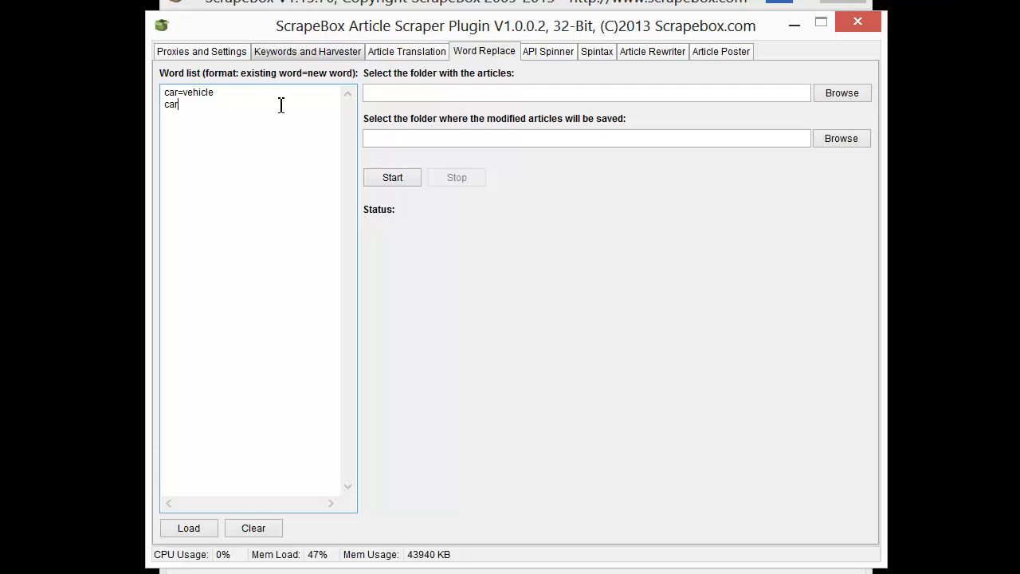
{"action": "type", "text": "="}
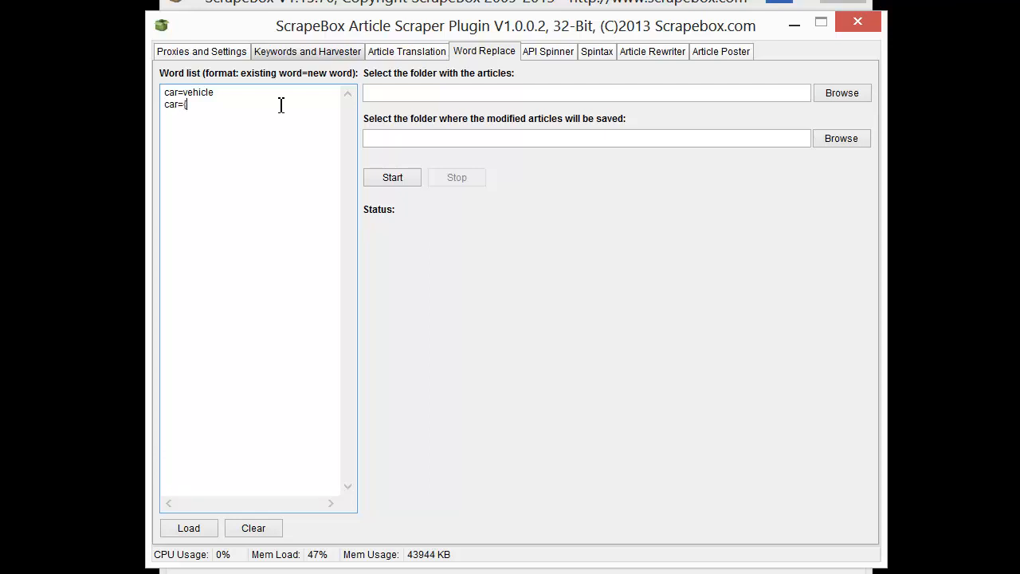
{"action": "type", "text": "{car"}
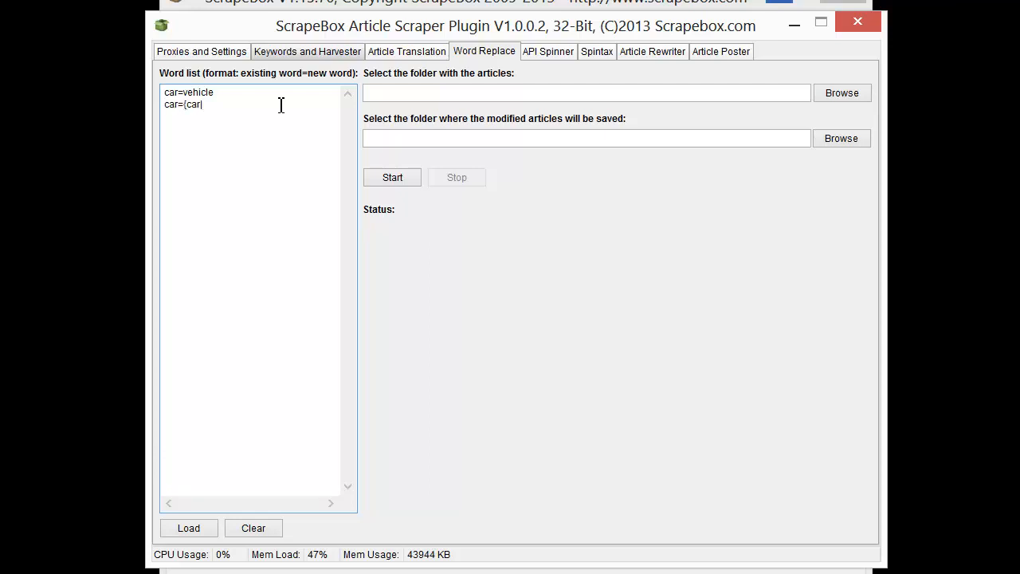
{"action": "type", "text": "|vehicle"}
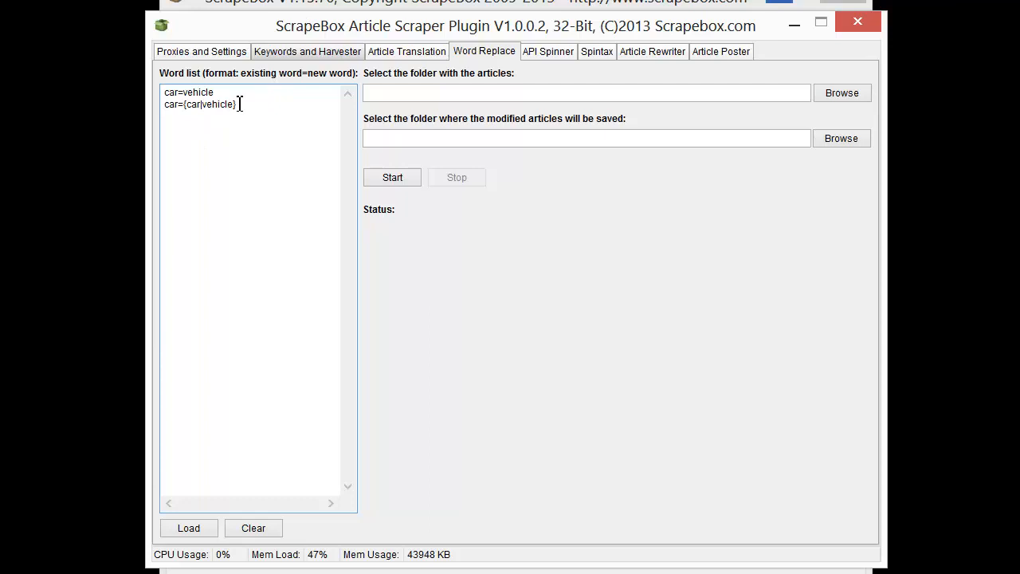
{"action": "double_click", "coordinate": [208, 104]}
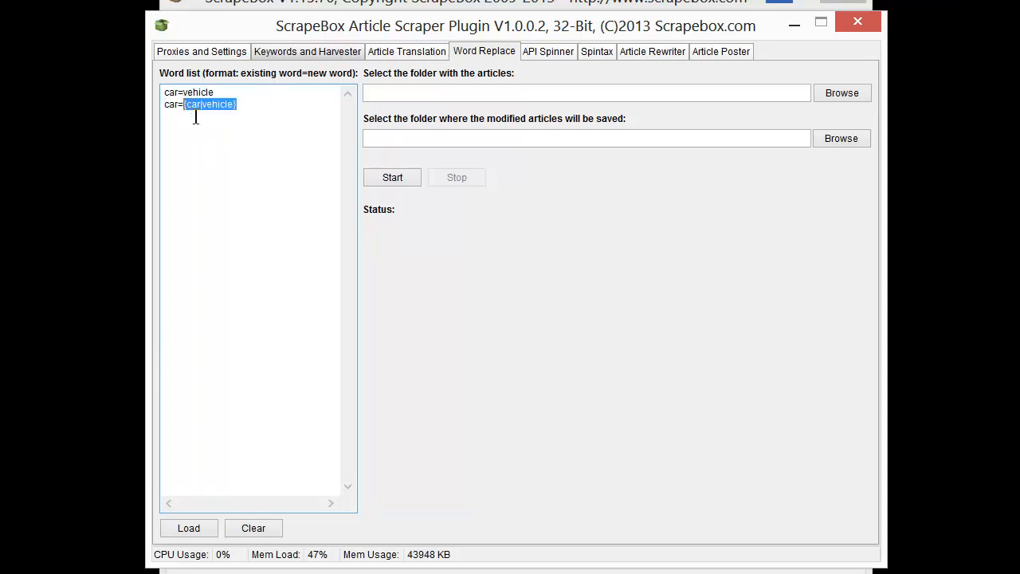
{"action": "mouse_move", "coordinate": [308, 213]}
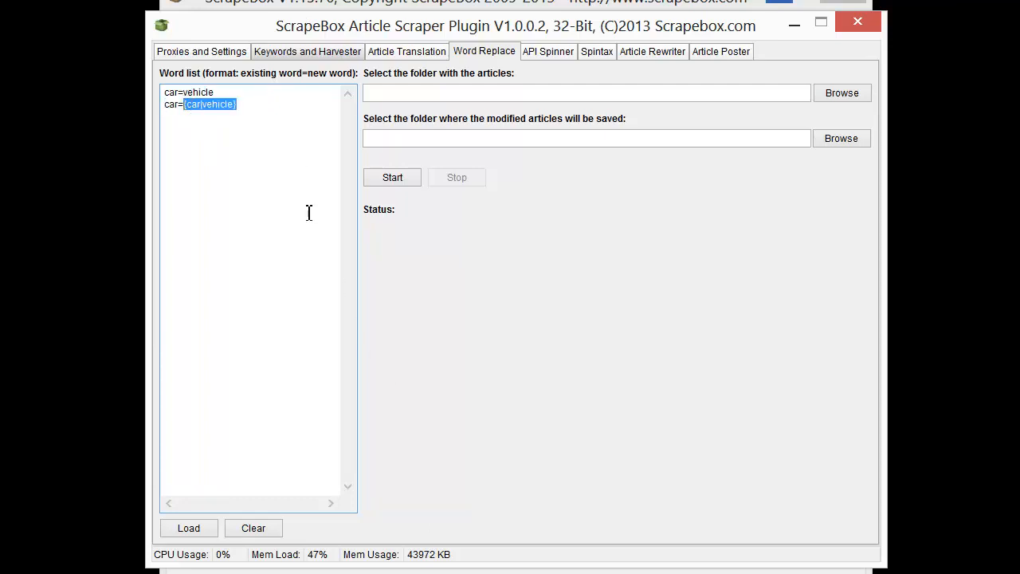
{"action": "mouse_move", "coordinate": [238, 478]}
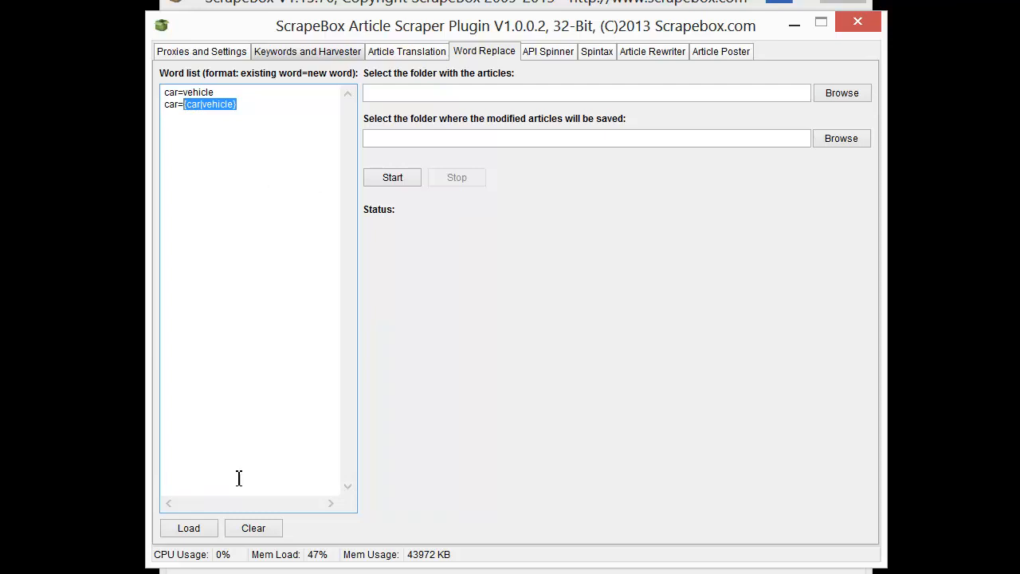
{"action": "mouse_move", "coordinate": [247, 414]}
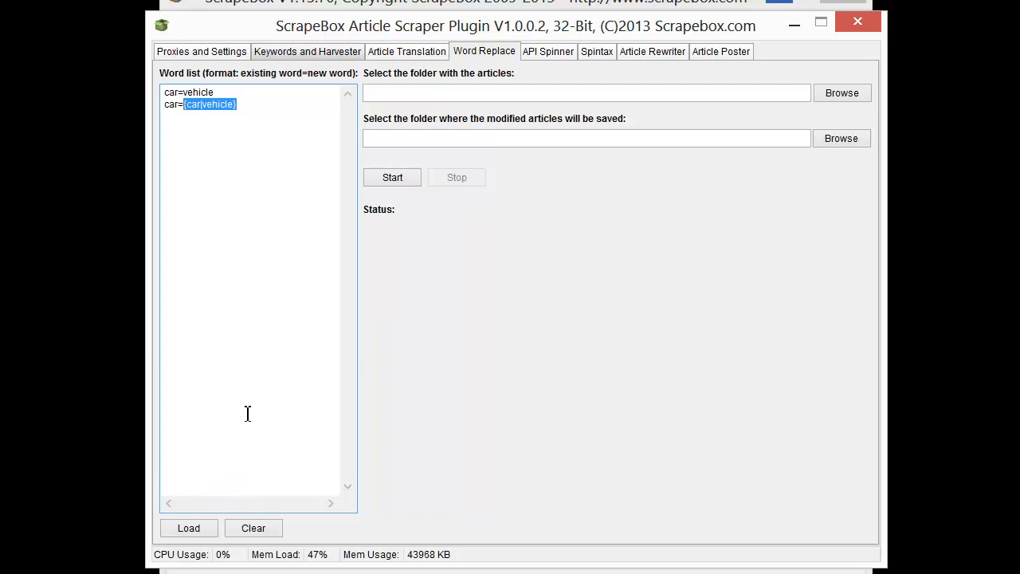
{"action": "mouse_move", "coordinate": [269, 415]}
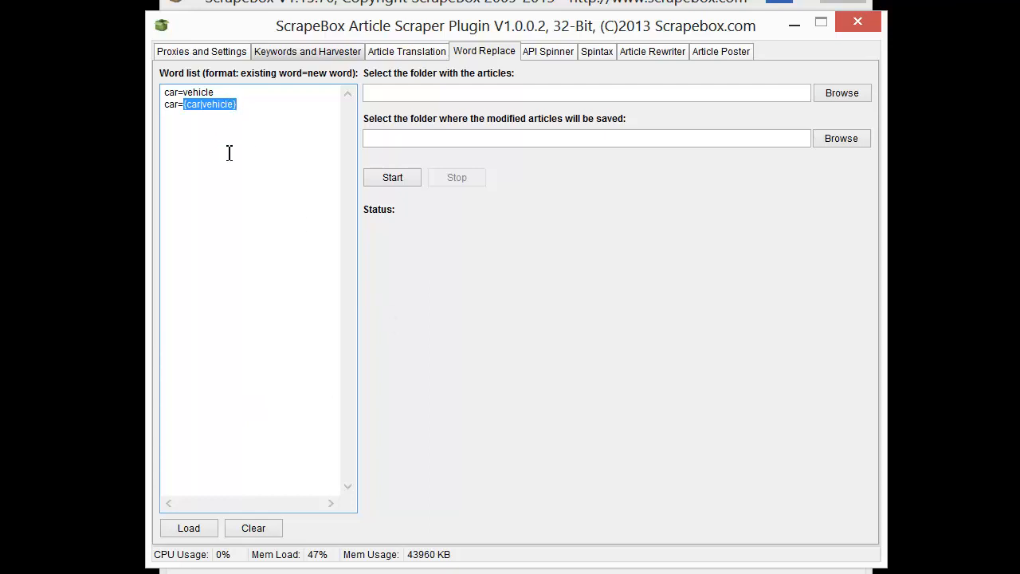
{"action": "mouse_move", "coordinate": [236, 245]}
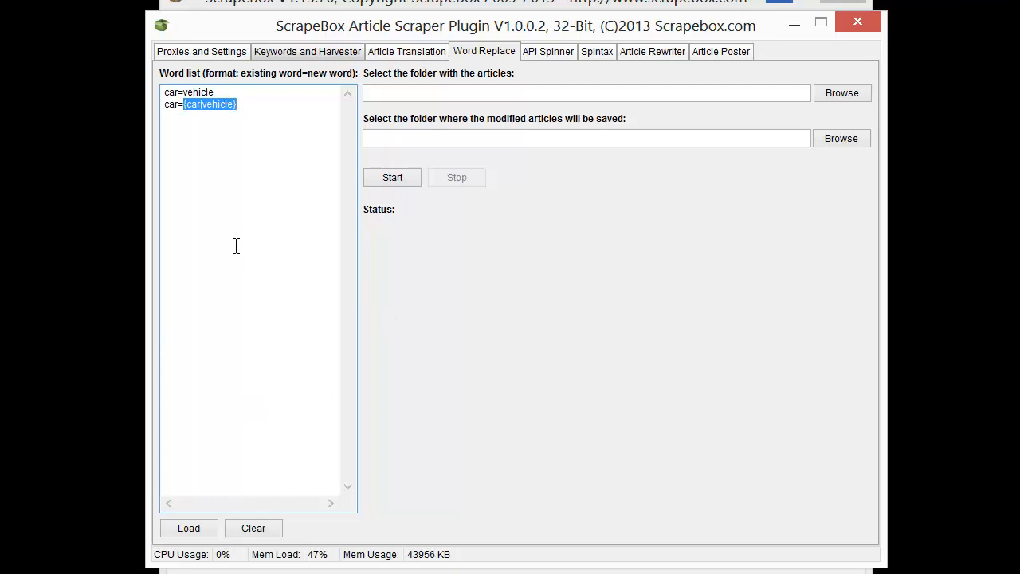
{"action": "mouse_move", "coordinate": [245, 247]}
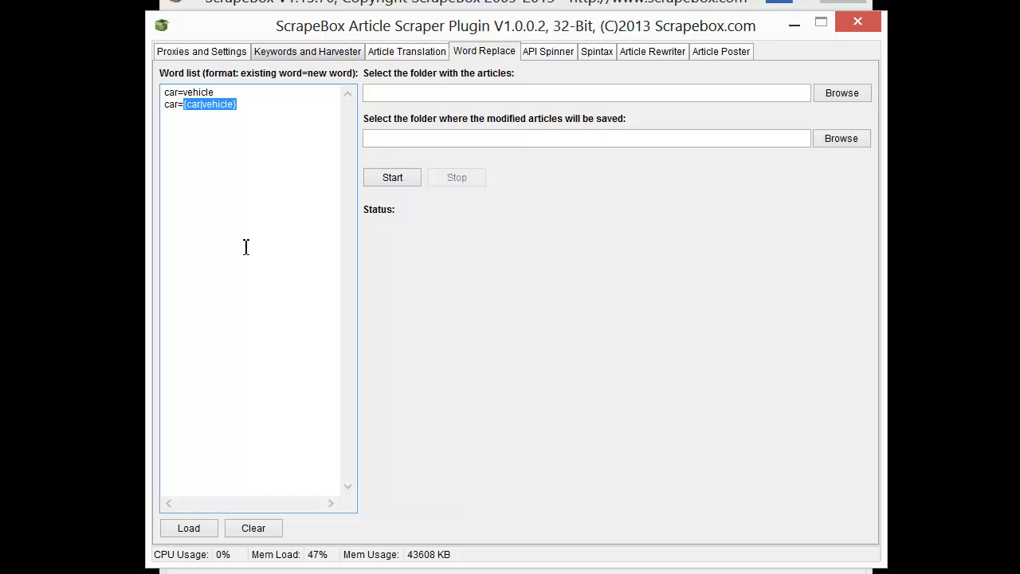
{"action": "mouse_move", "coordinate": [234, 292]}
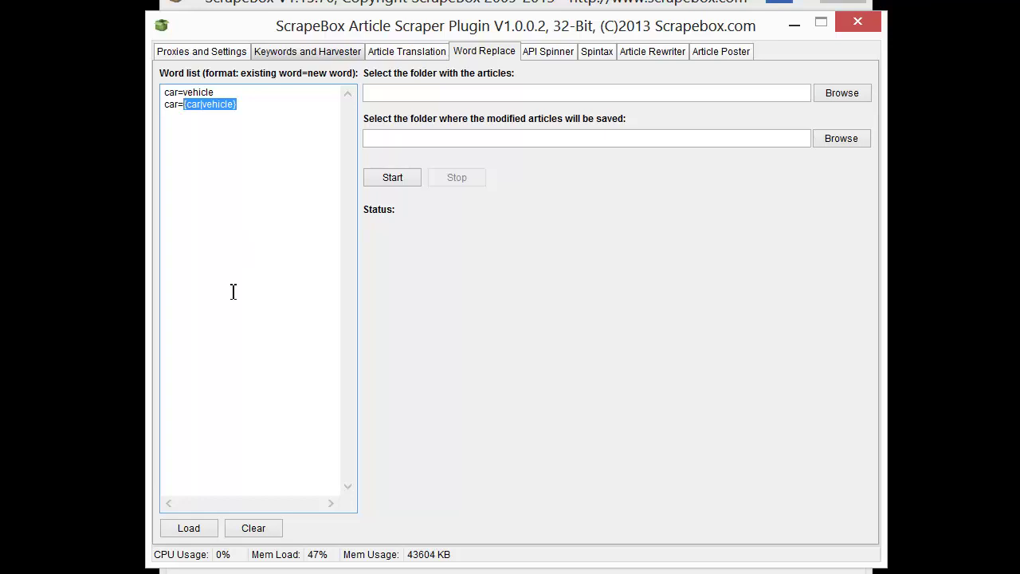
{"action": "mouse_move", "coordinate": [395, 154]}
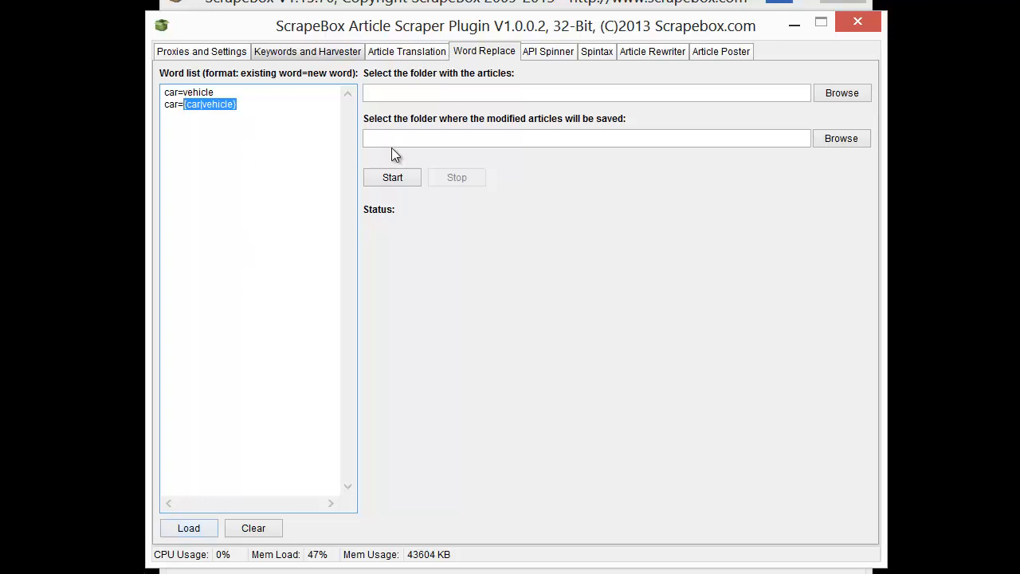
{"action": "mouse_move", "coordinate": [851, 99]}
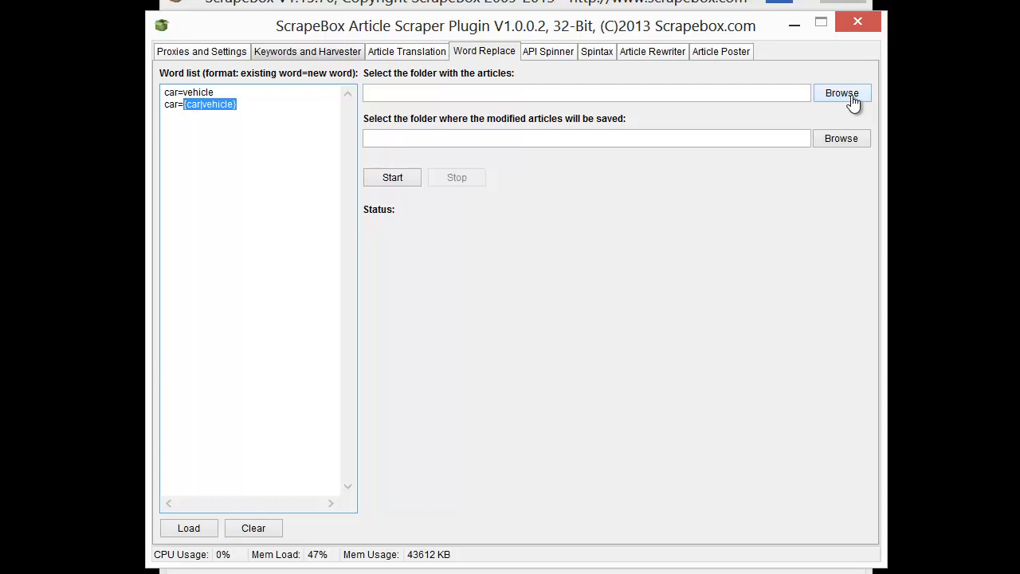
Step: Run car-to-vehicle replacement on the car articles, outputting to a new 'replaced' folder
{"action": "left_click", "coordinate": [842, 93]}
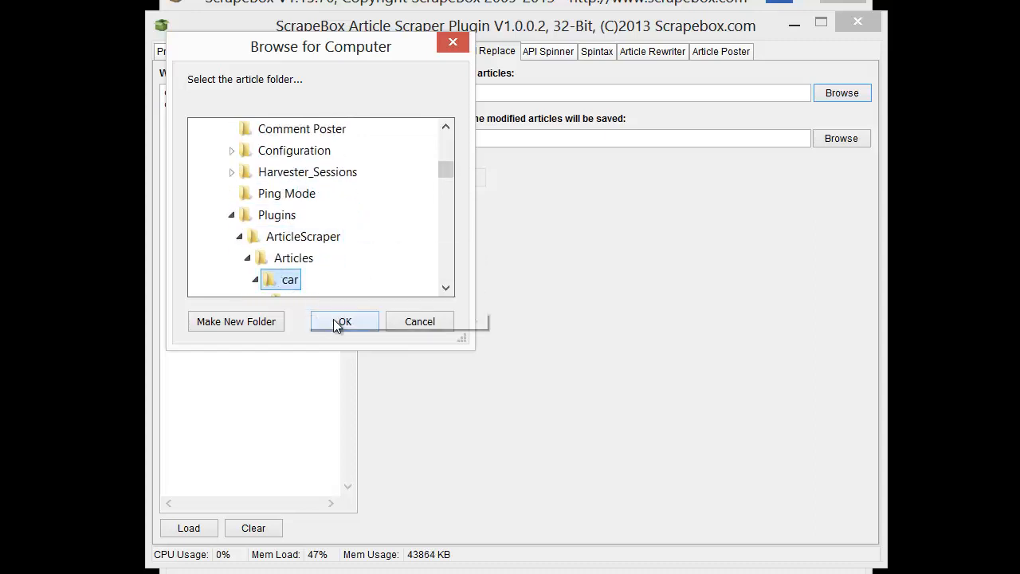
{"action": "left_click", "coordinate": [344, 321]}
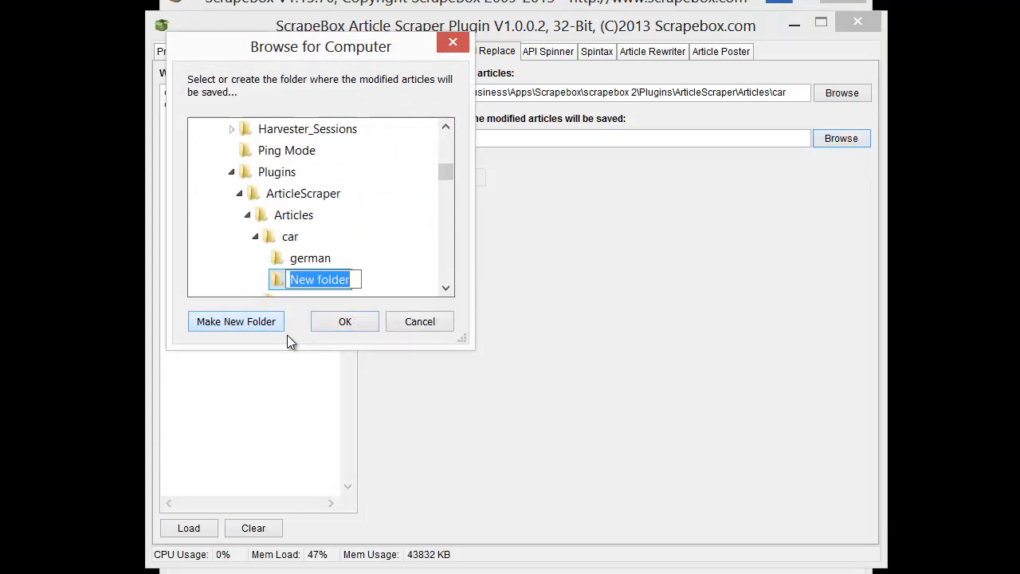
{"action": "type", "text": "replaced"}
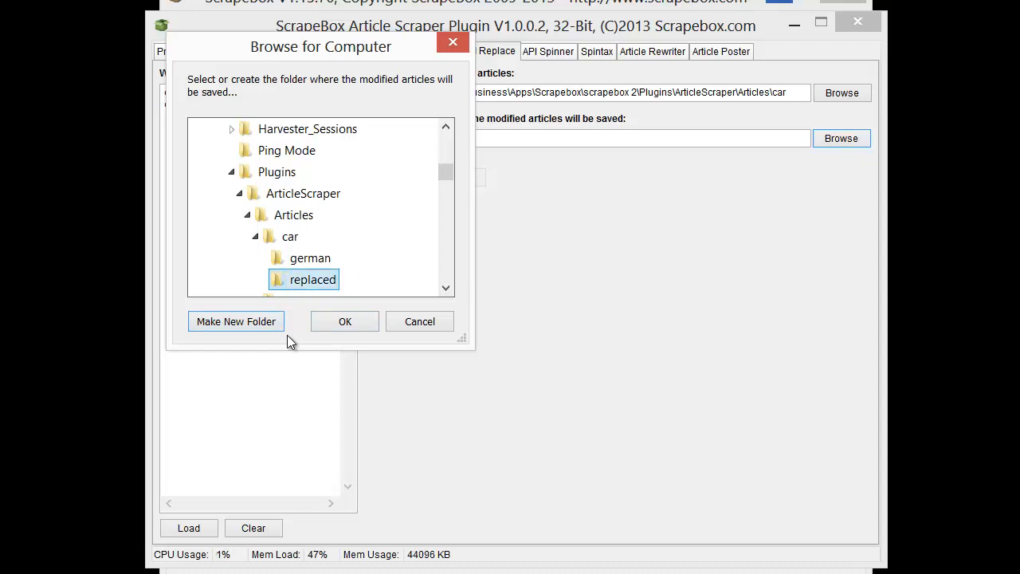
{"action": "left_click", "coordinate": [344, 321]}
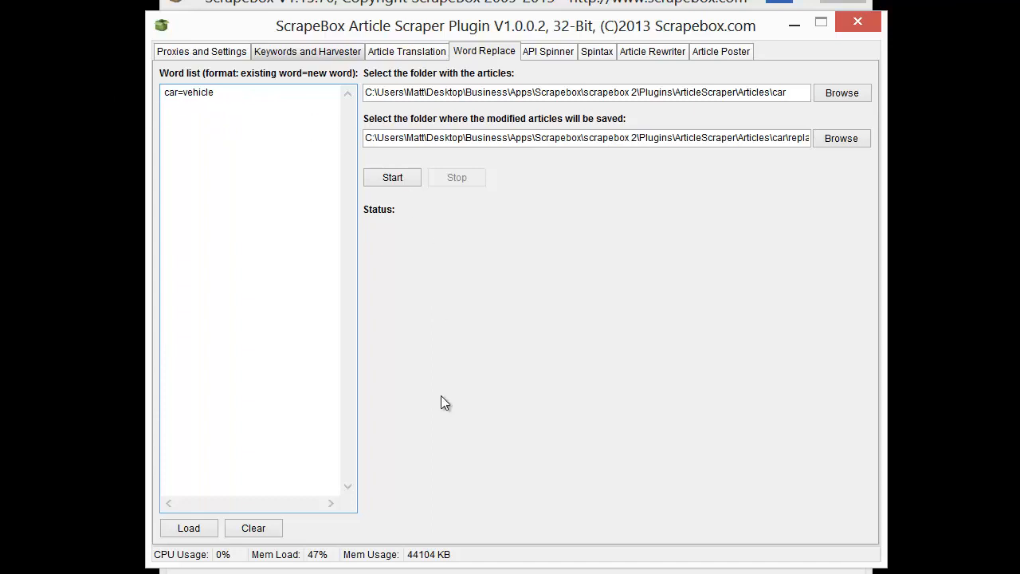
{"action": "left_click", "coordinate": [392, 177]}
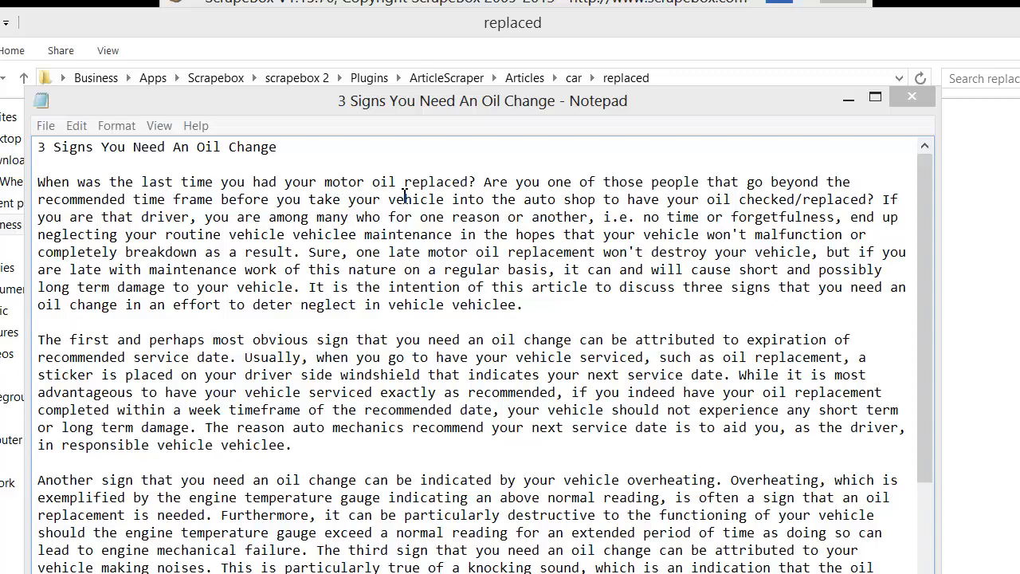
Step: Inspect the replaced word 'vehicle' in the oil-change article, then return to the API Spinner page
{"action": "double_click", "coordinate": [418, 199]}
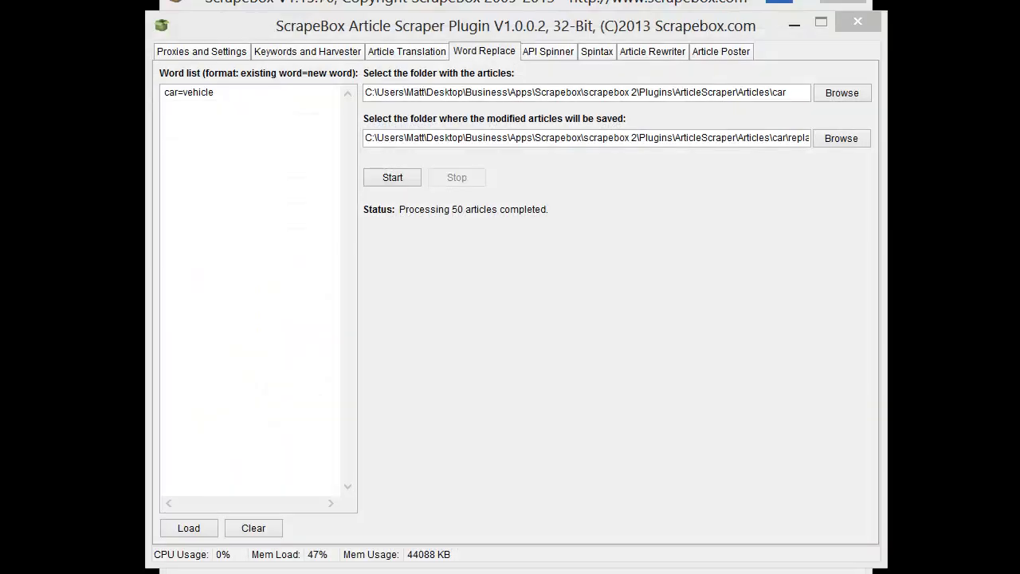
{"action": "left_click", "coordinate": [548, 51]}
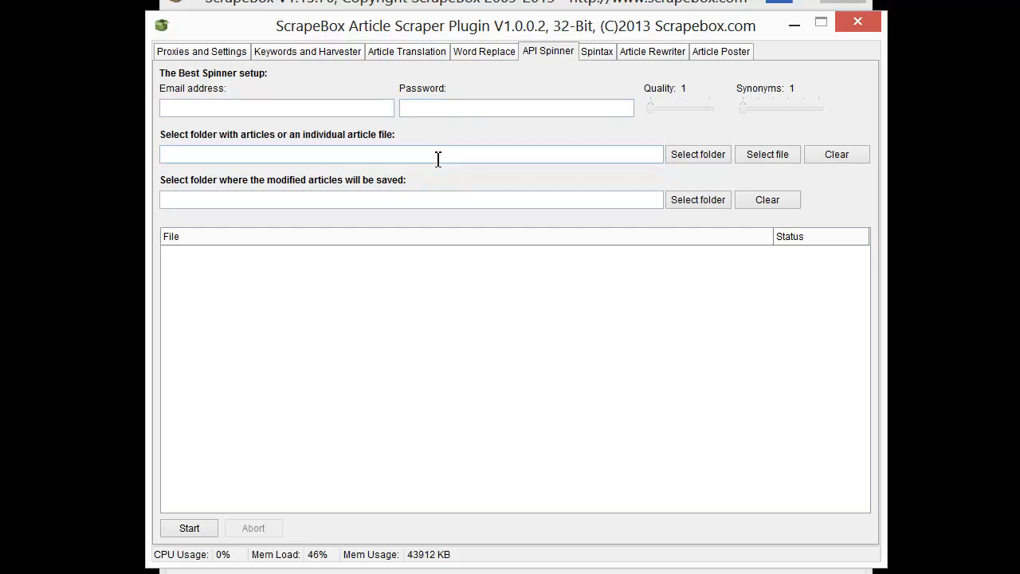
{"action": "mouse_move", "coordinate": [683, 202]}
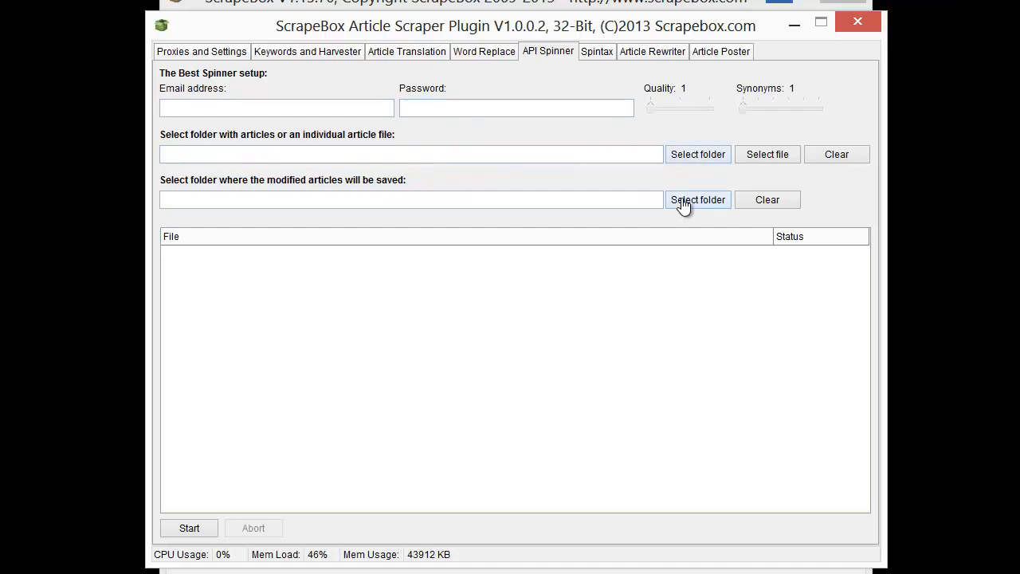
Step: Set synonyms to 3 and spin the whitehat articles with The Best Spinner into TBS Spun
{"action": "left_click_drag", "start_coordinate": [651, 103], "coordinate": [709, 103]}
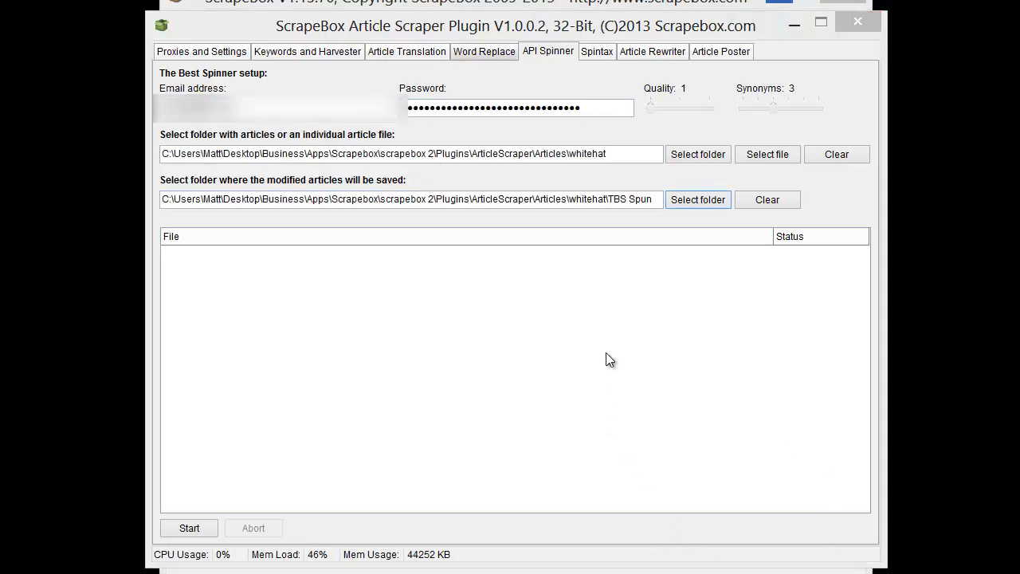
{"action": "mouse_move", "coordinate": [637, 150]}
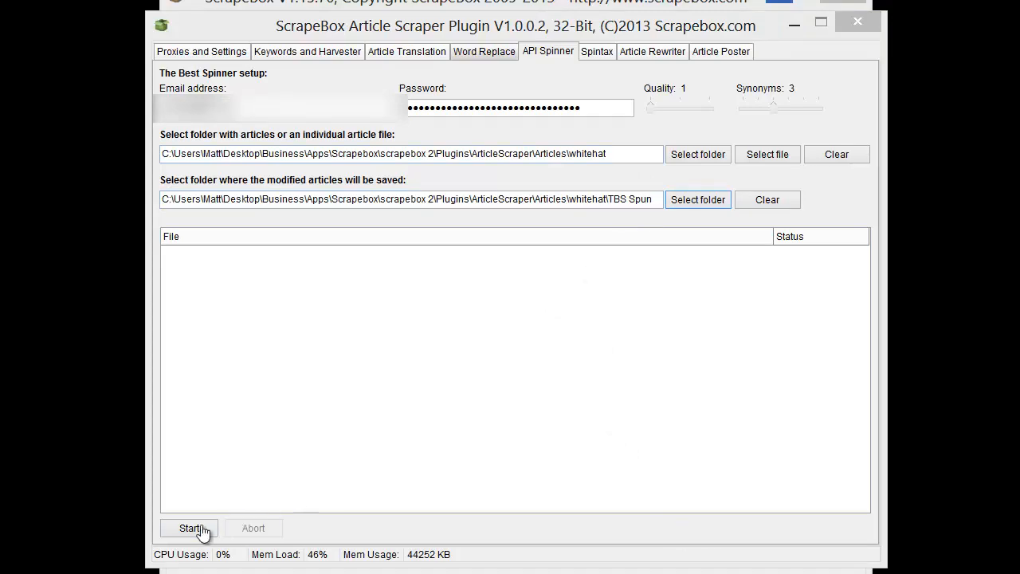
{"action": "left_click", "coordinate": [189, 528]}
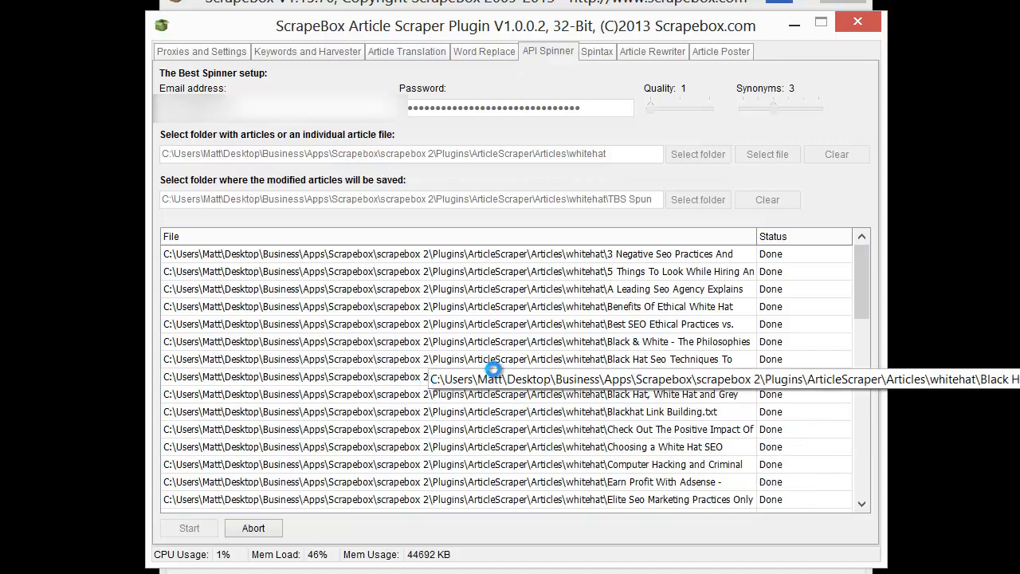
{"action": "mouse_move", "coordinate": [494, 369]}
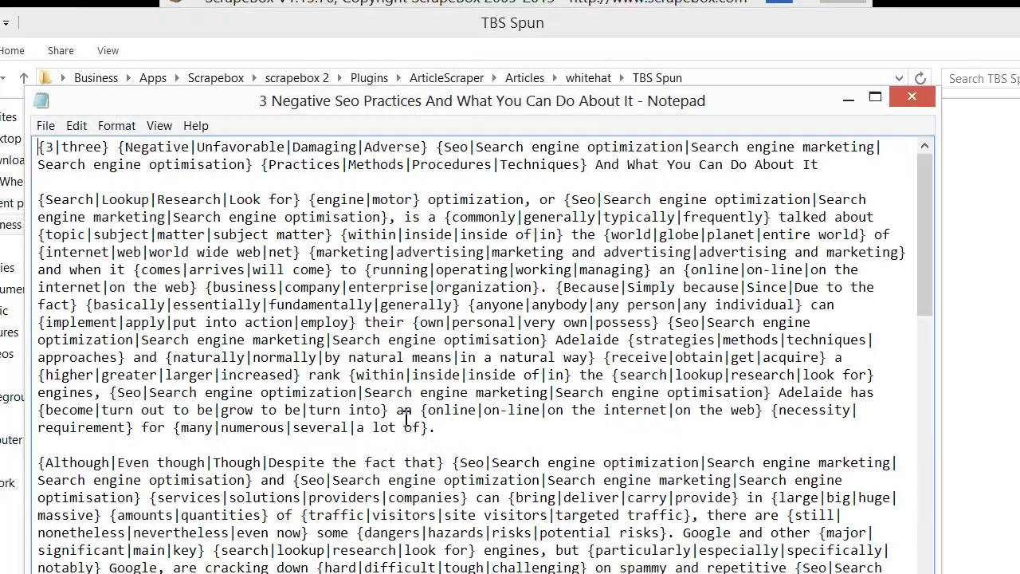
Step: Scroll through the spun 3 Negative Seo Practices article to view its {a|b|c} spintax
{"action": "scroll", "scroll_direction": "down", "scroll_amount": 3}
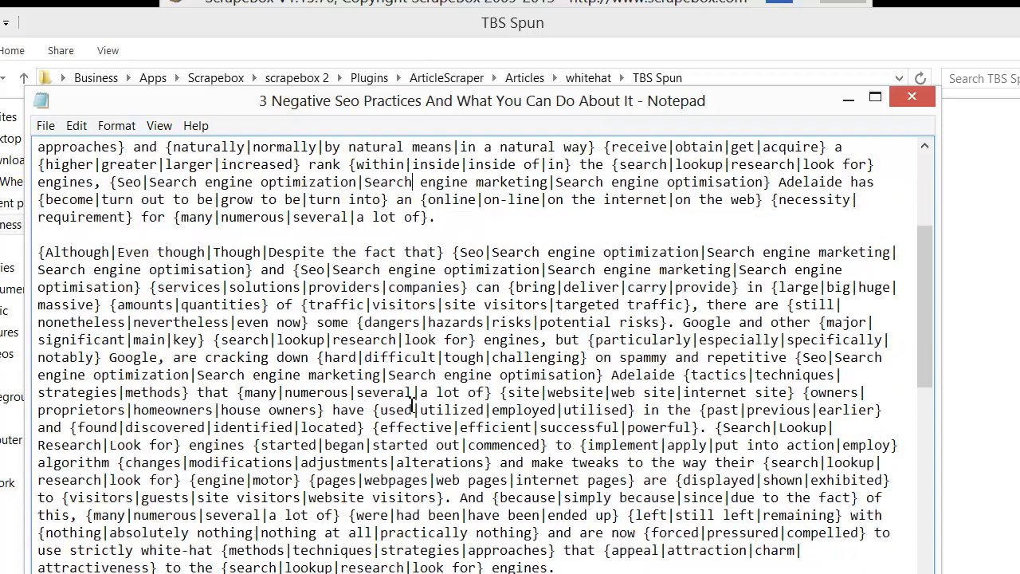
{"action": "scroll", "scroll_direction": "down", "scroll_amount": 3}
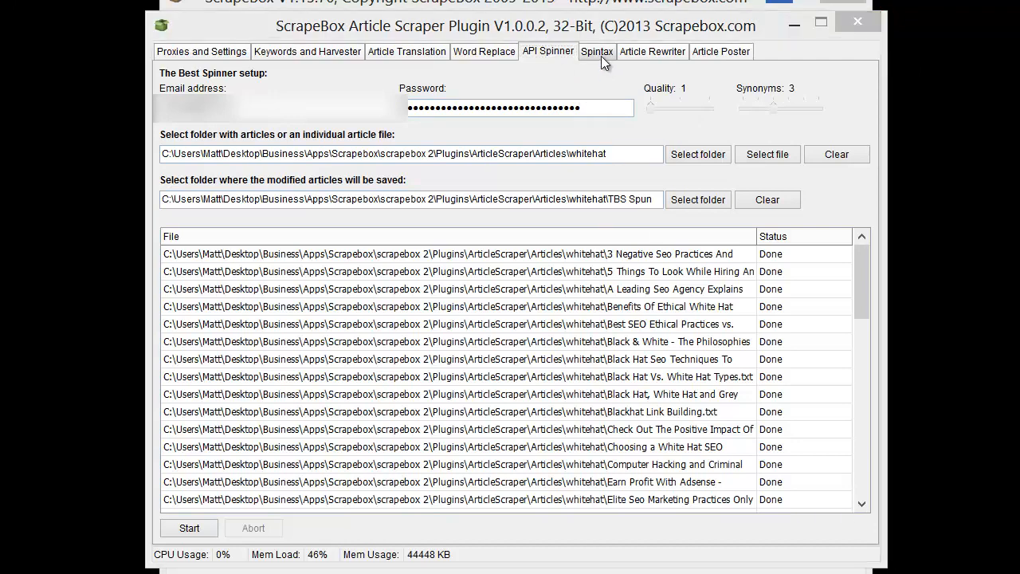
Step: Set TBS Spun as the source folder on the Spintax tab
{"action": "left_click", "coordinate": [597, 51]}
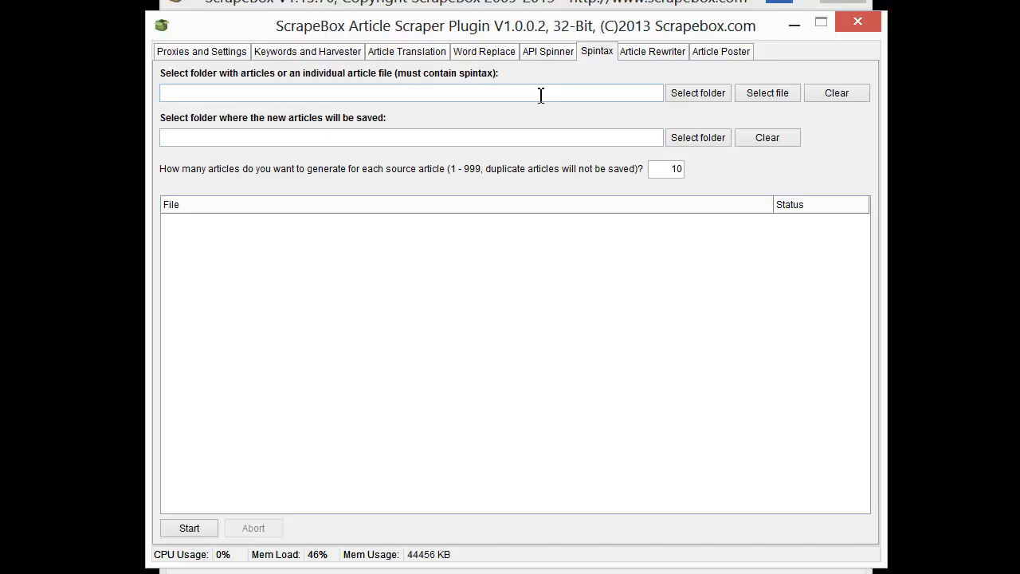
{"action": "mouse_move", "coordinate": [531, 90]}
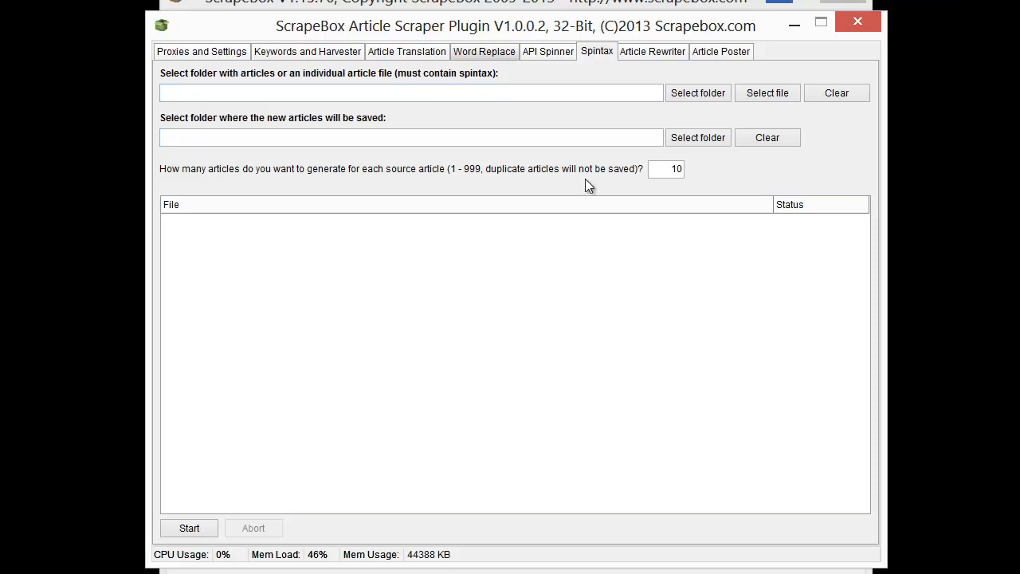
{"action": "mouse_move", "coordinate": [550, 233]}
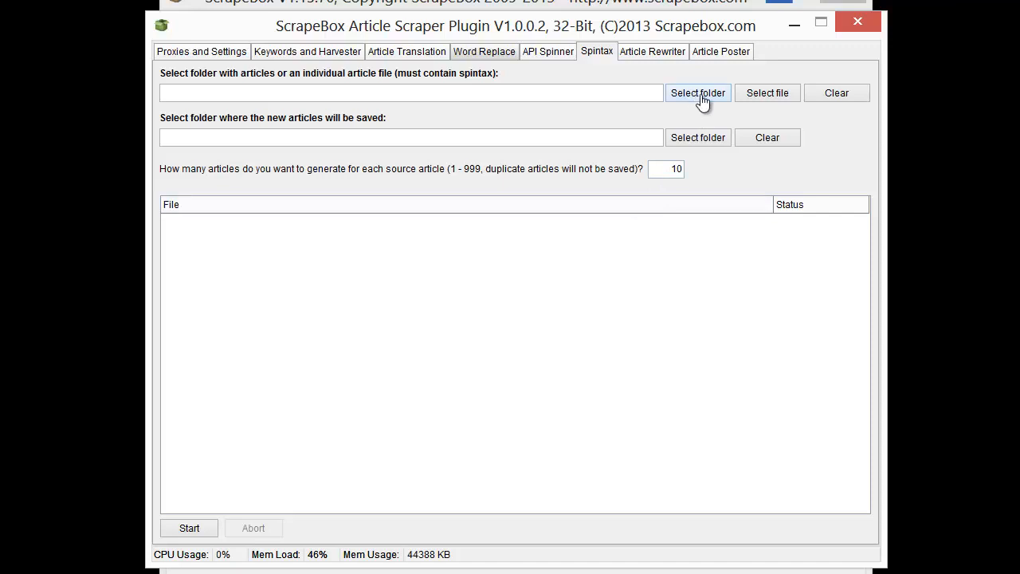
{"action": "mouse_move", "coordinate": [603, 178]}
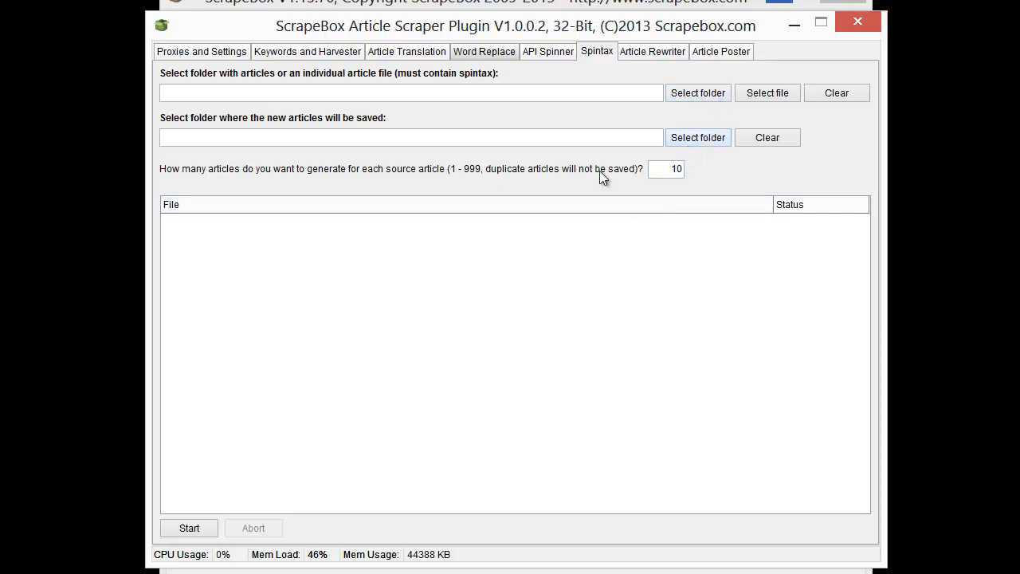
{"action": "left_click", "coordinate": [698, 93]}
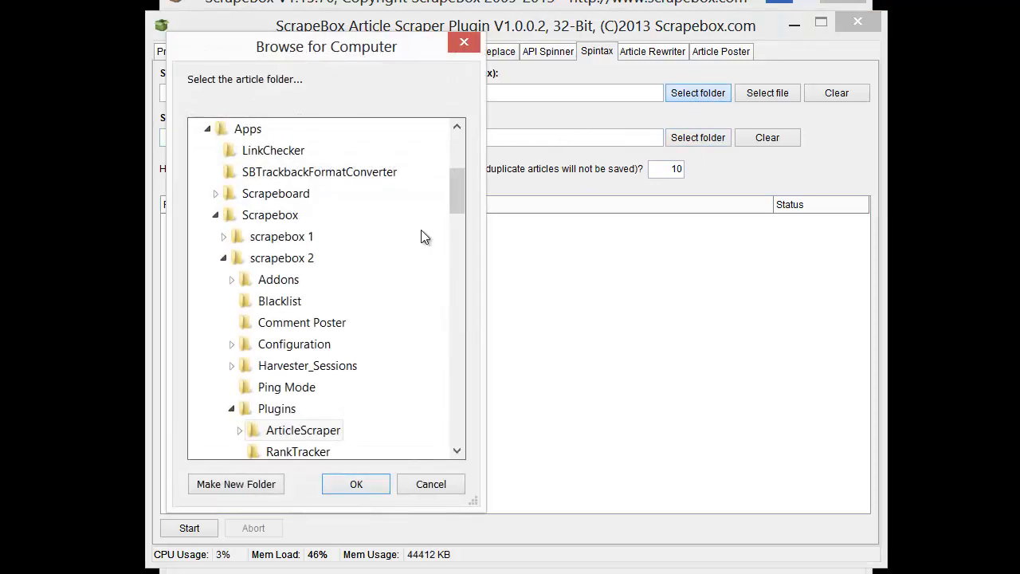
{"action": "scroll", "scroll_direction": "down", "scroll_amount": 3}
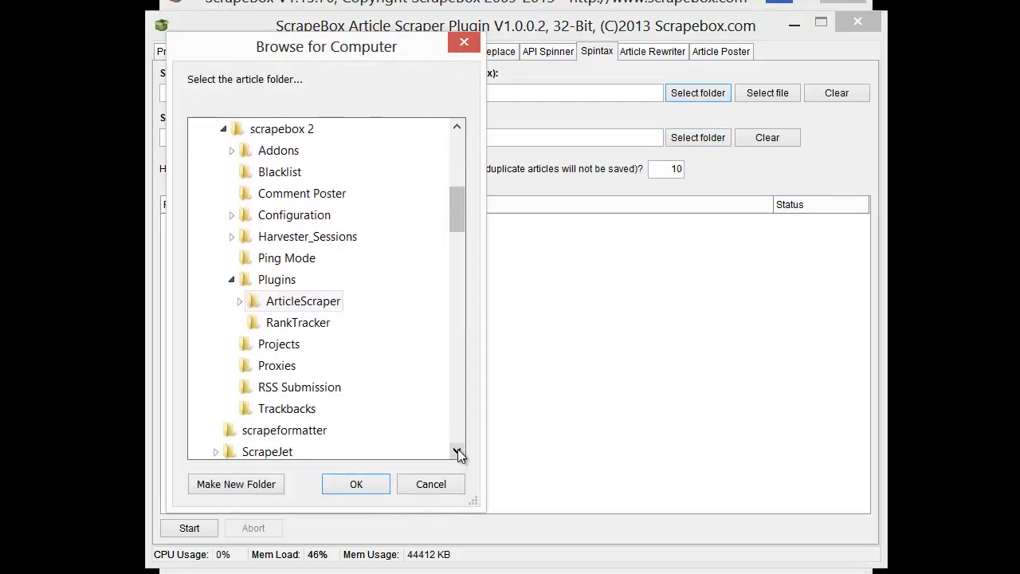
{"action": "left_click", "coordinate": [239, 301]}
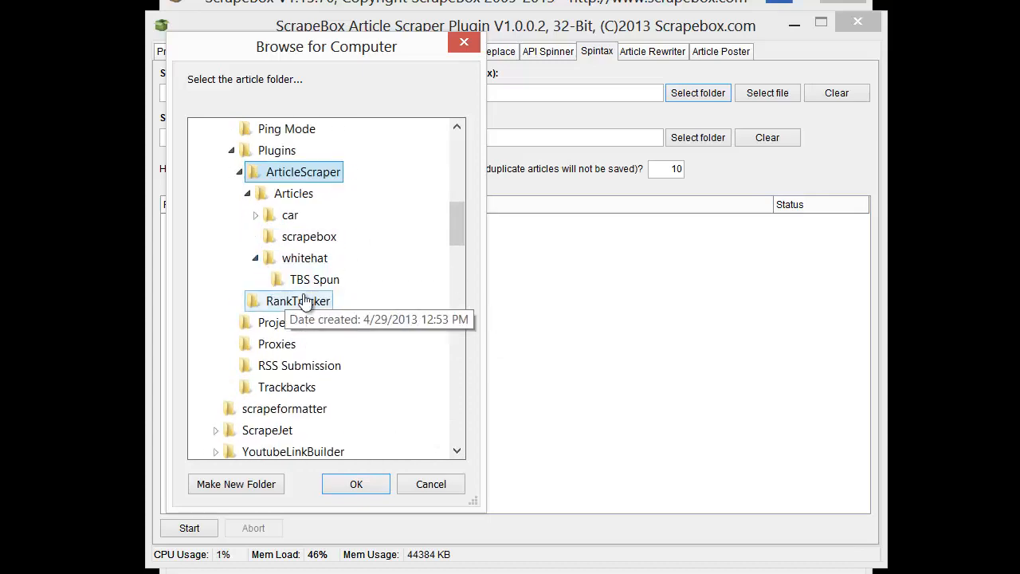
{"action": "left_click", "coordinate": [356, 484]}
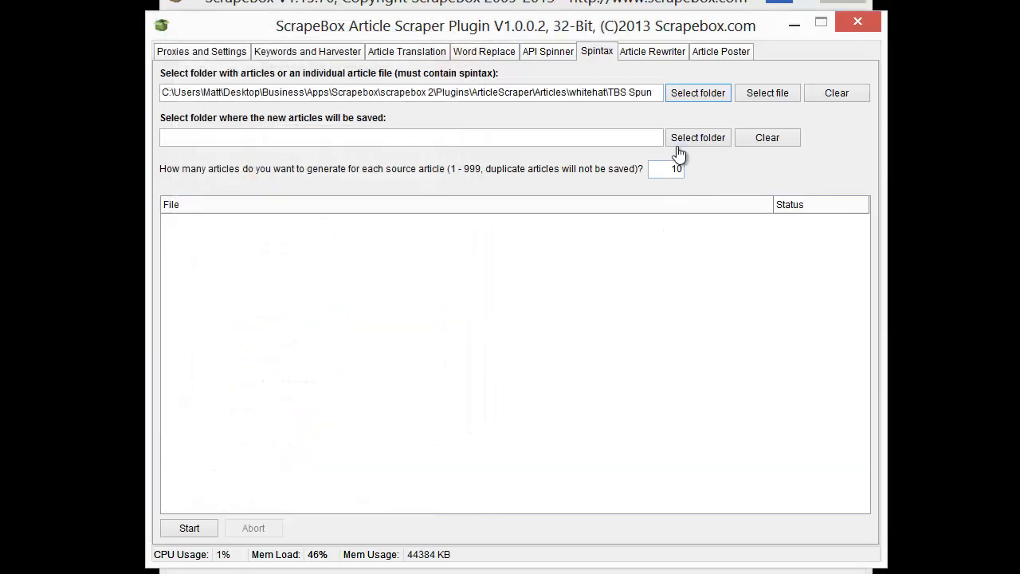
Step: Create a 'unique' subfolder as the save location and start generating articles
{"action": "left_click", "coordinate": [697, 137]}
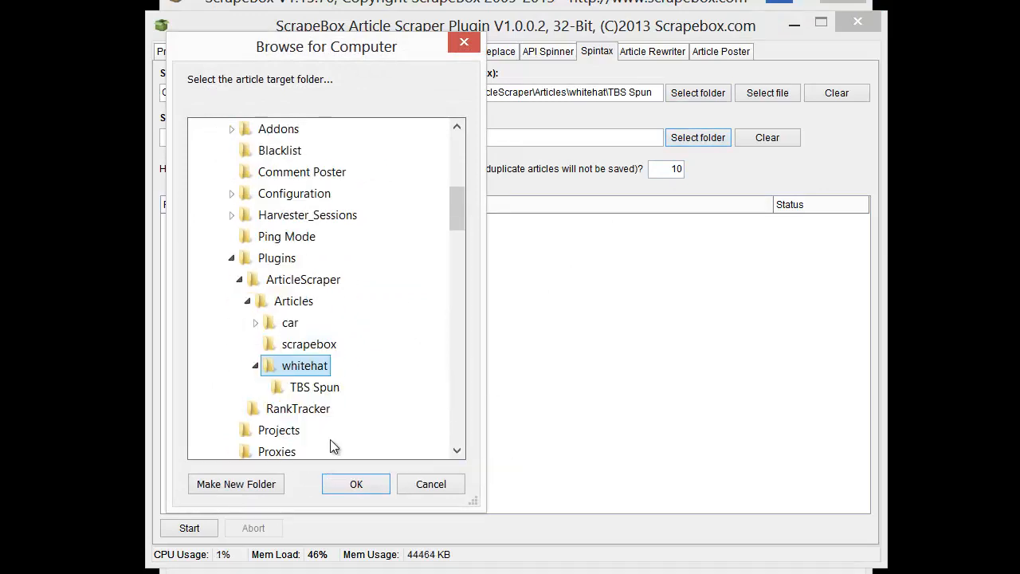
{"action": "left_click", "coordinate": [236, 484]}
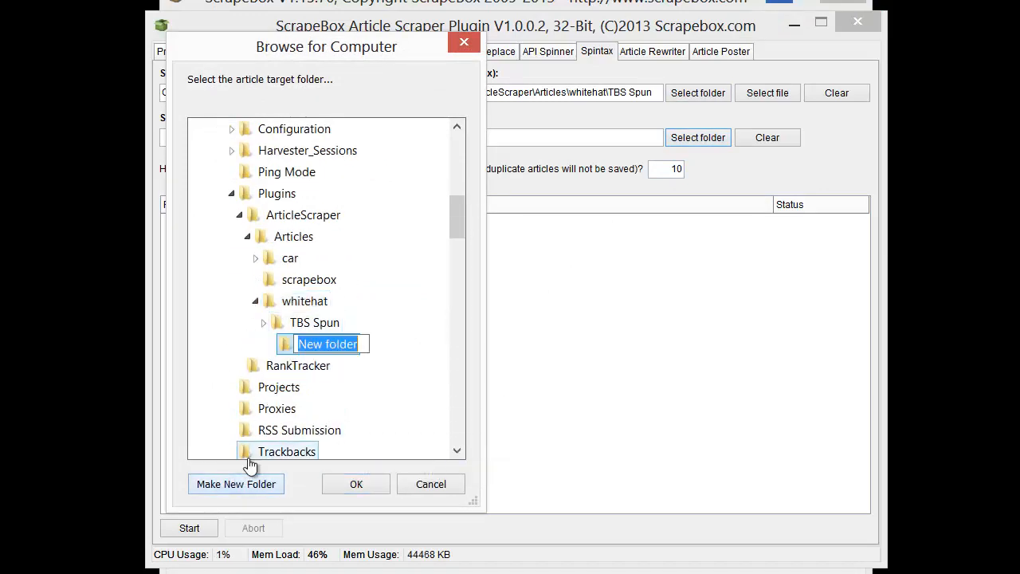
{"action": "type", "text": "unique"}
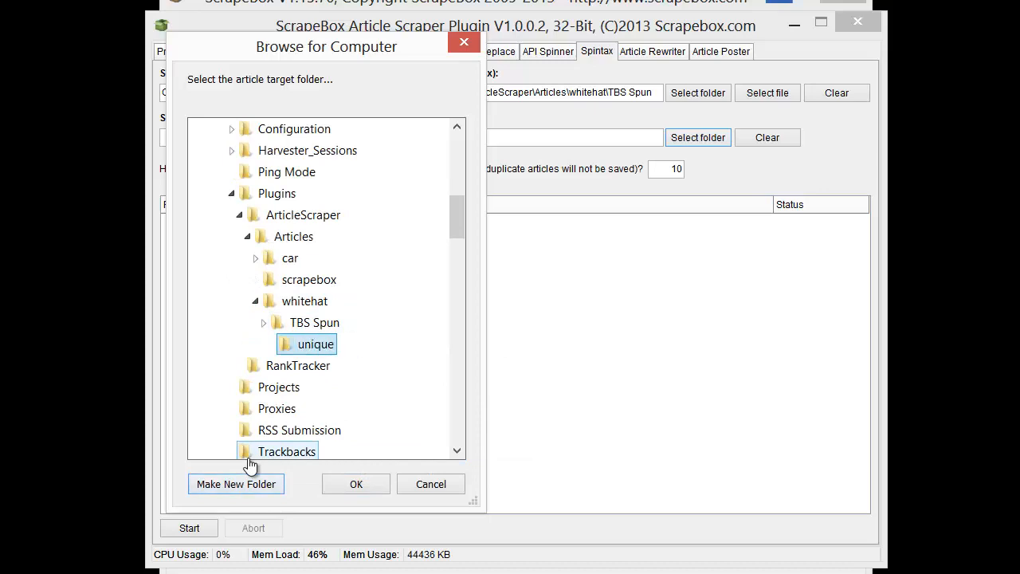
{"action": "left_click", "coordinate": [356, 483]}
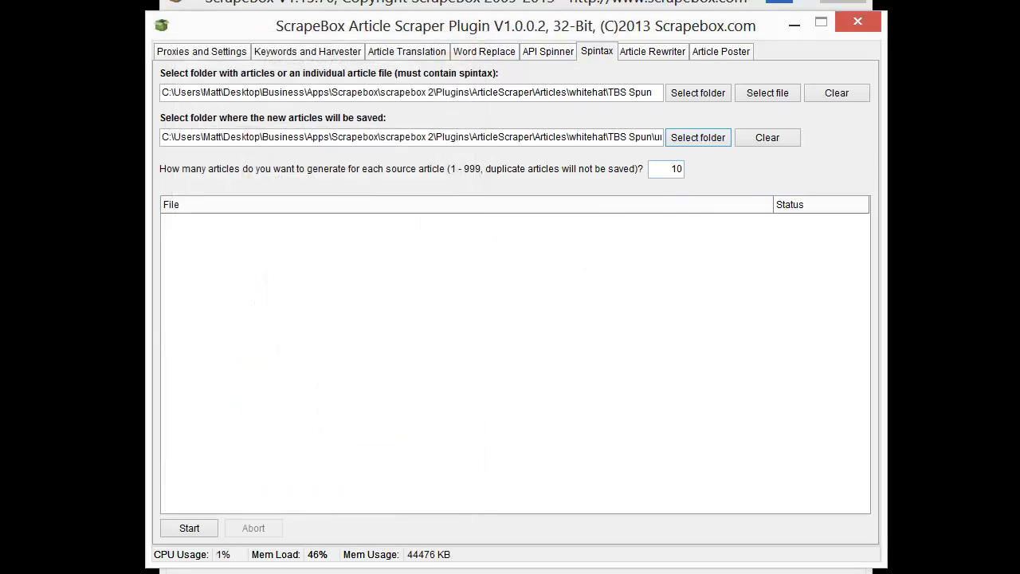
{"action": "left_click", "coordinate": [189, 528]}
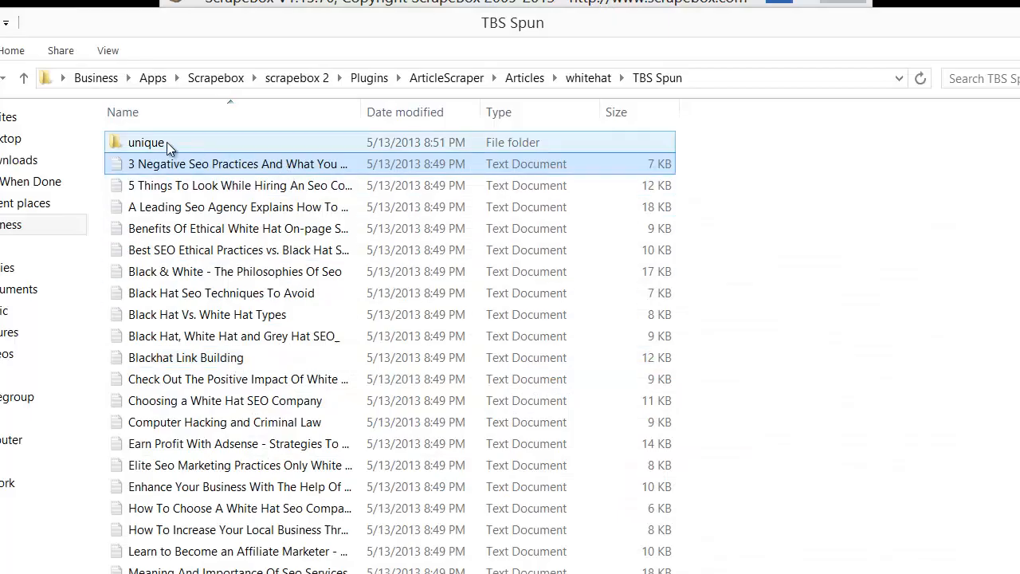
Step: Open the unique folder and view versions It001 and It002 of the 3 Negative Seo Practices article
{"action": "double_click", "coordinate": [146, 142]}
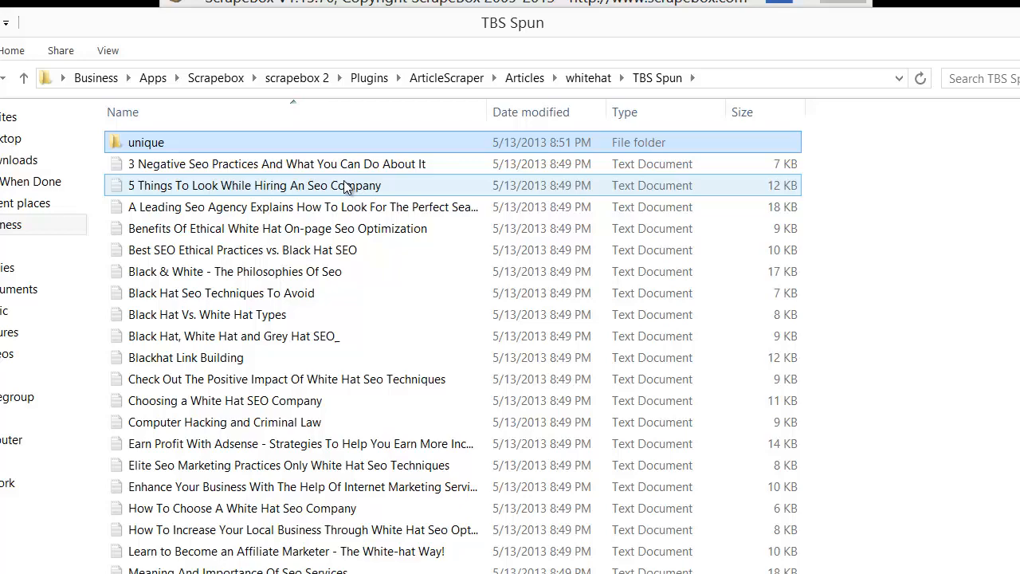
{"action": "double_click", "coordinate": [146, 141]}
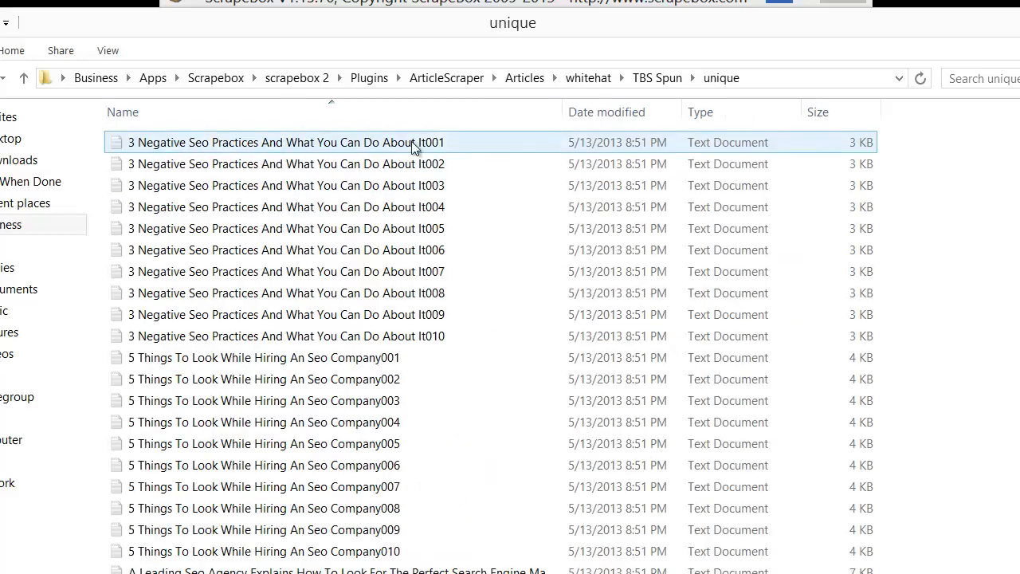
{"action": "double_click", "coordinate": [285, 142]}
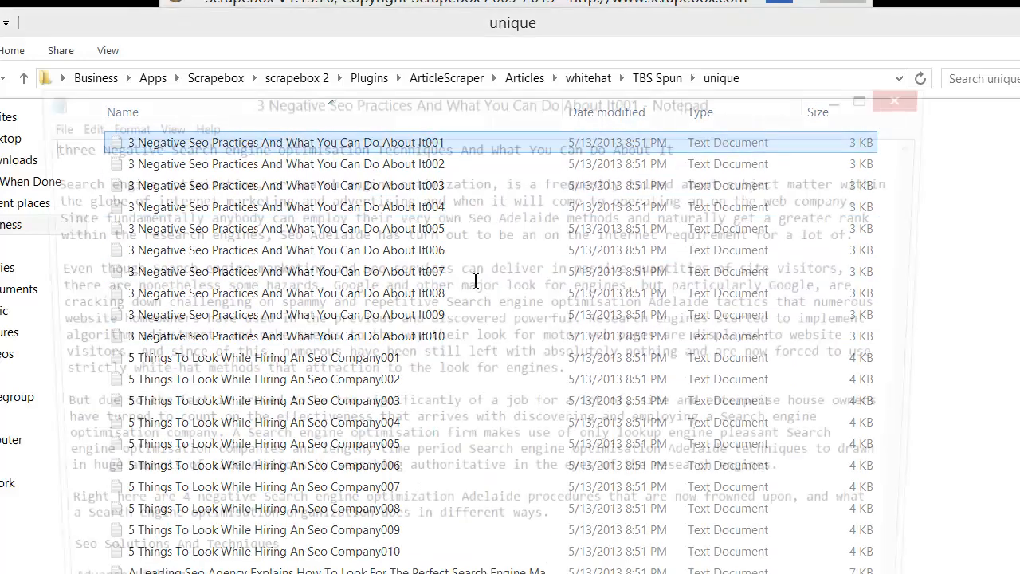
{"action": "double_click", "coordinate": [284, 142]}
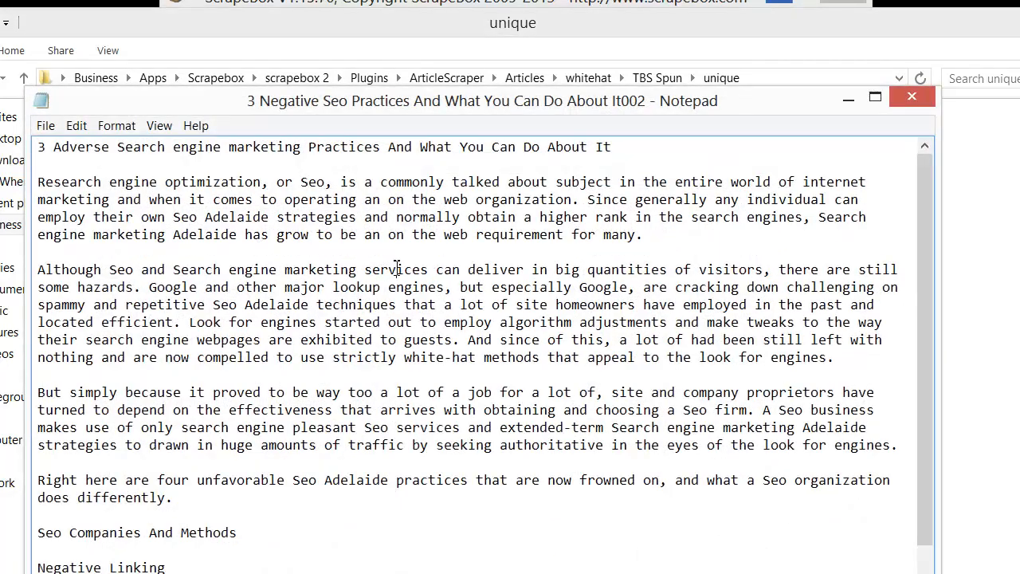
{"action": "scroll", "scroll_direction": "down", "scroll_amount": 3}
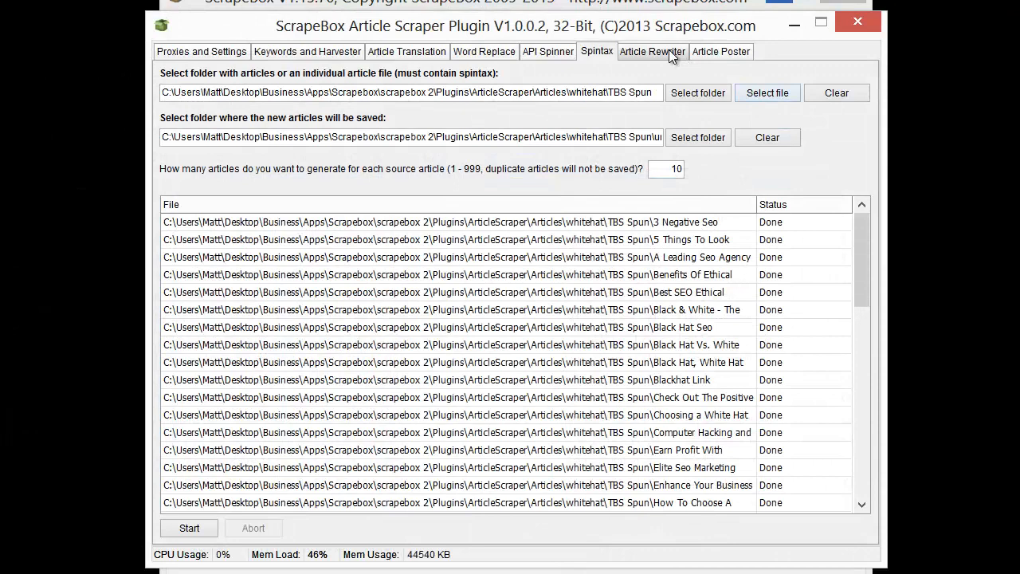
Step: Load a 649-word article into Article Rewriter and nest synonyms for the title word Advanced
{"action": "left_click", "coordinate": [652, 51]}
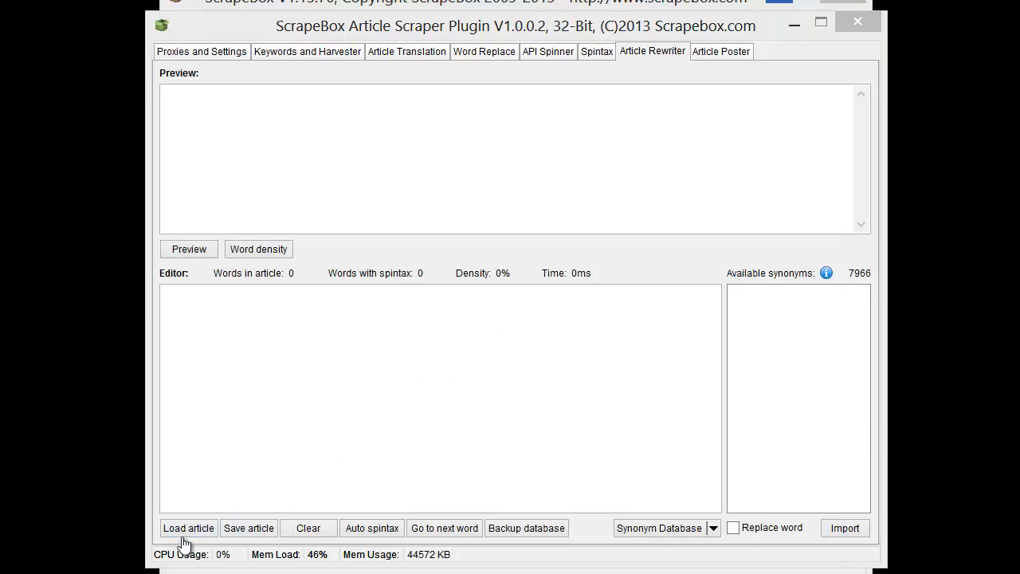
{"action": "left_click", "coordinate": [188, 527]}
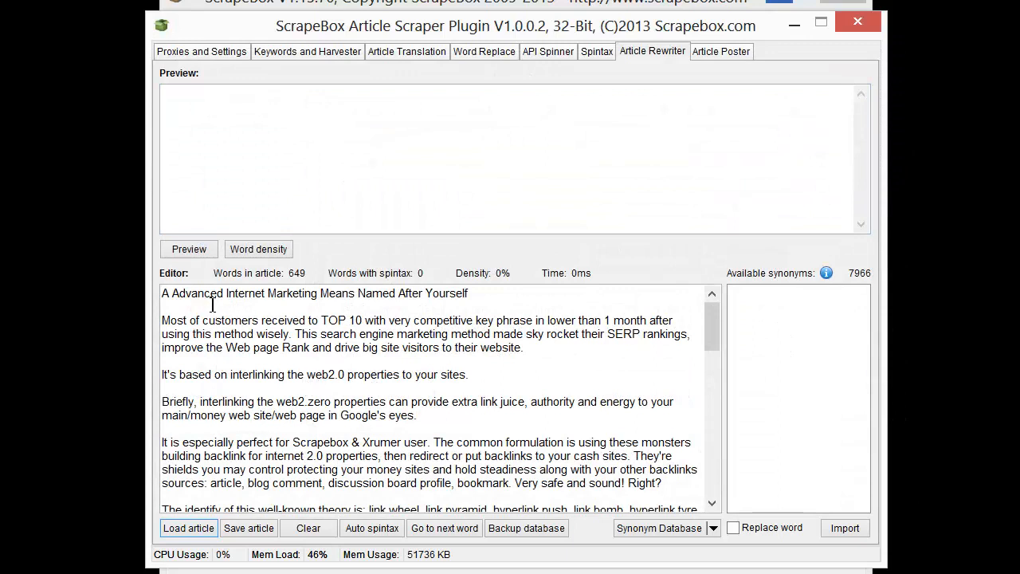
{"action": "left_click", "coordinate": [197, 293]}
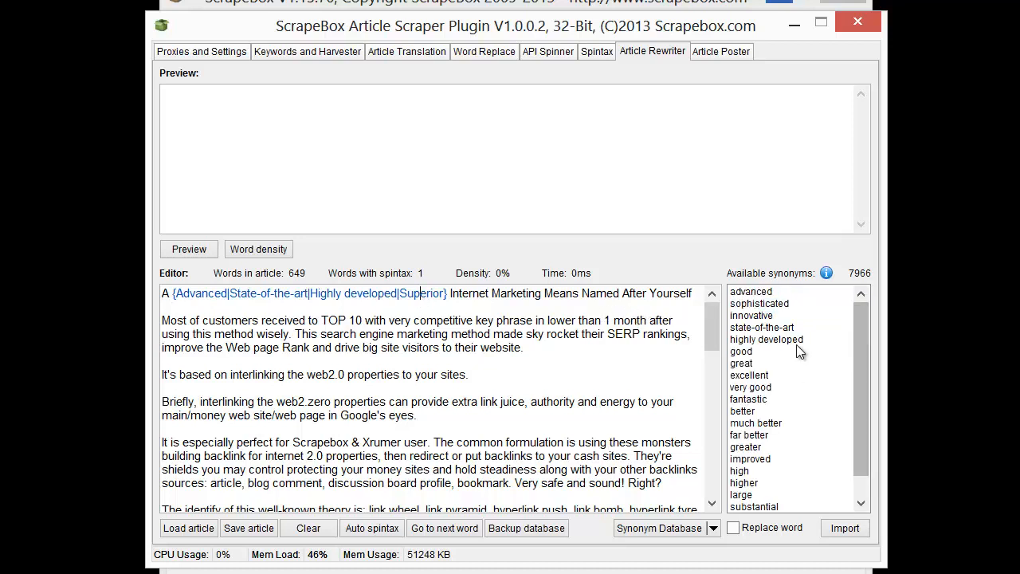
{"action": "double_click", "coordinate": [767, 339]}
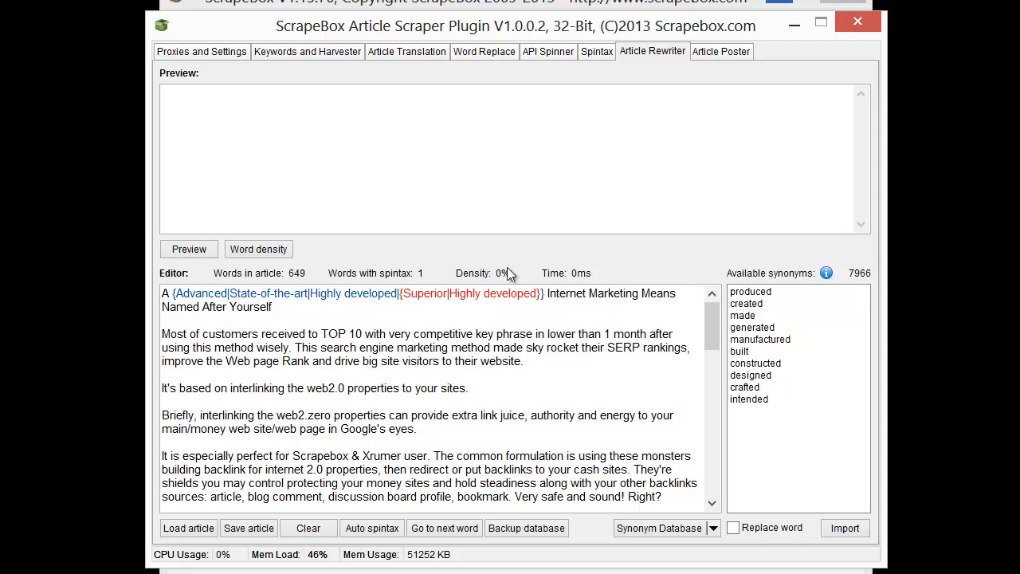
{"action": "mouse_move", "coordinate": [764, 349]}
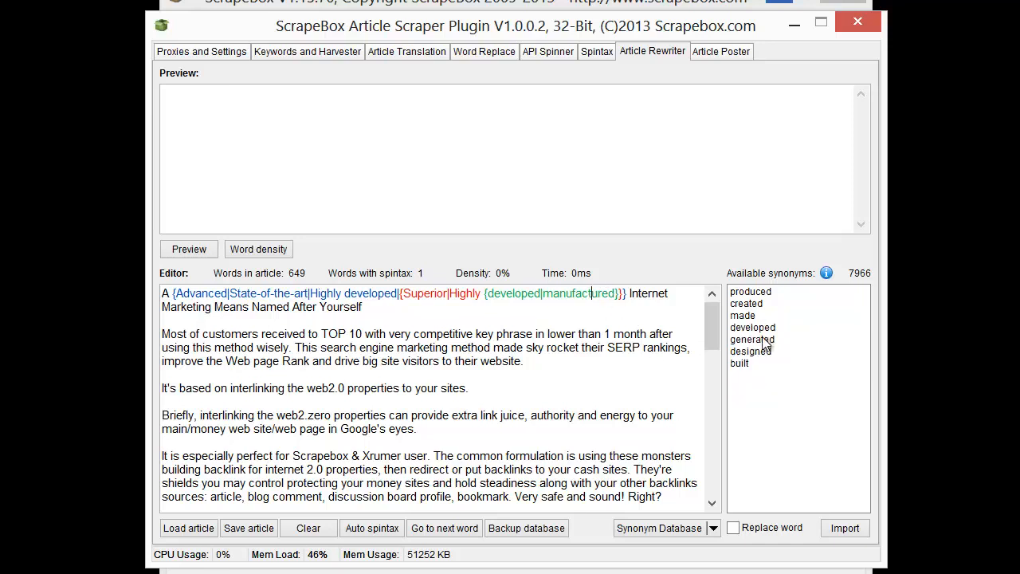
Step: Add 'generated' to form {developed|manufactured|generated}, then move on to the next word
{"action": "left_click", "coordinate": [751, 339]}
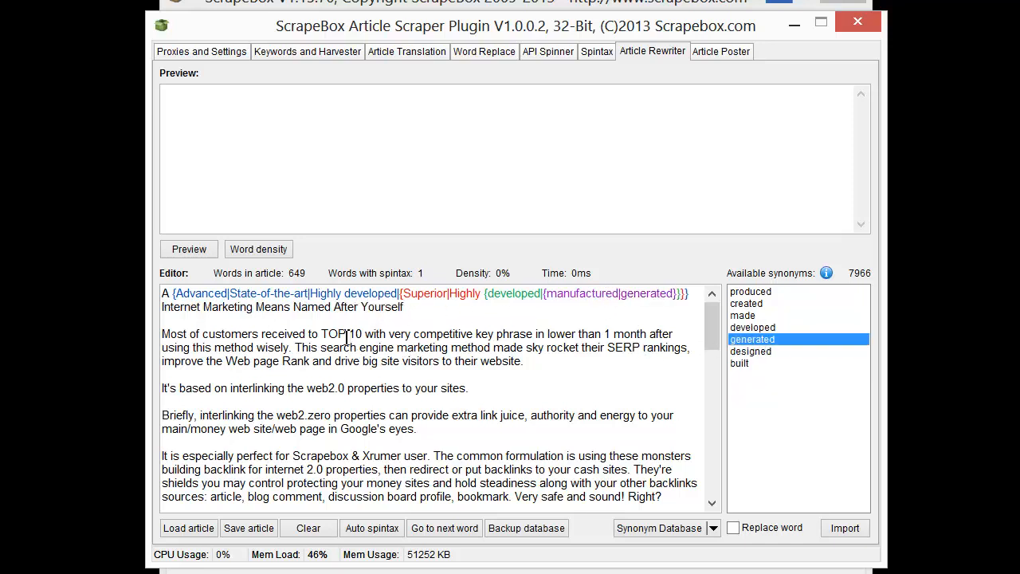
{"action": "left_click", "coordinate": [442, 527]}
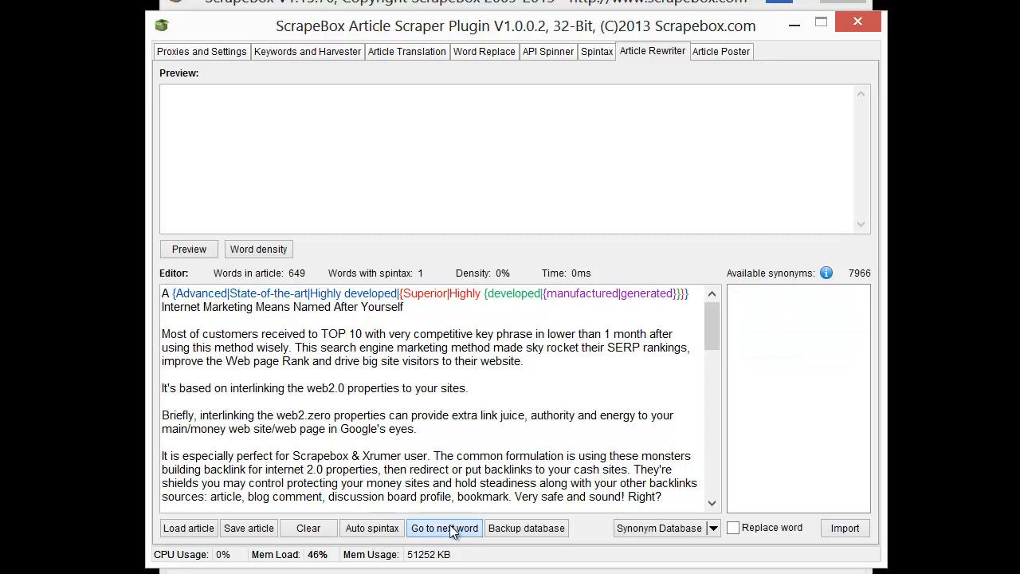
{"action": "left_click", "coordinate": [444, 527]}
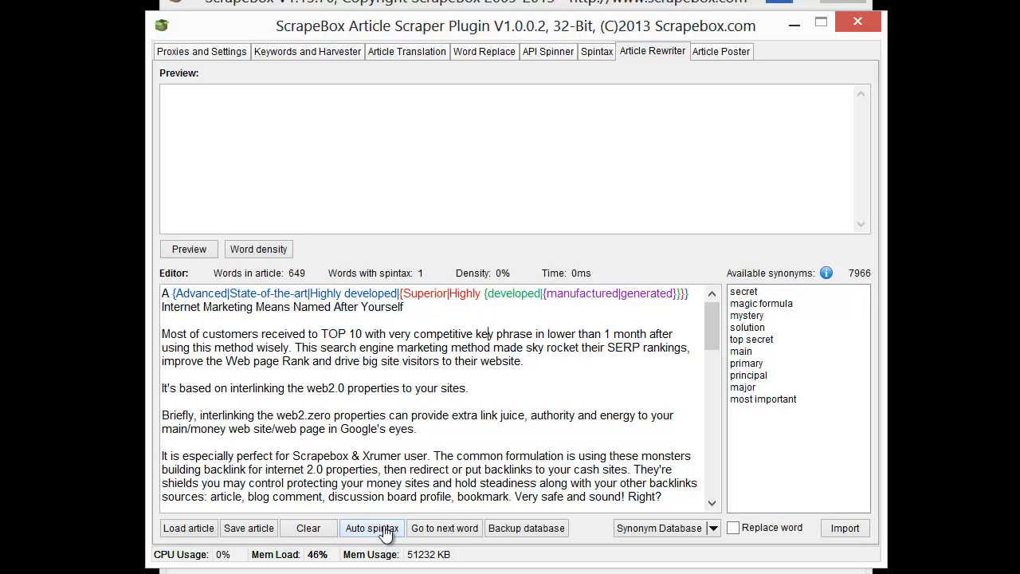
Step: Run Auto spintax, dismiss the 'Unable to spin' warning, and review the 358 spun words
{"action": "left_click", "coordinate": [371, 528]}
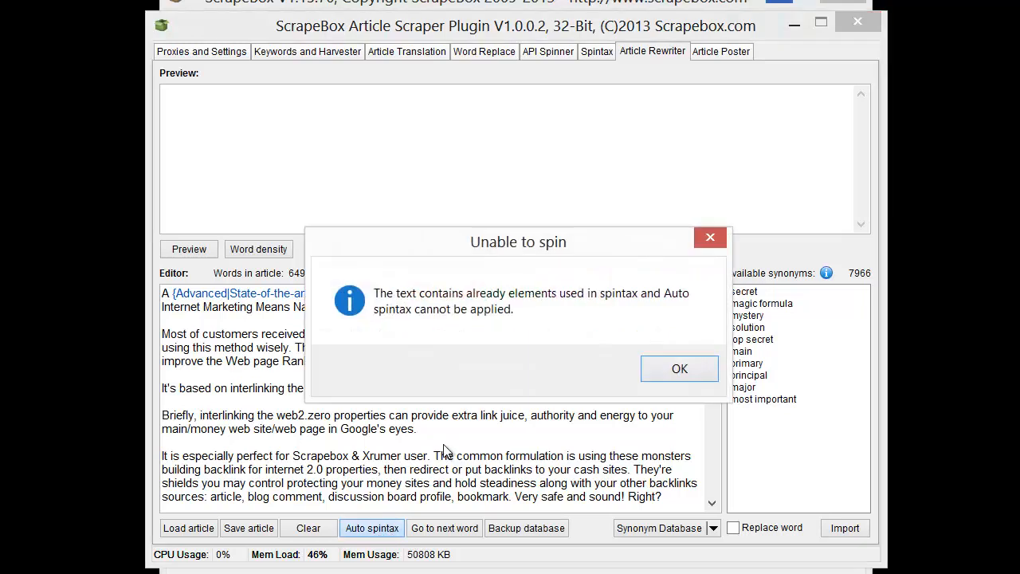
{"action": "mouse_move", "coordinate": [699, 375]}
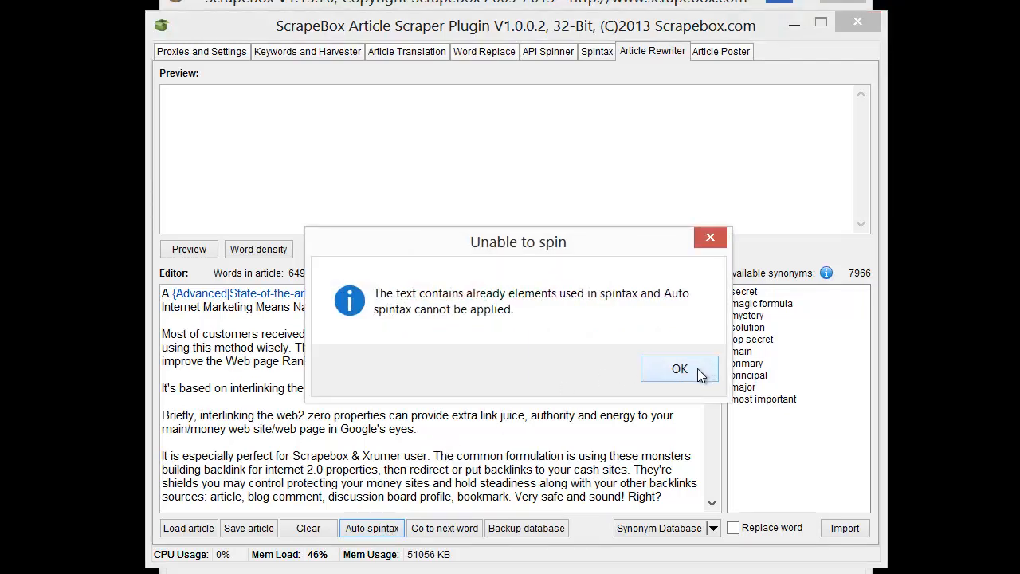
{"action": "left_click", "coordinate": [679, 368]}
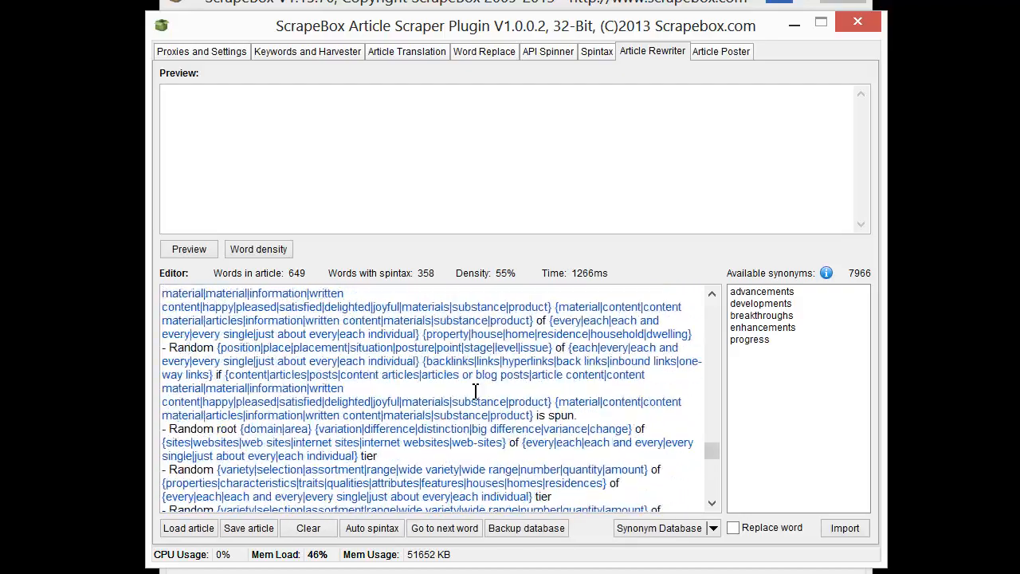
{"action": "scroll", "scroll_direction": "down", "scroll_amount": 3}
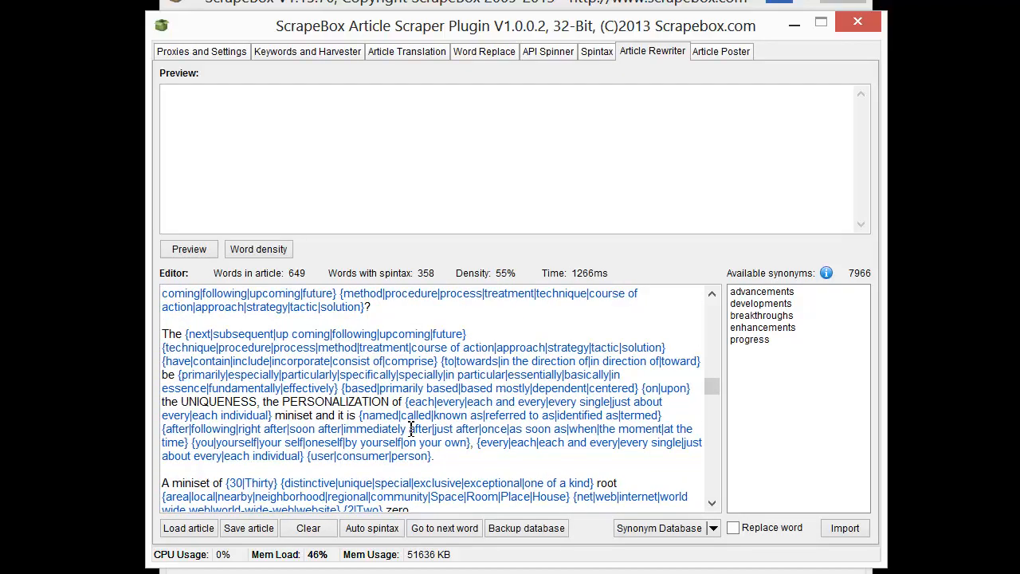
{"action": "scroll", "scroll_direction": "down", "scroll_amount": 3}
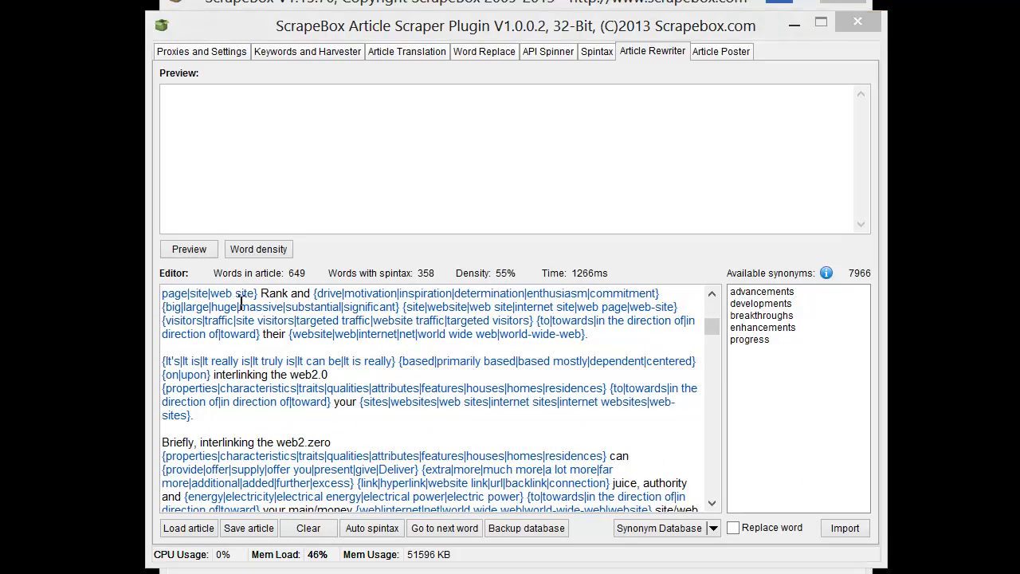
Step: Preview the spun article and review its word density report
{"action": "left_click", "coordinate": [189, 248]}
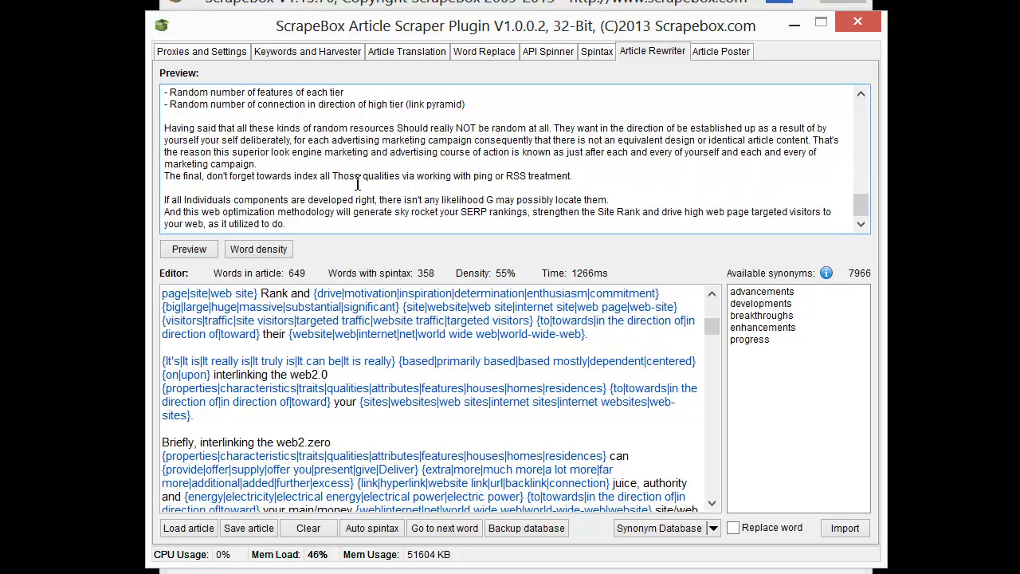
{"action": "left_click", "coordinate": [258, 248]}
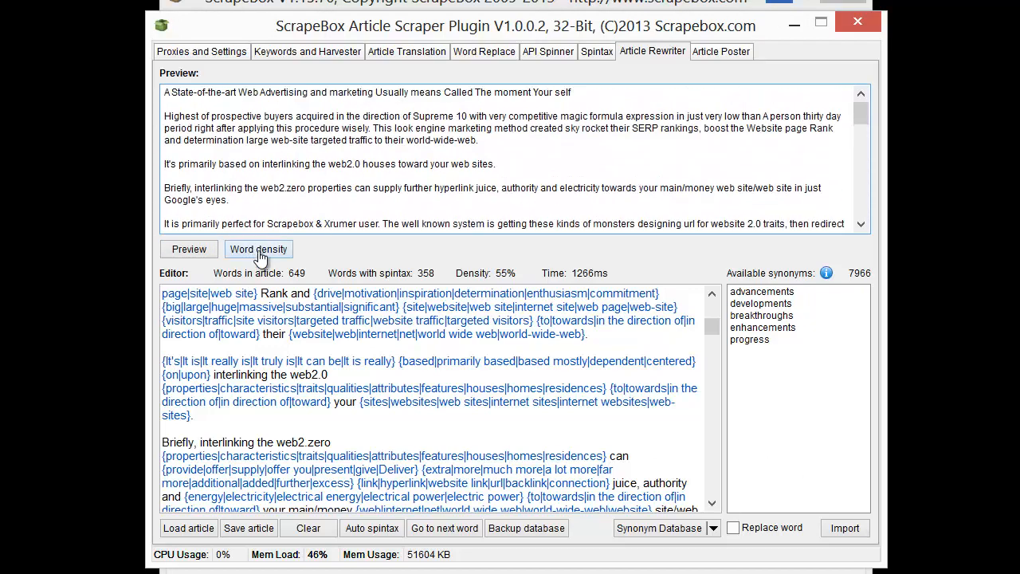
{"action": "left_click", "coordinate": [258, 249]}
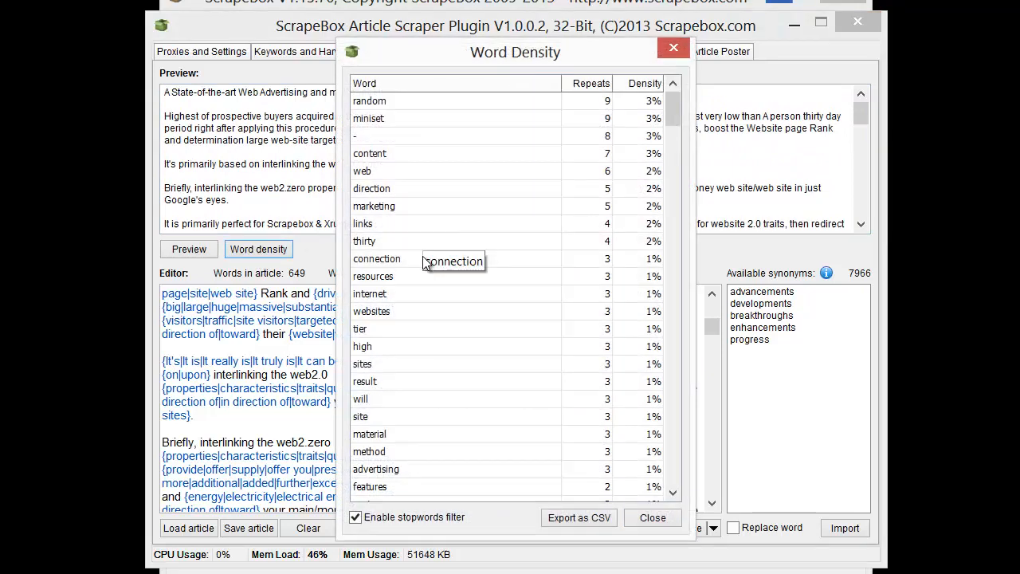
{"action": "scroll", "scroll_direction": "down", "scroll_amount": 3}
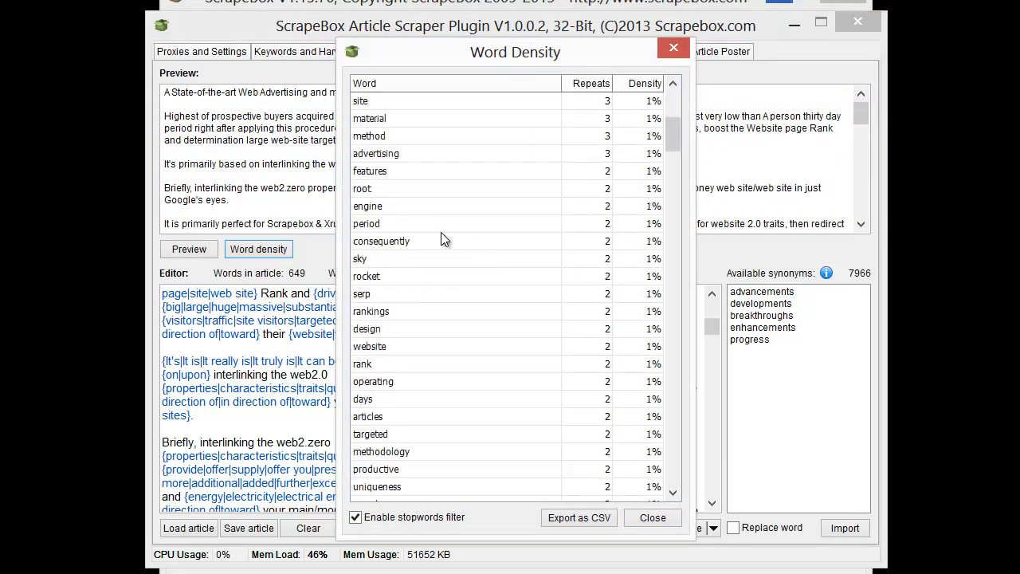
{"action": "scroll", "scroll_direction": "down", "scroll_amount": 3}
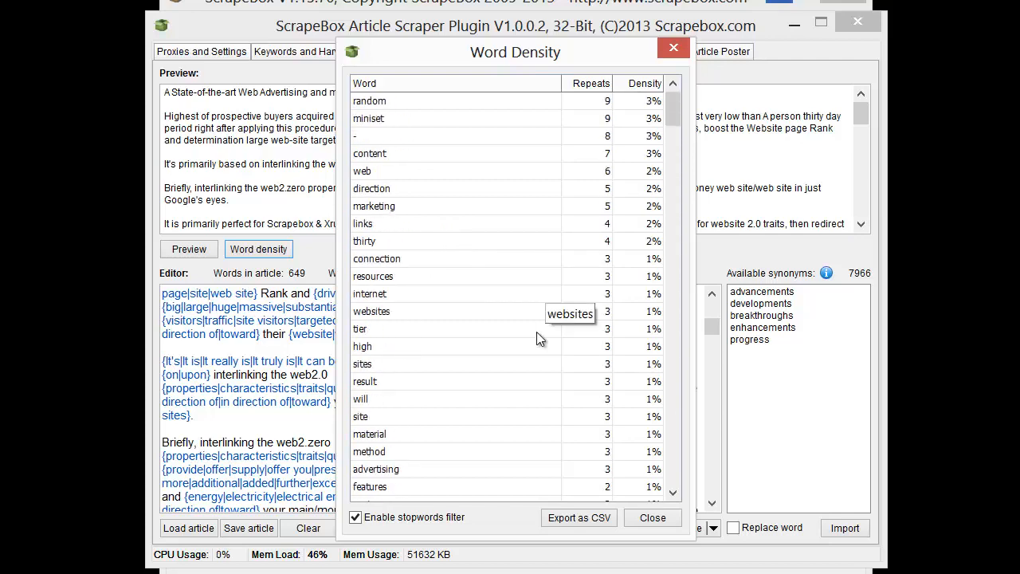
{"action": "mouse_move", "coordinate": [525, 528]}
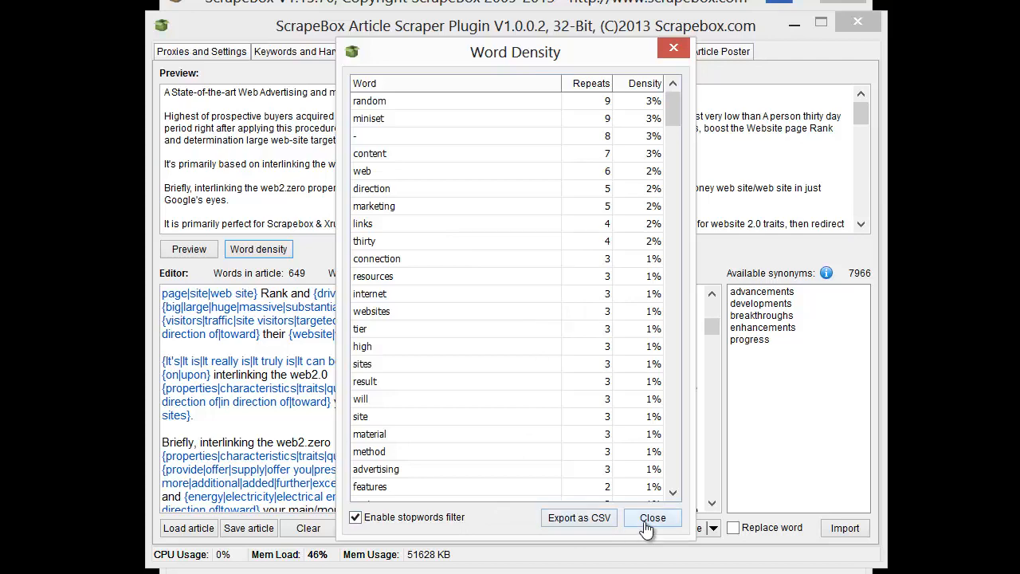
{"action": "left_click", "coordinate": [654, 517]}
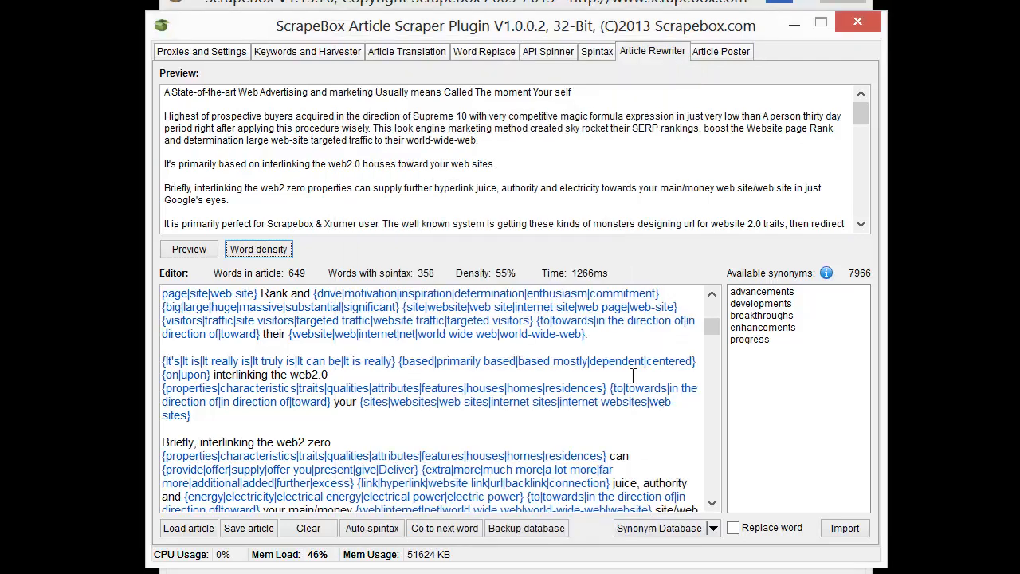
Step: Reload the plain article and save Bing and Yahoo as synonyms for Google
{"action": "left_click", "coordinate": [188, 528]}
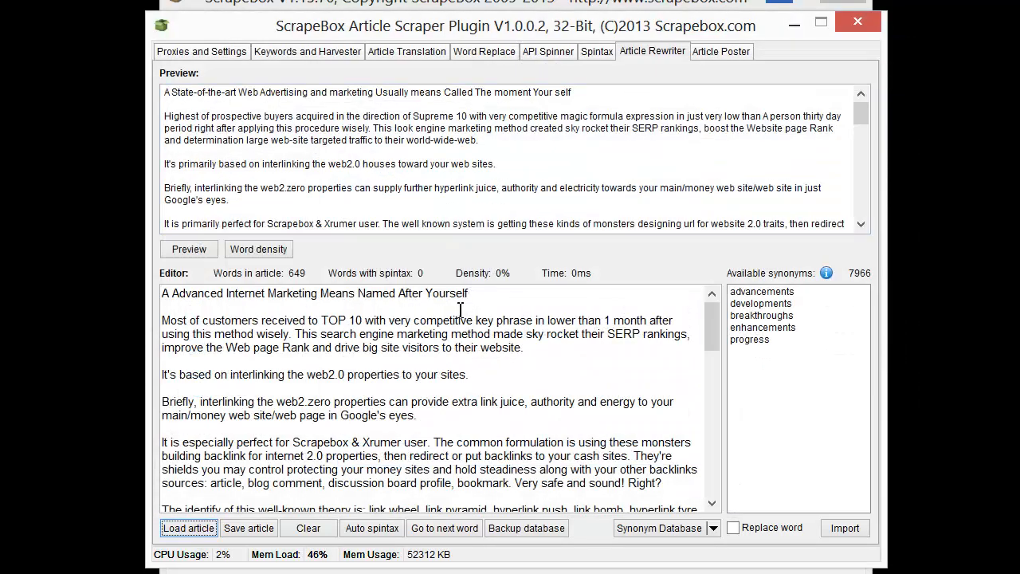
{"action": "mouse_move", "coordinate": [518, 346]}
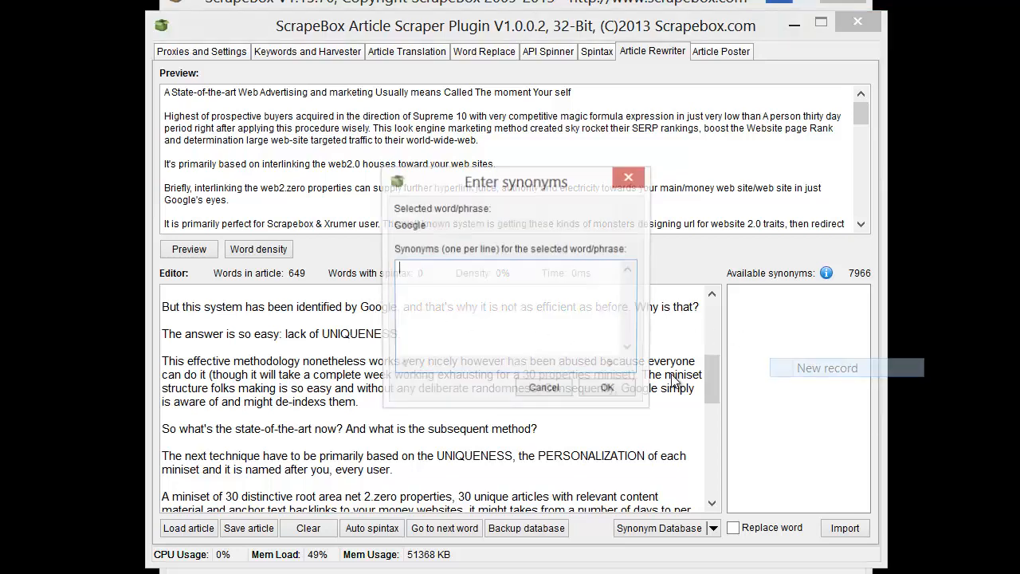
{"action": "type", "text": "Bing"}
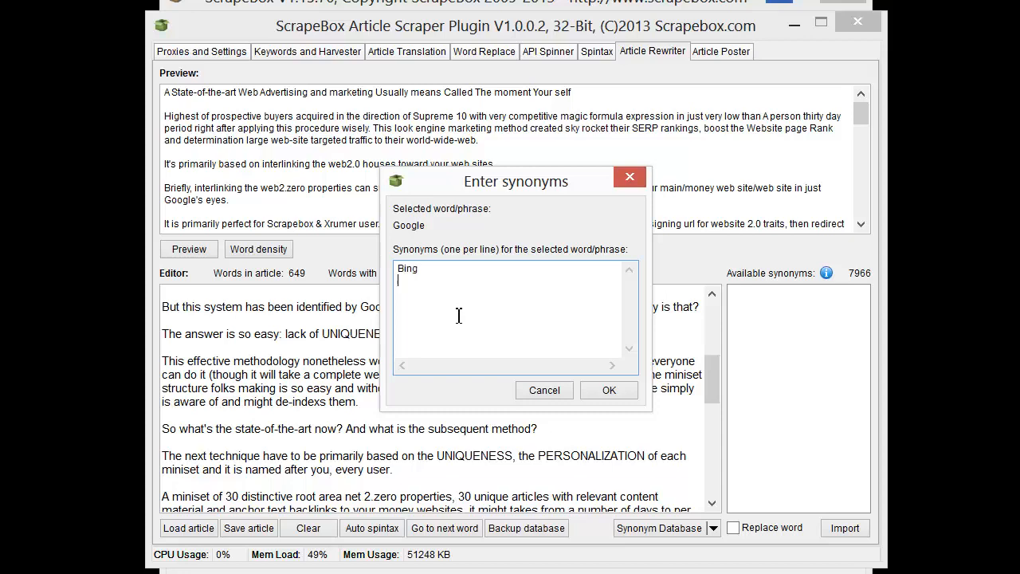
{"action": "type", "text": "Yahoo"}
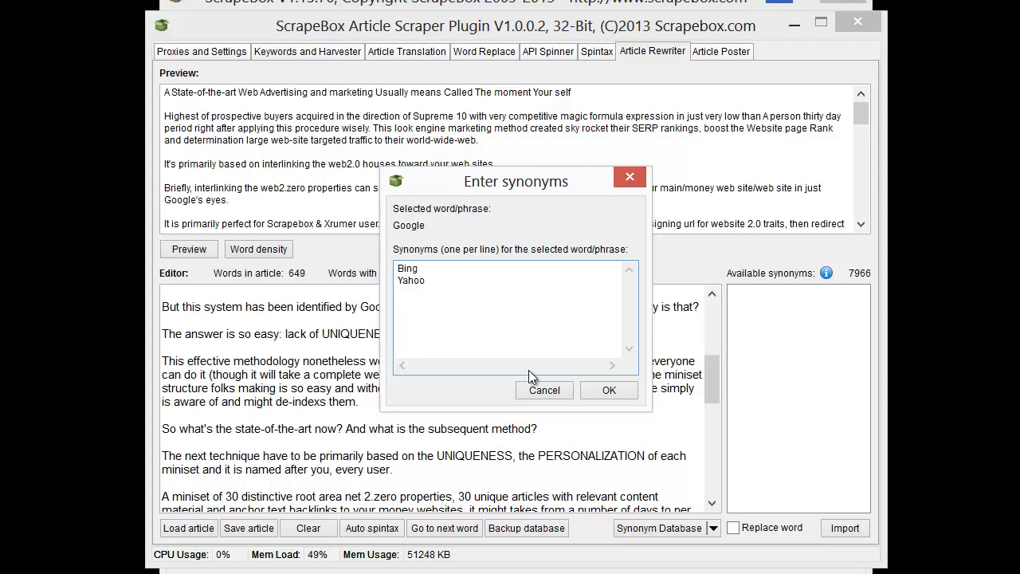
{"action": "left_click", "coordinate": [609, 390]}
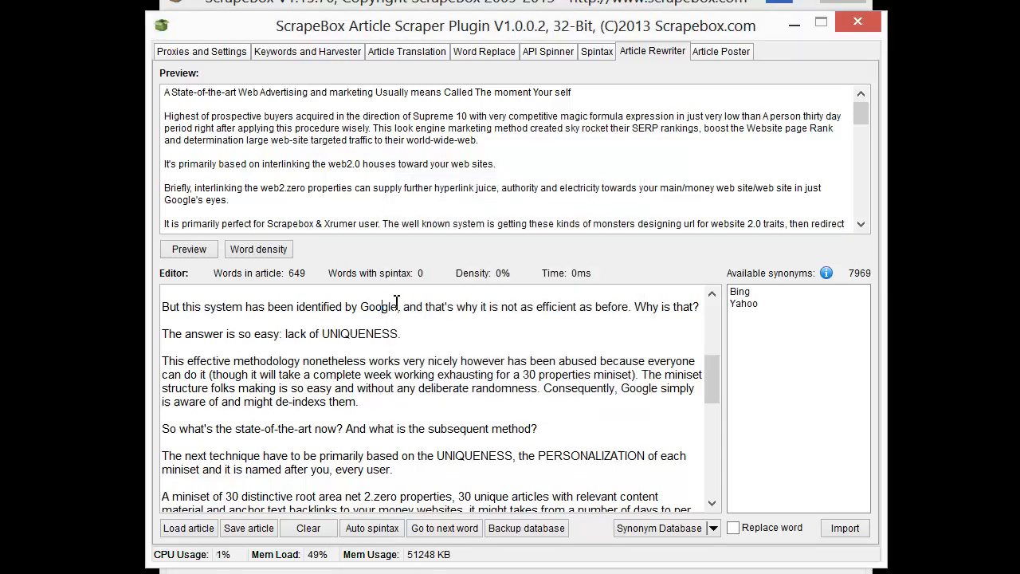
{"action": "right_click", "coordinate": [797, 330]}
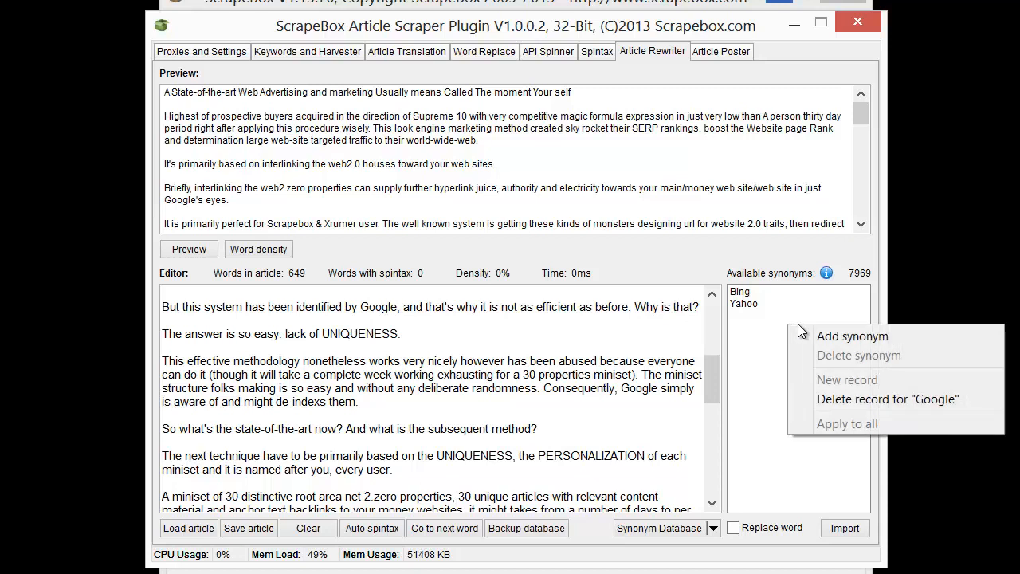
{"action": "left_click", "coordinate": [741, 347]}
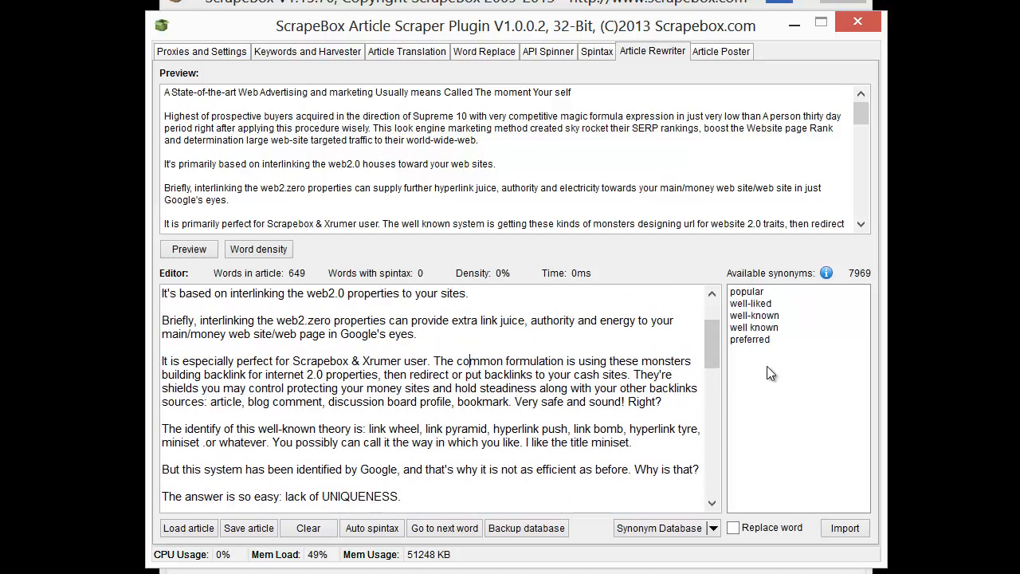
Step: Use Apply "preferred" to all "common" from the synonym list's right-click menu
{"action": "right_click", "coordinate": [749, 339]}
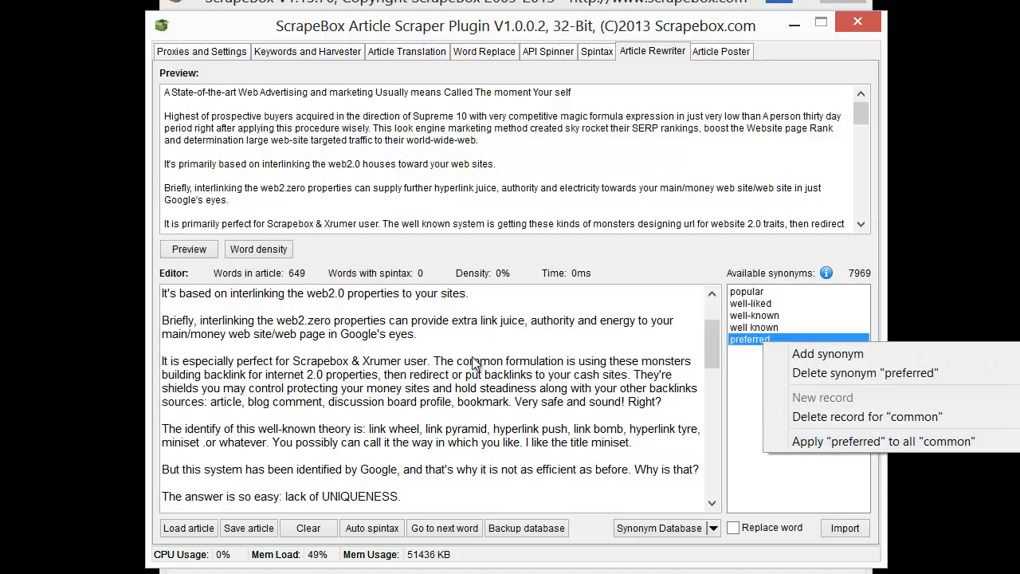
{"action": "mouse_move", "coordinate": [860, 457]}
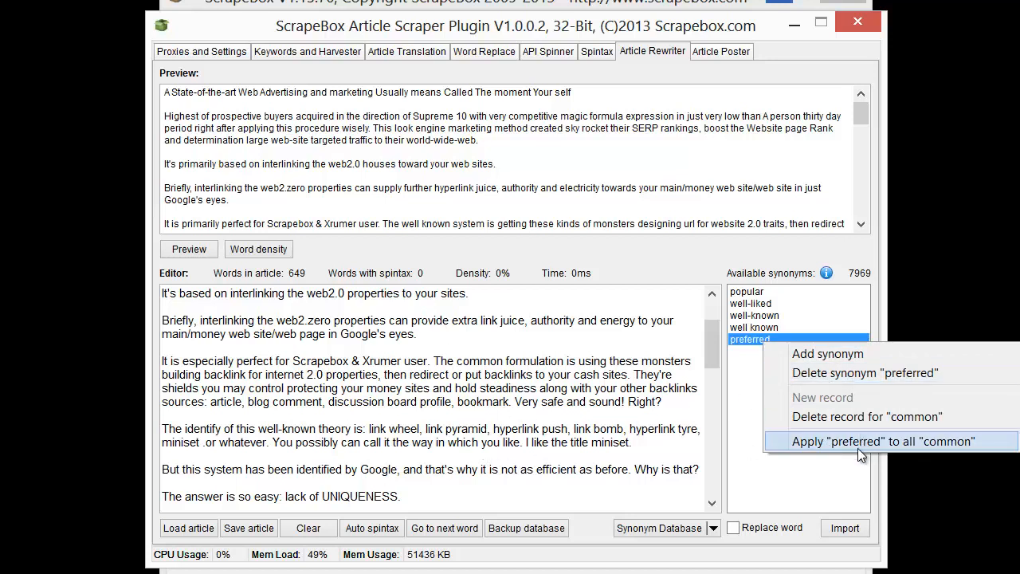
{"action": "left_click", "coordinate": [887, 441]}
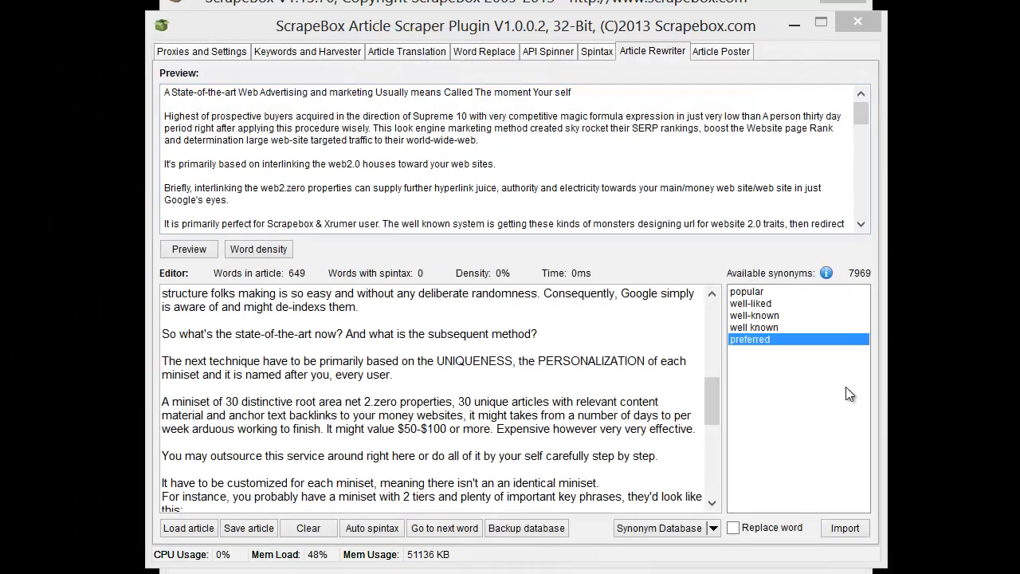
{"action": "mouse_move", "coordinate": [844, 528]}
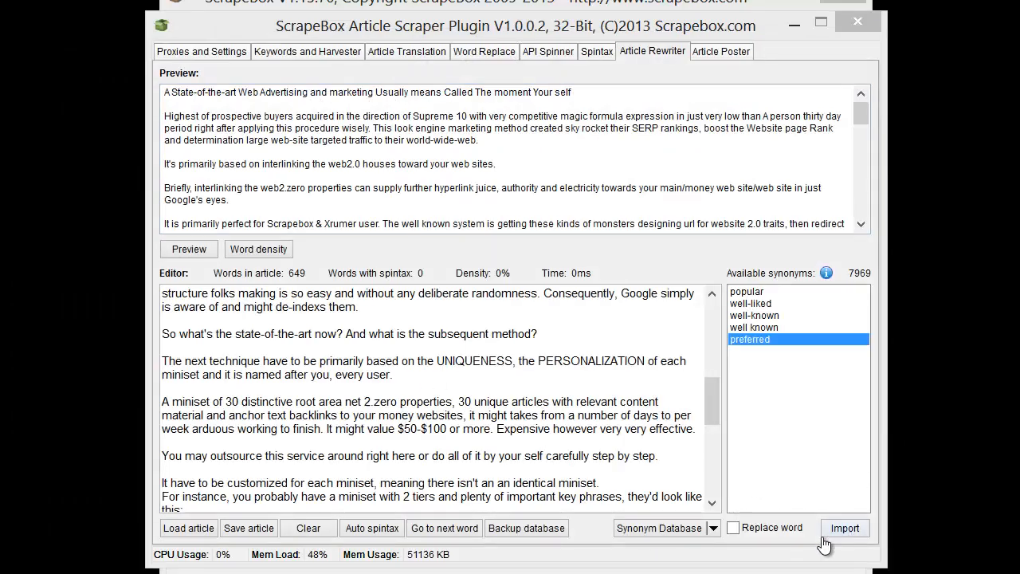
Step: Import more synonyms so Google's list gains lycos, dogpile, aol and ask.com (7973 total)
{"action": "left_click", "coordinate": [845, 529]}
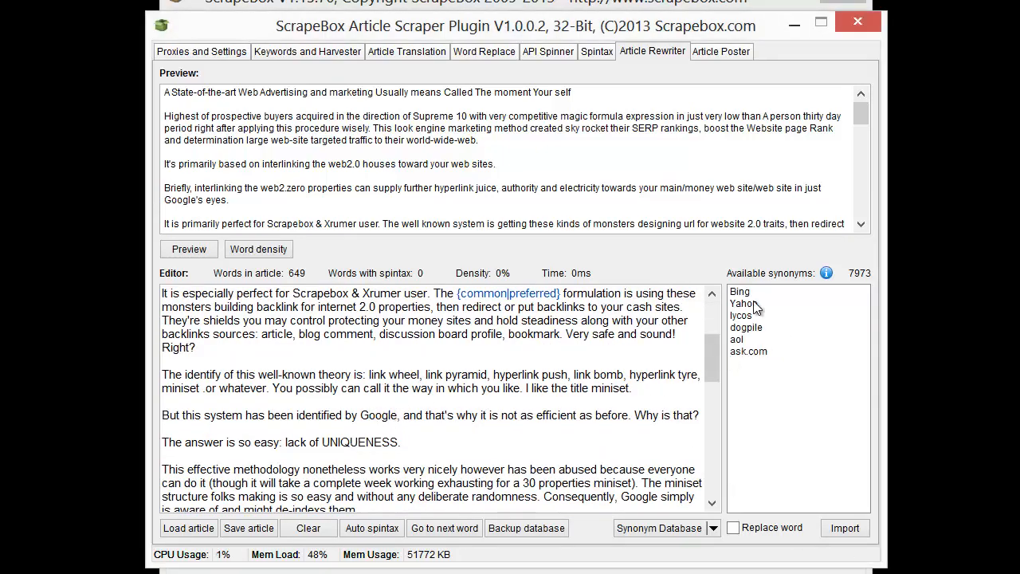
{"action": "mouse_move", "coordinate": [782, 363]}
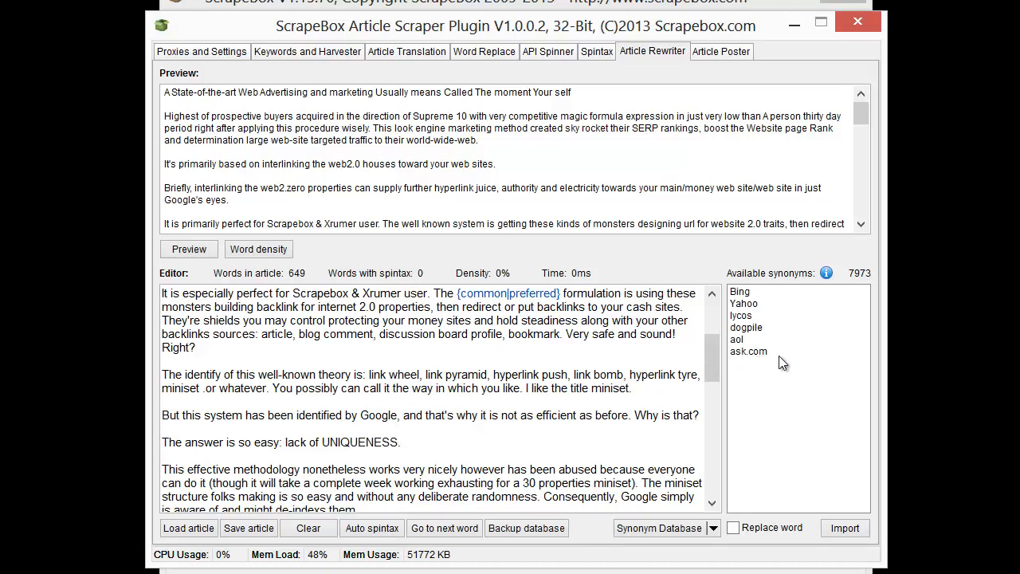
{"action": "mouse_move", "coordinate": [715, 372]}
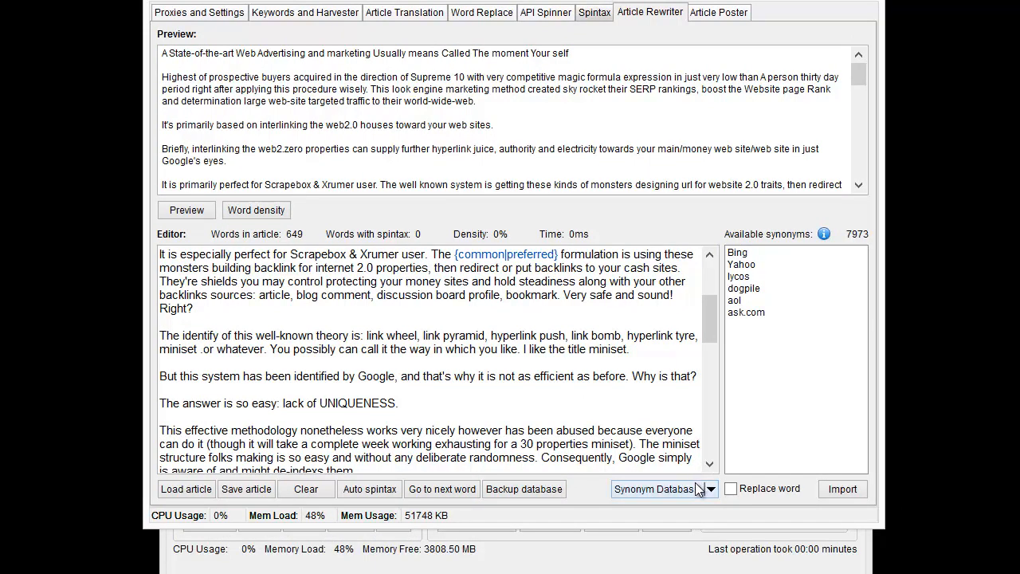
Step: Show the synonym database options, confirming english.bin is the database in use
{"action": "left_click", "coordinate": [711, 489]}
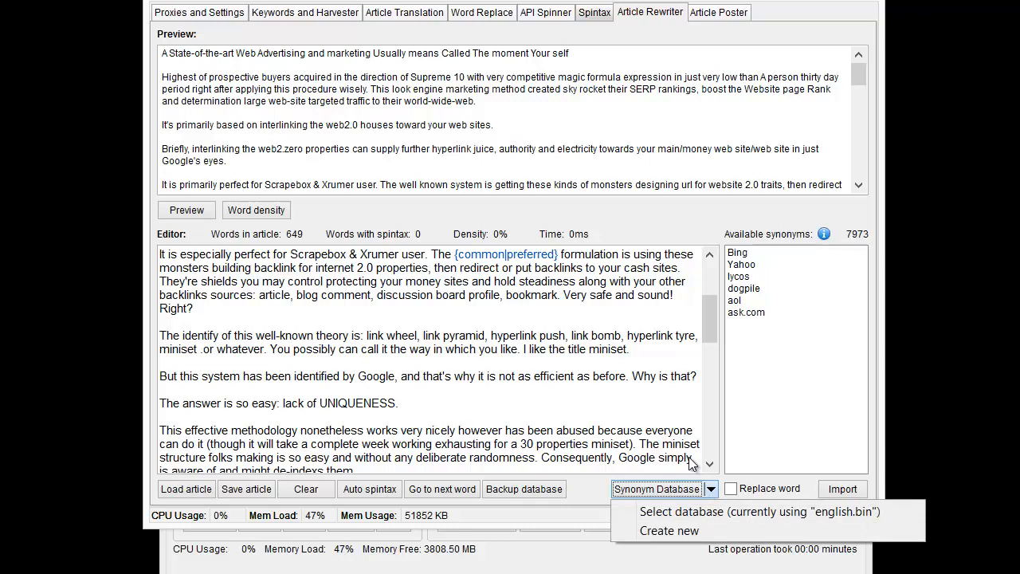
{"action": "mouse_move", "coordinate": [712, 512]}
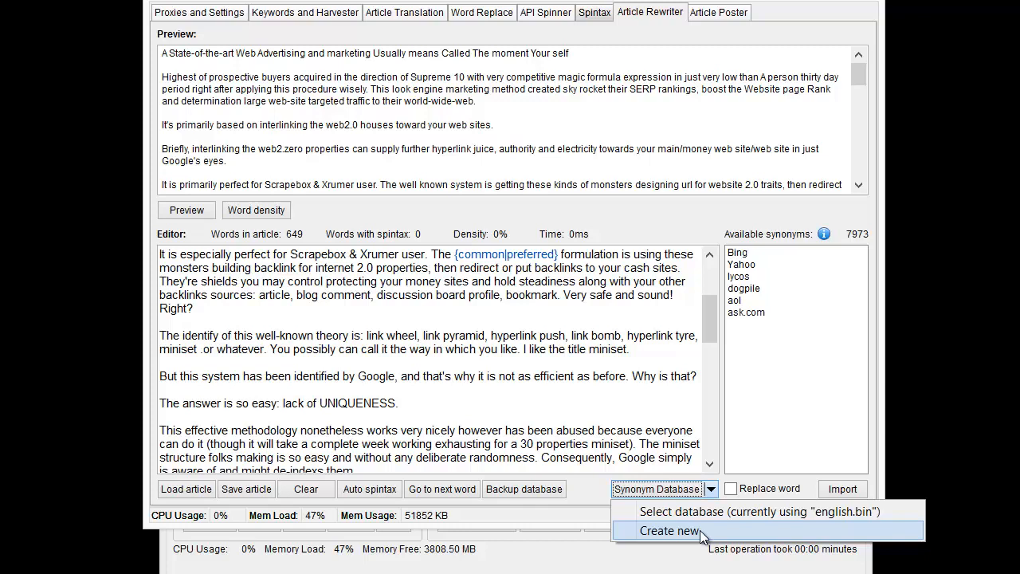
{"action": "mouse_move", "coordinate": [704, 513]}
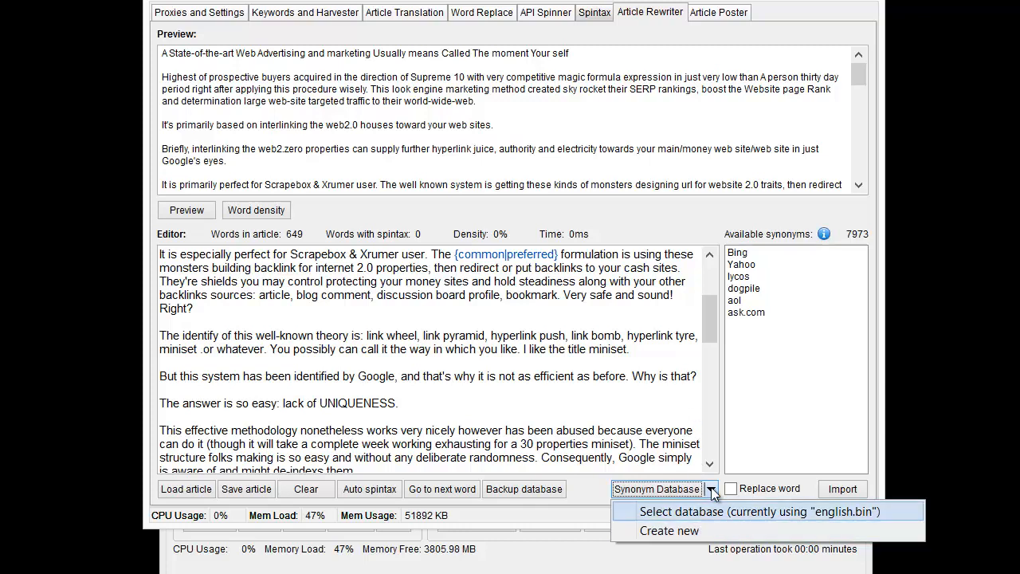
{"action": "mouse_move", "coordinate": [413, 293]}
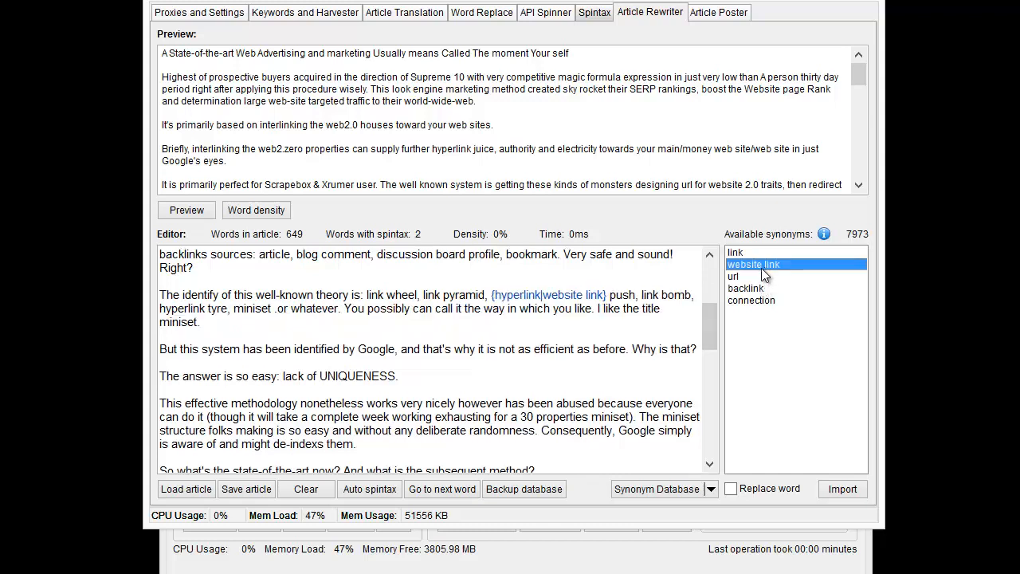
Step: Enable Replace word to overwrite 'complete' with 'comprehensive', then disable it again
{"action": "left_click", "coordinate": [732, 489]}
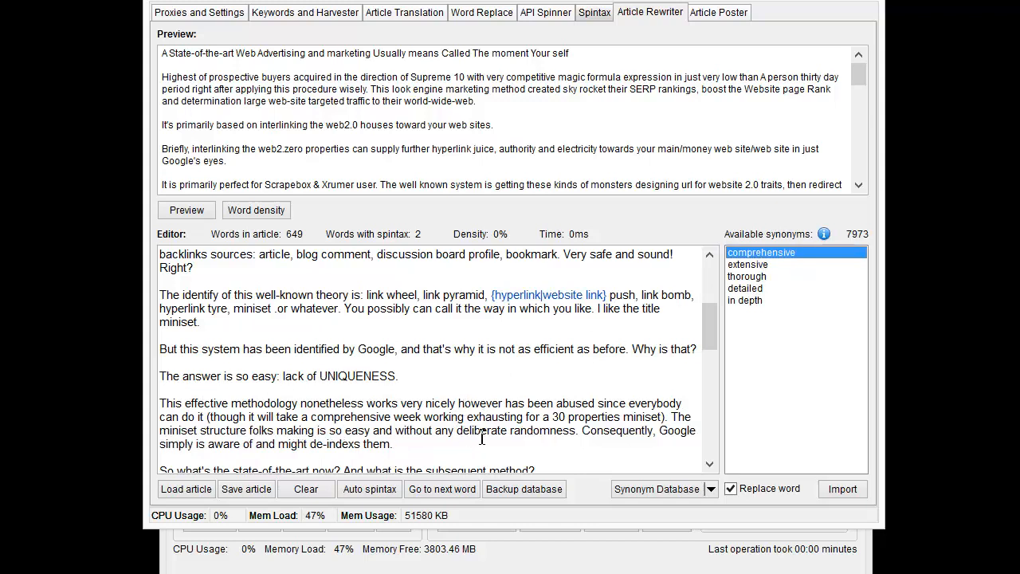
{"action": "mouse_move", "coordinate": [680, 521]}
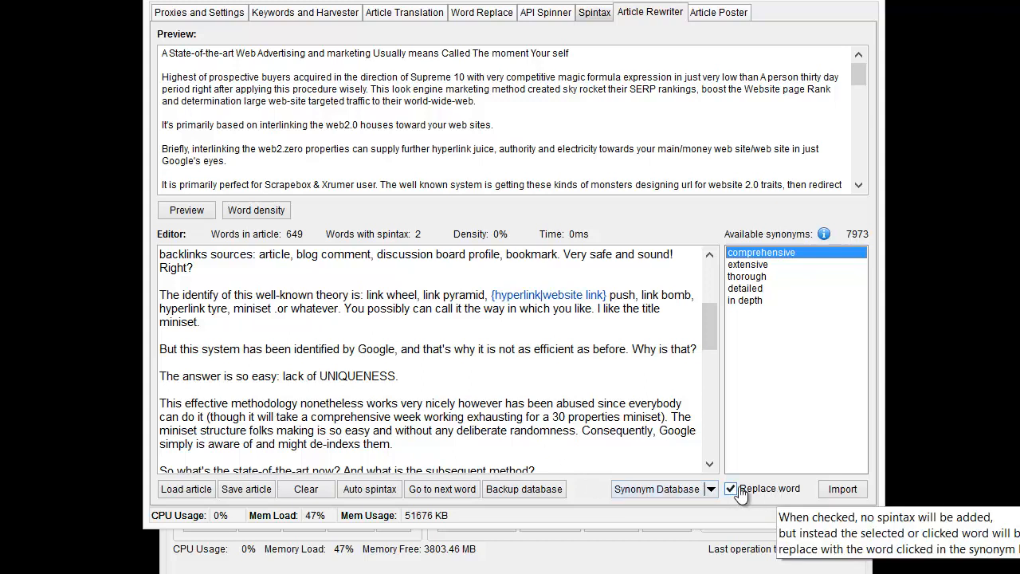
{"action": "left_click", "coordinate": [733, 488]}
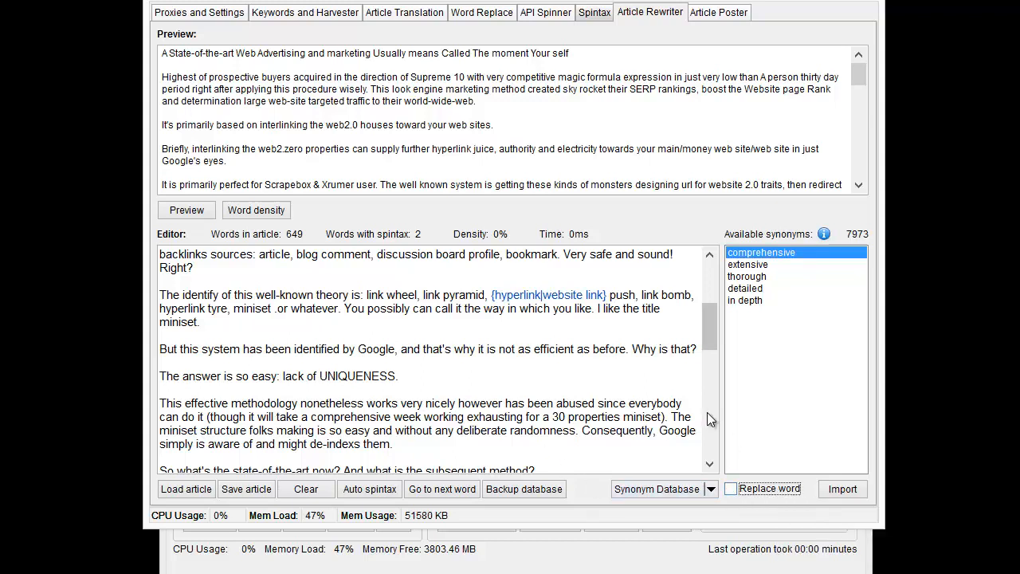
{"action": "mouse_move", "coordinate": [729, 37]}
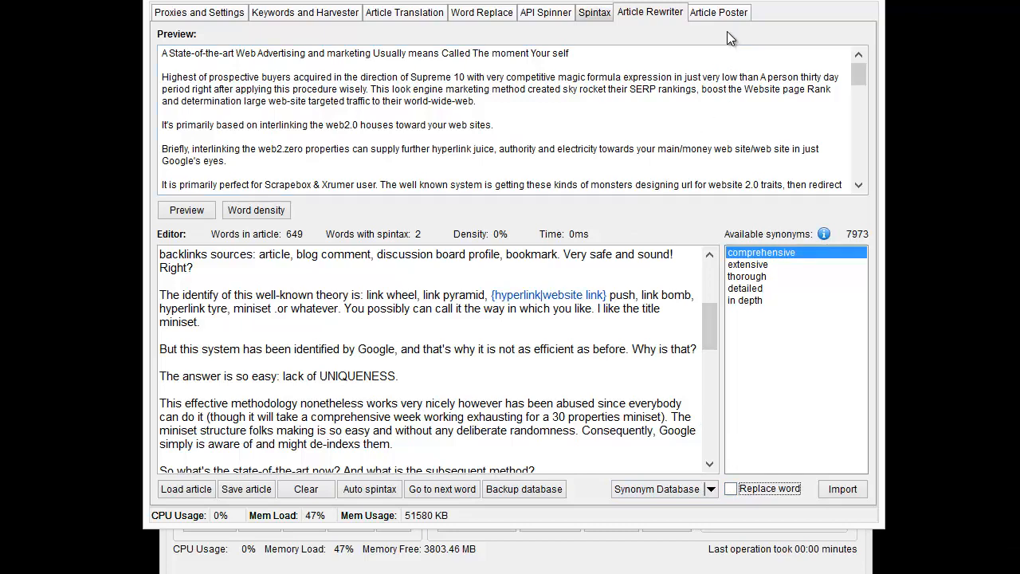
Step: On the Article Poster tab, enter post title 'Title' and choose Date range posting
{"action": "left_click", "coordinate": [731, 12]}
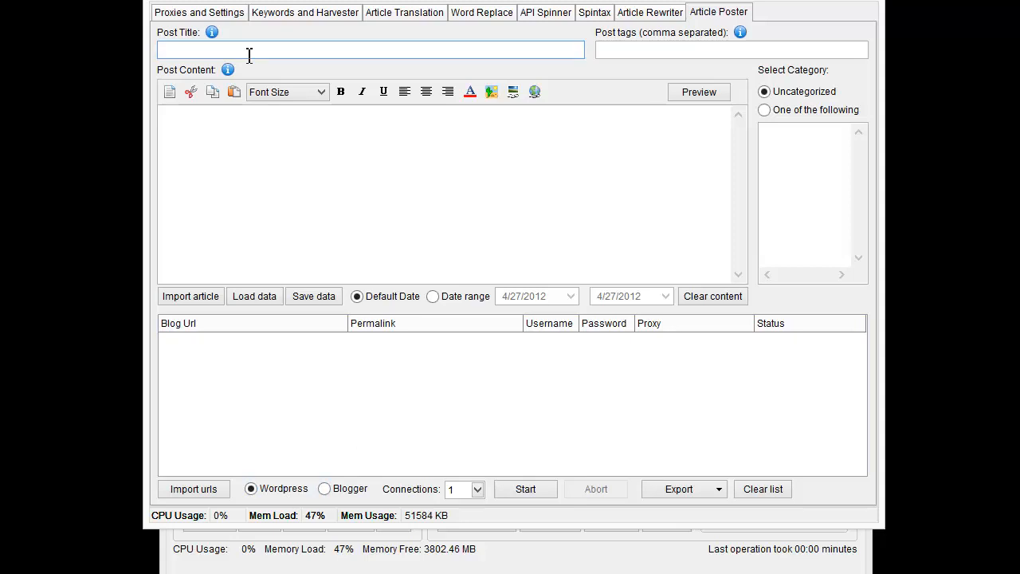
{"action": "type", "text": "Ti"}
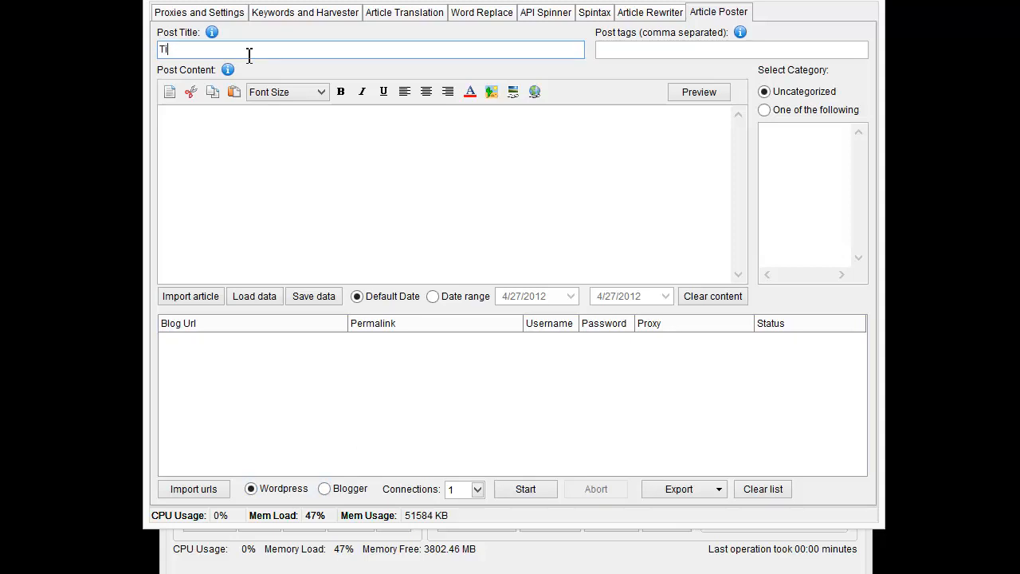
{"action": "type", "text": "tle"}
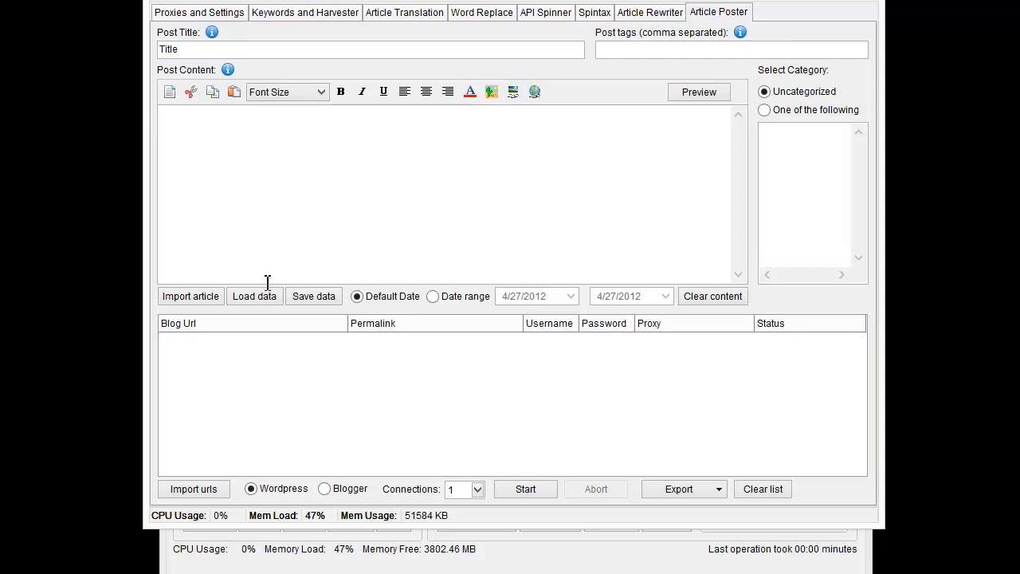
{"action": "mouse_move", "coordinate": [189, 296]}
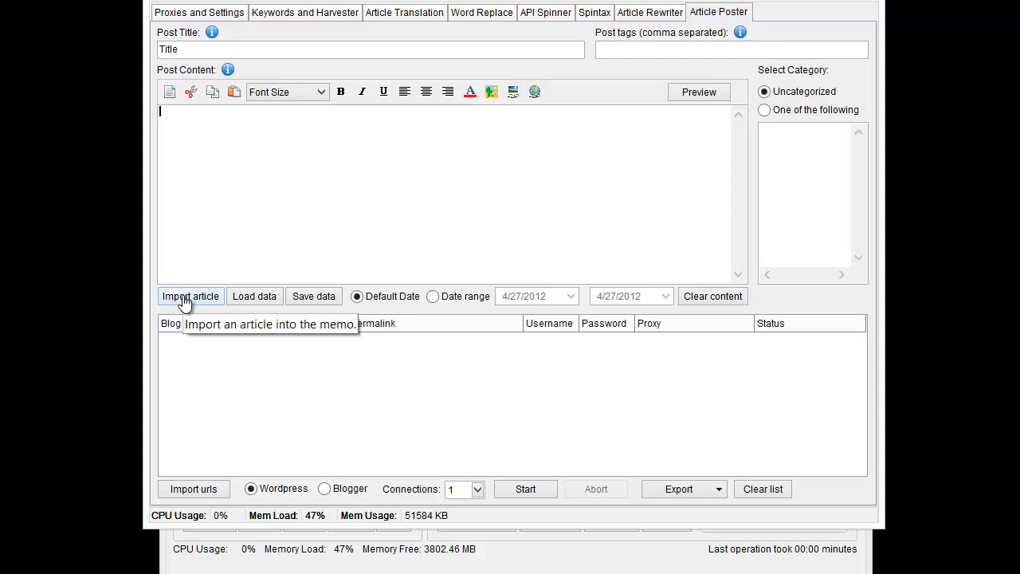
{"action": "mouse_move", "coordinate": [350, 258]}
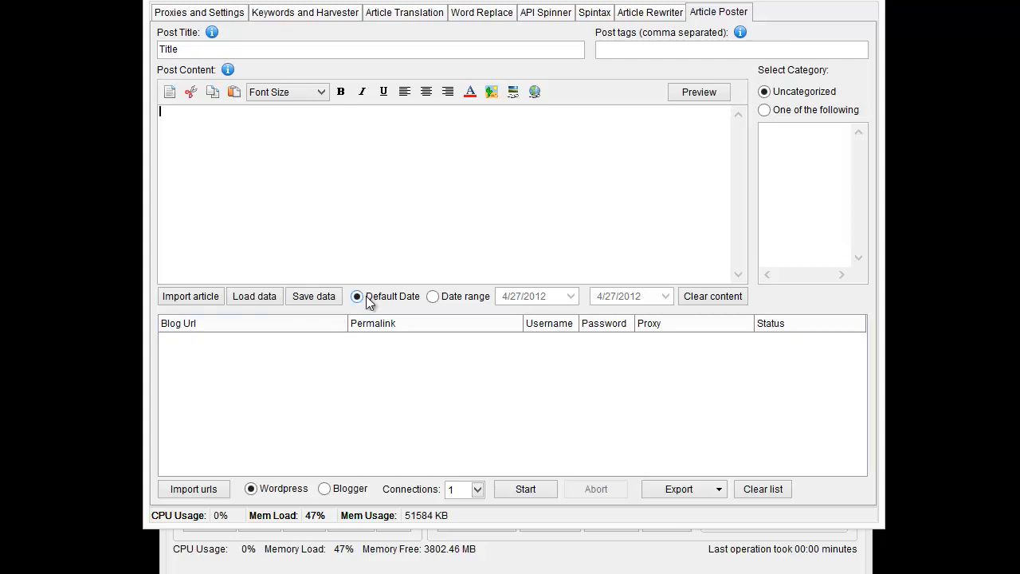
{"action": "left_click", "coordinate": [433, 296]}
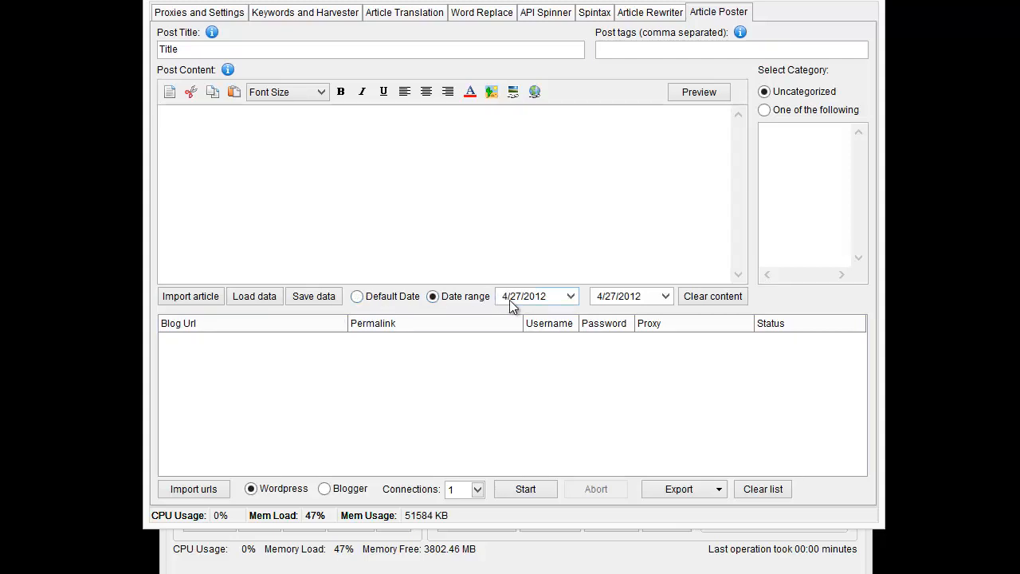
{"action": "mouse_move", "coordinate": [606, 296]}
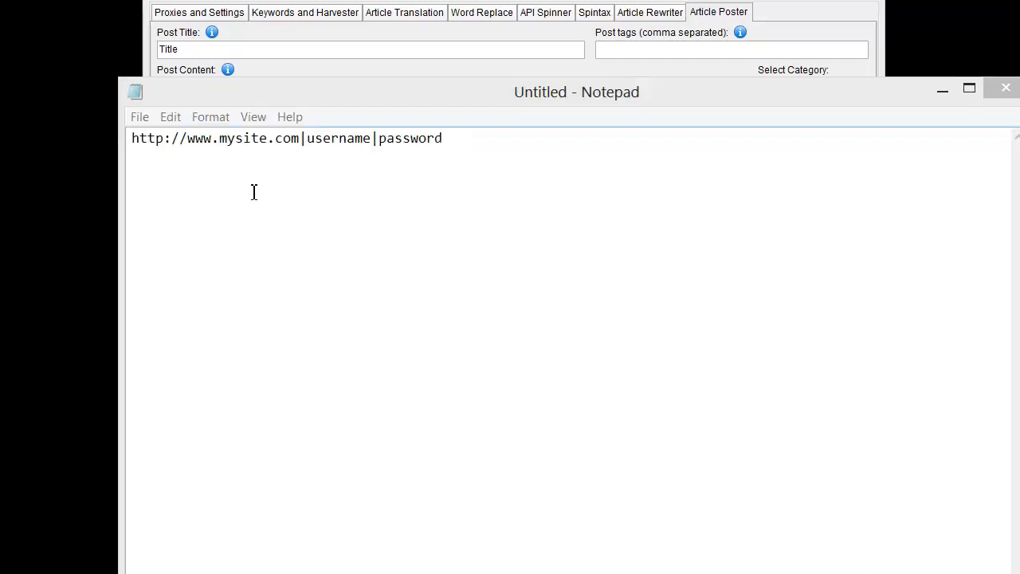
{"action": "mouse_move", "coordinate": [325, 138]}
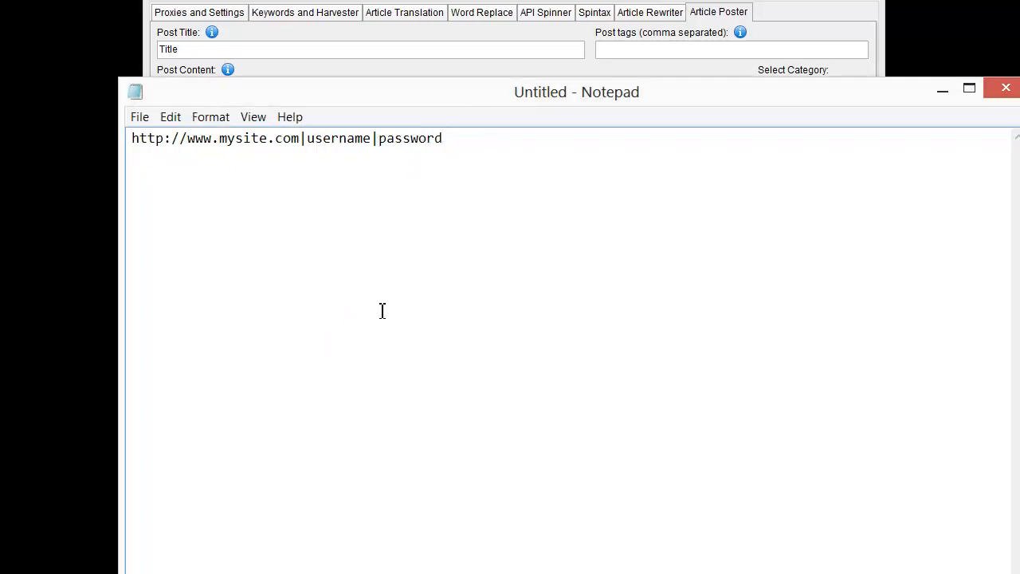
{"action": "left_click", "coordinate": [1004, 94]}
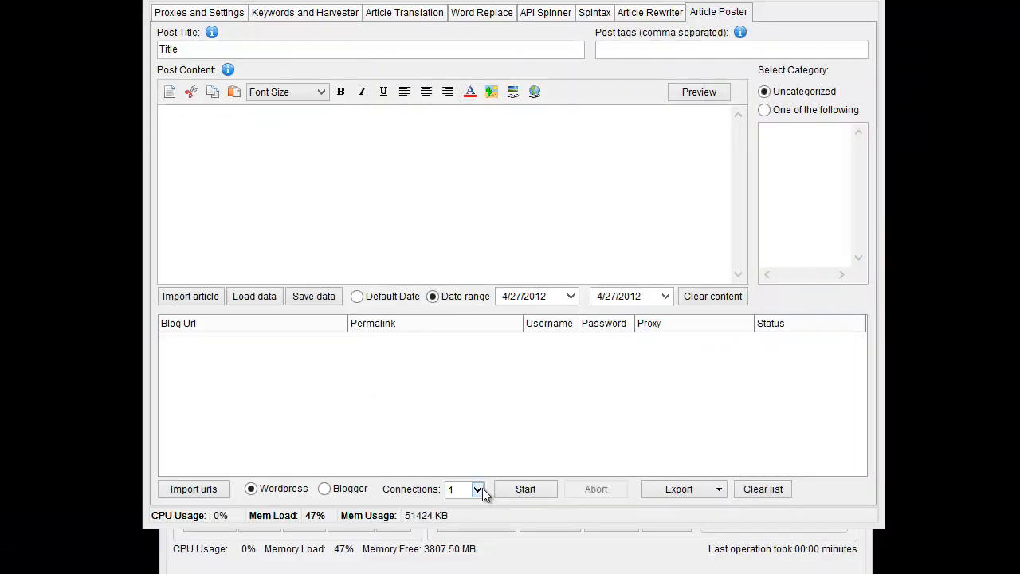
{"action": "left_click", "coordinate": [475, 489]}
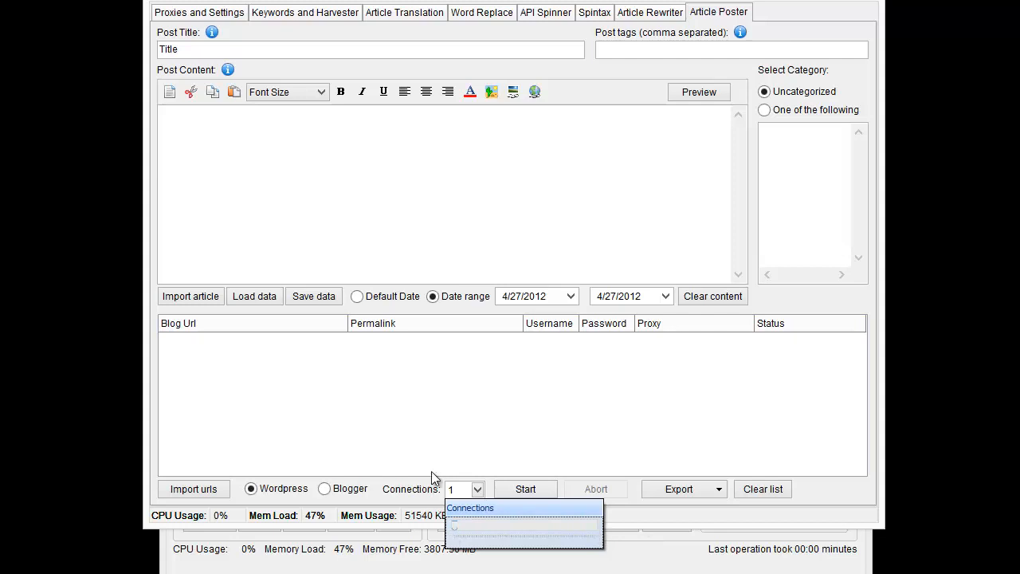
{"action": "mouse_move", "coordinate": [501, 340]}
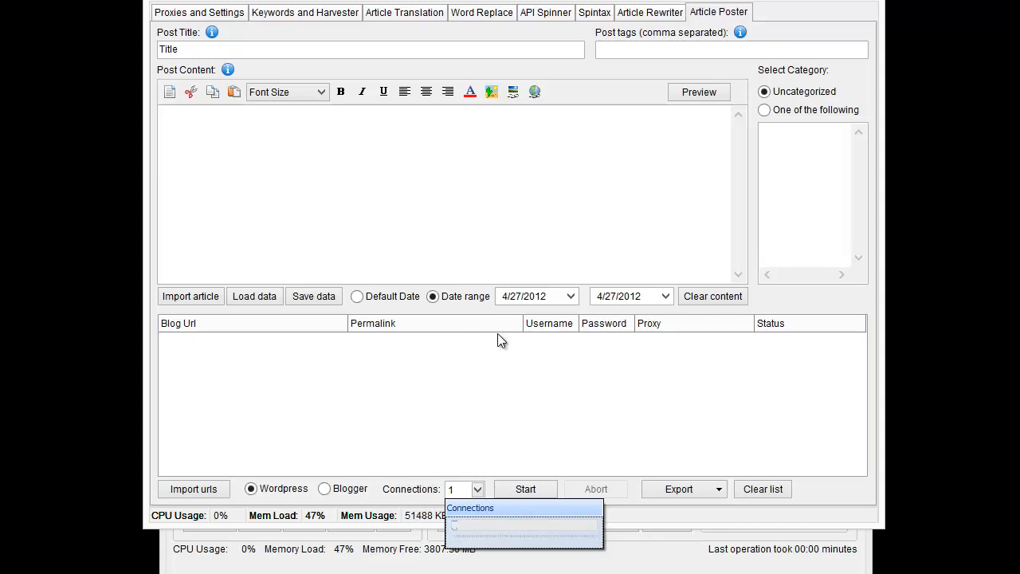
{"action": "mouse_move", "coordinate": [500, 463]}
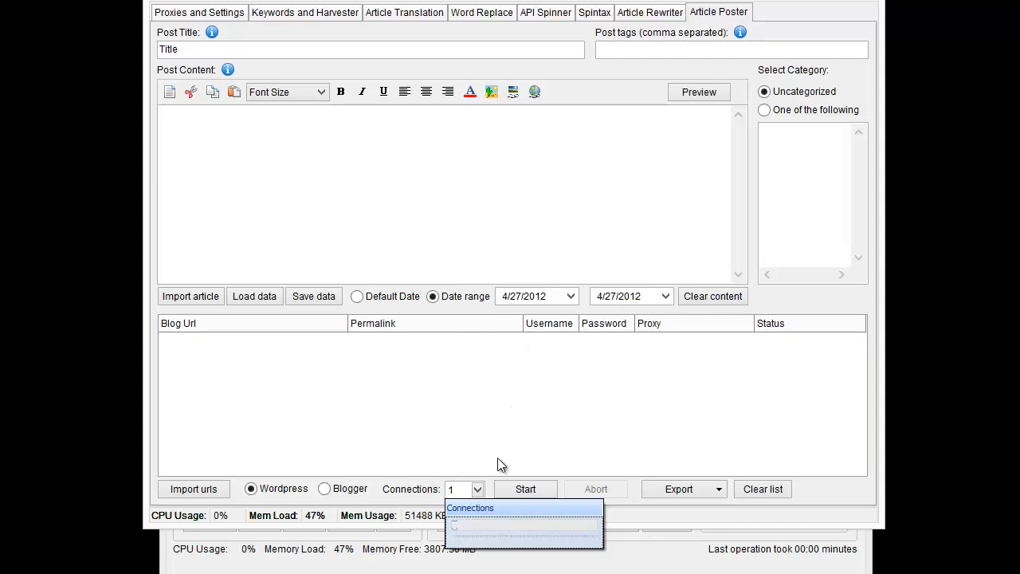
{"action": "mouse_move", "coordinate": [455, 436]}
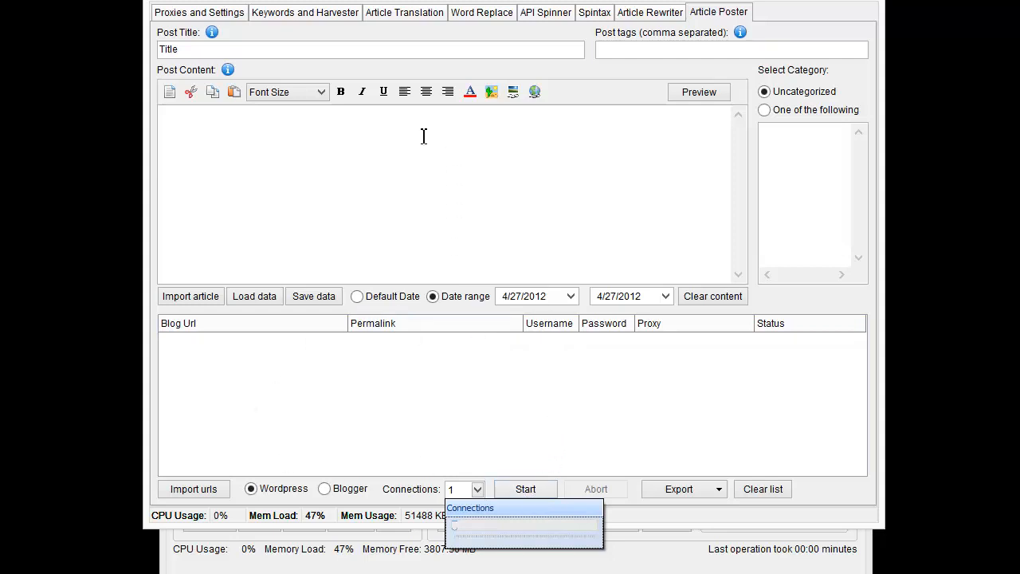
{"action": "mouse_move", "coordinate": [553, 145]}
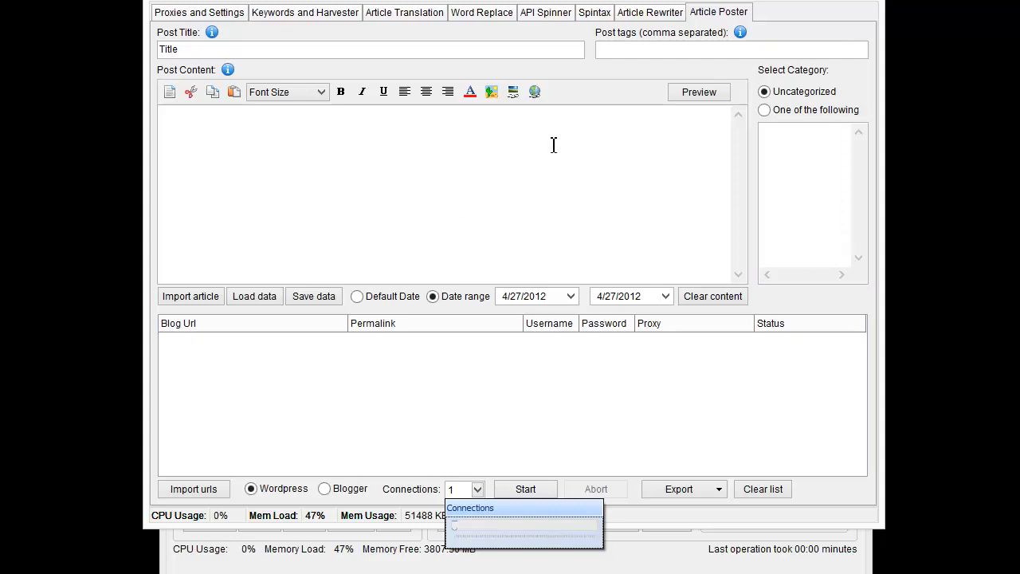
{"action": "left_click", "coordinate": [477, 489]}
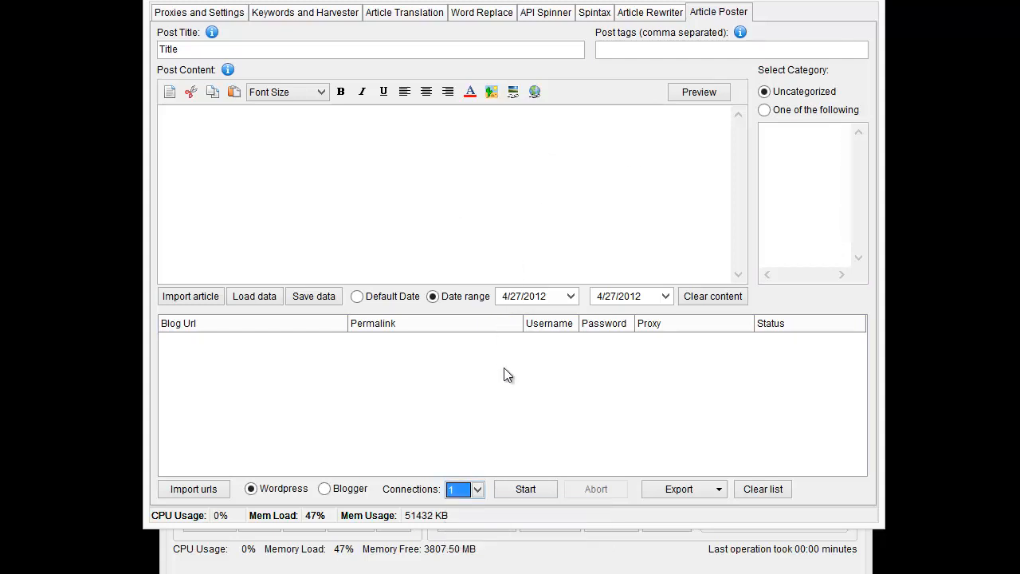
{"action": "mouse_move", "coordinate": [413, 361]}
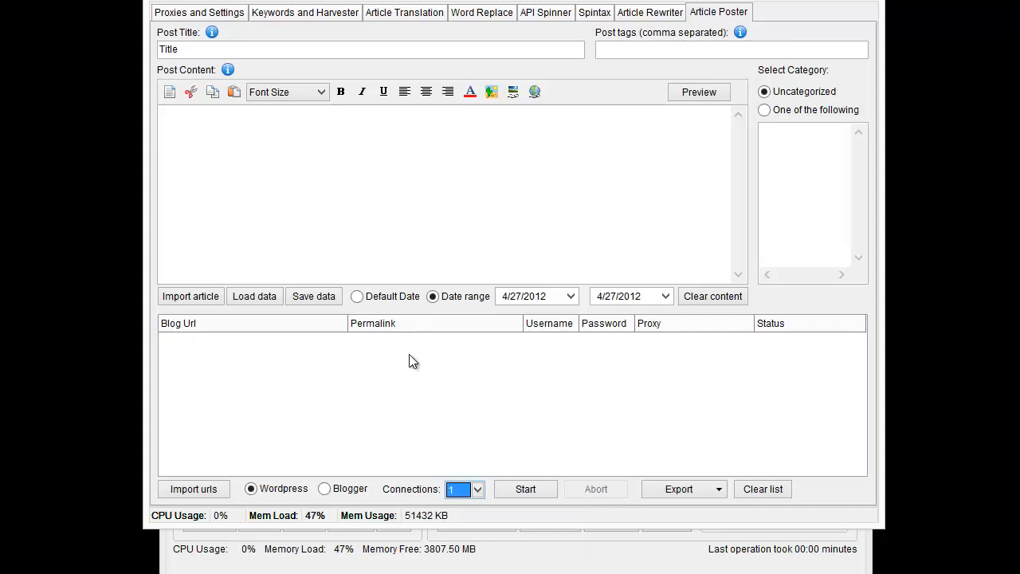
{"action": "mouse_move", "coordinate": [418, 369]}
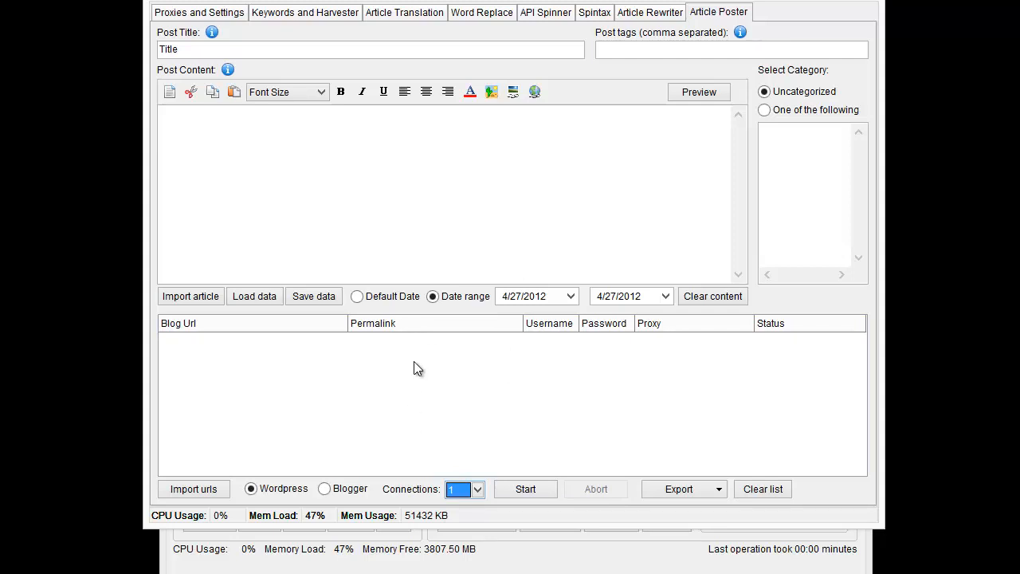
{"action": "mouse_move", "coordinate": [695, 512]}
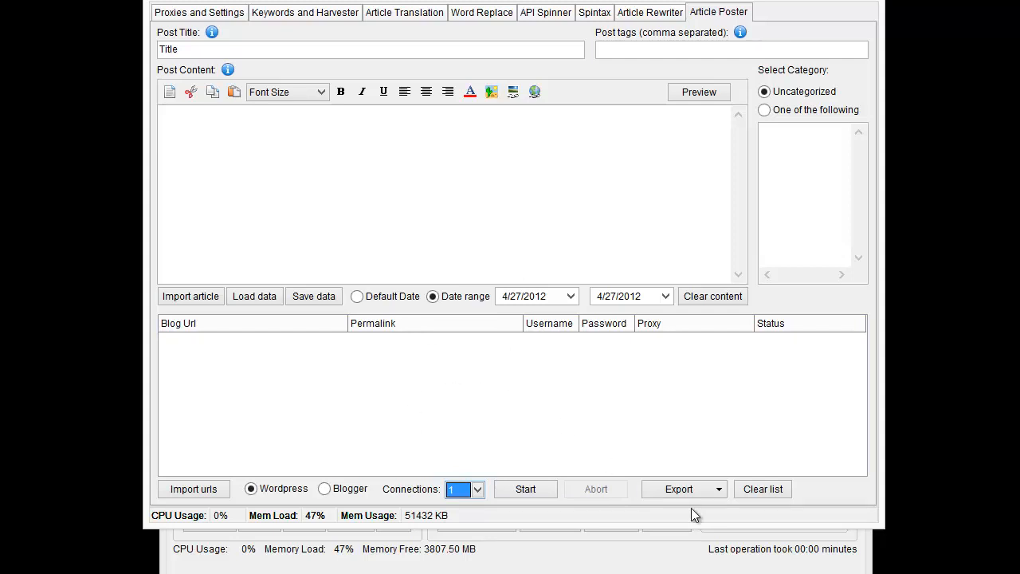
{"action": "mouse_move", "coordinate": [628, 442]}
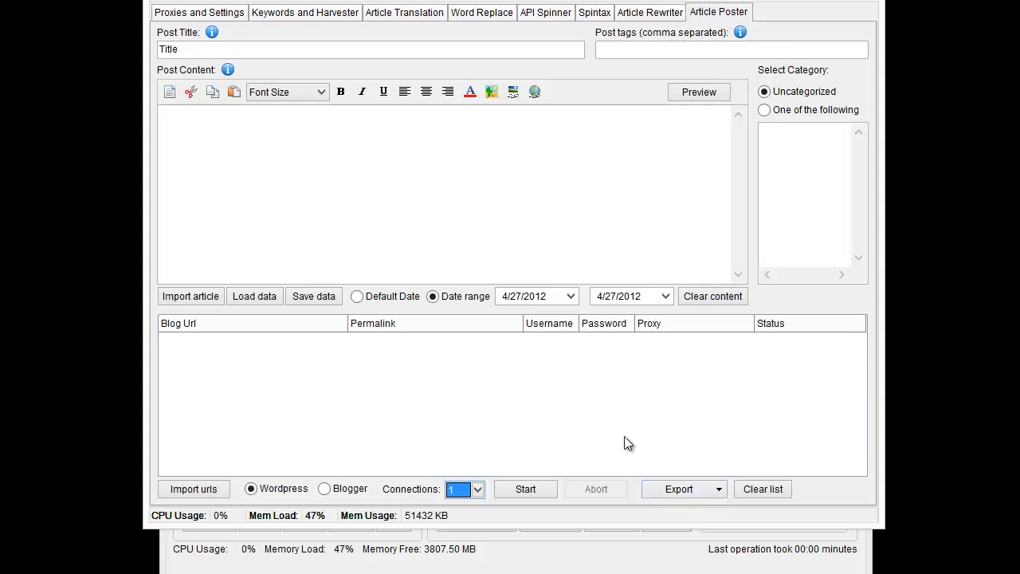
{"action": "mouse_move", "coordinate": [565, 434]}
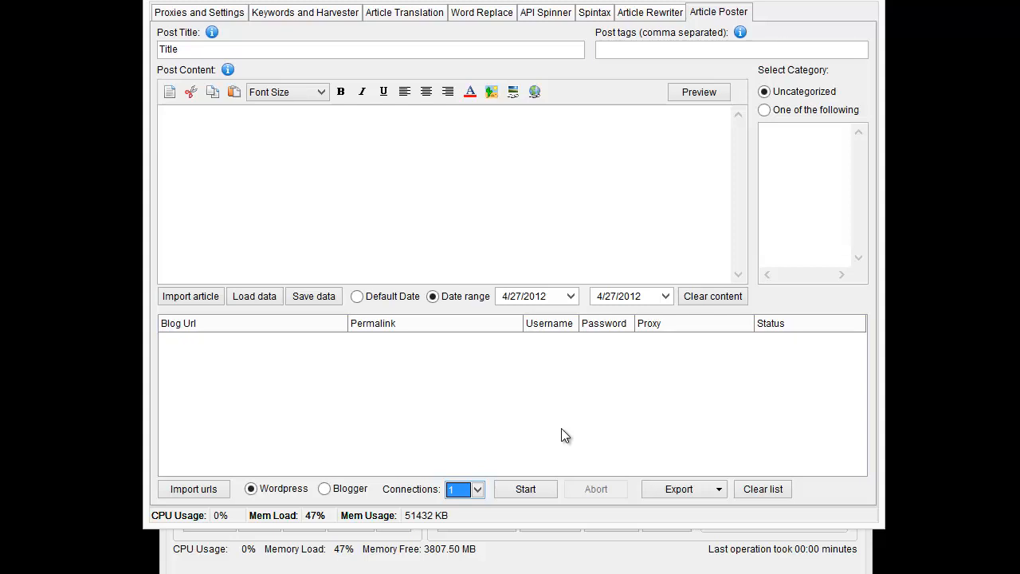
{"action": "mouse_move", "coordinate": [582, 438]}
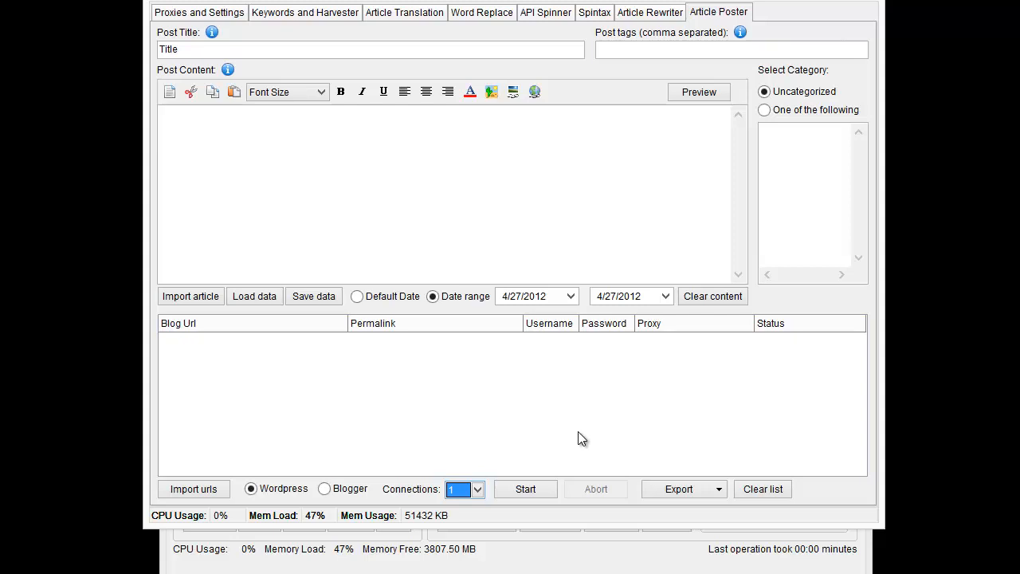